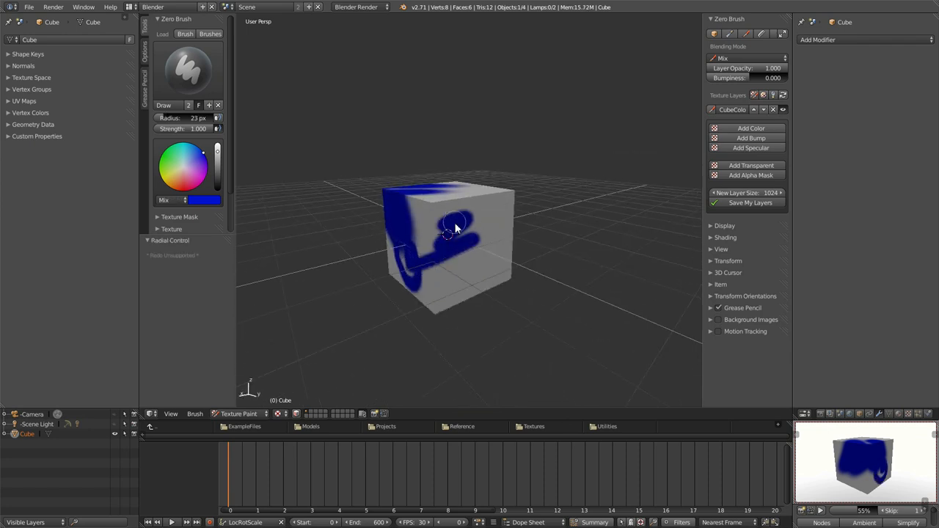
Replace the cube with a Suzanne monkey head and set its Subdivision Surface viewport and render levels
{"action": "left_click_drag", "start_coordinate": [455, 228], "coordinate": [525, 249]}
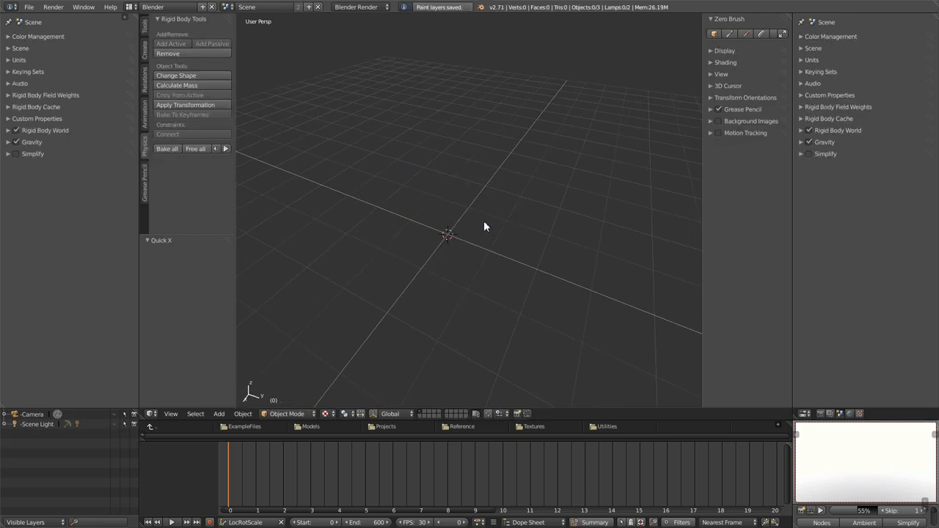
{"action": "left_click", "coordinate": [219, 414]}
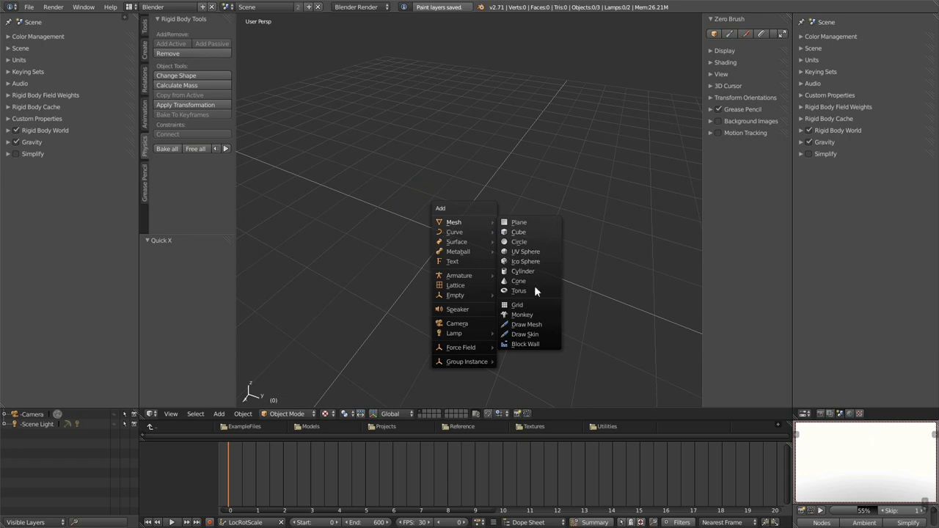
{"action": "left_click", "coordinate": [523, 314]}
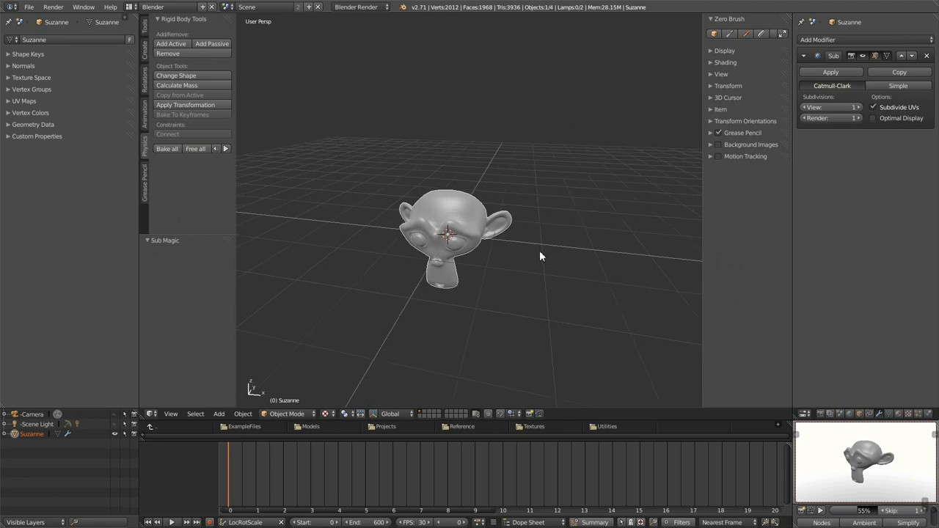
{"action": "left_click", "coordinate": [857, 107]}
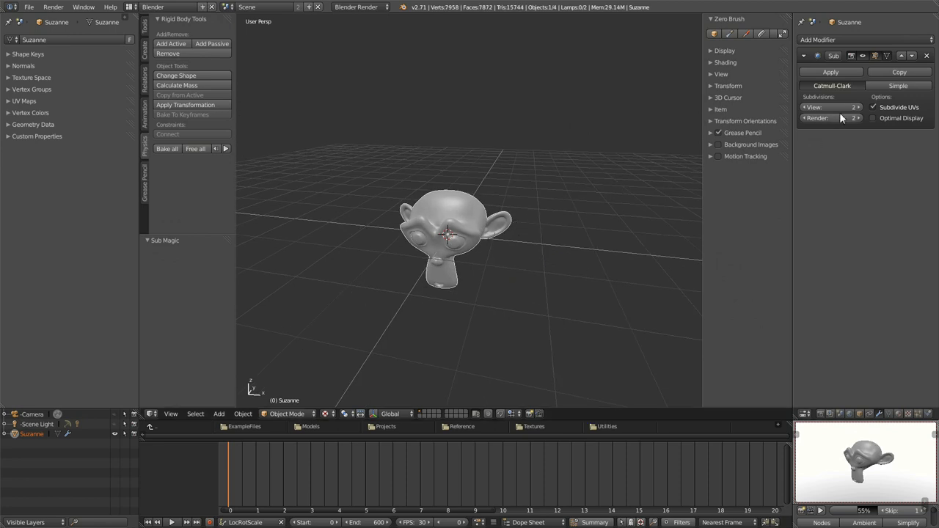
{"action": "left_click_drag", "start_coordinate": [452, 235], "coordinate": [536, 220]}
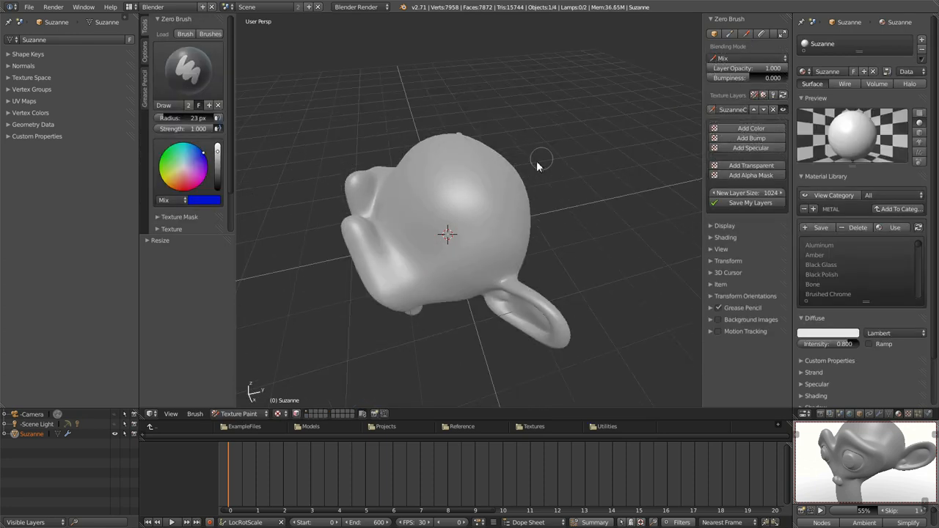
Orbit around Suzanne and paint blue test strokes across her head in Texture Paint mode
{"action": "left_click_drag", "start_coordinate": [541, 159], "coordinate": [426, 256]}
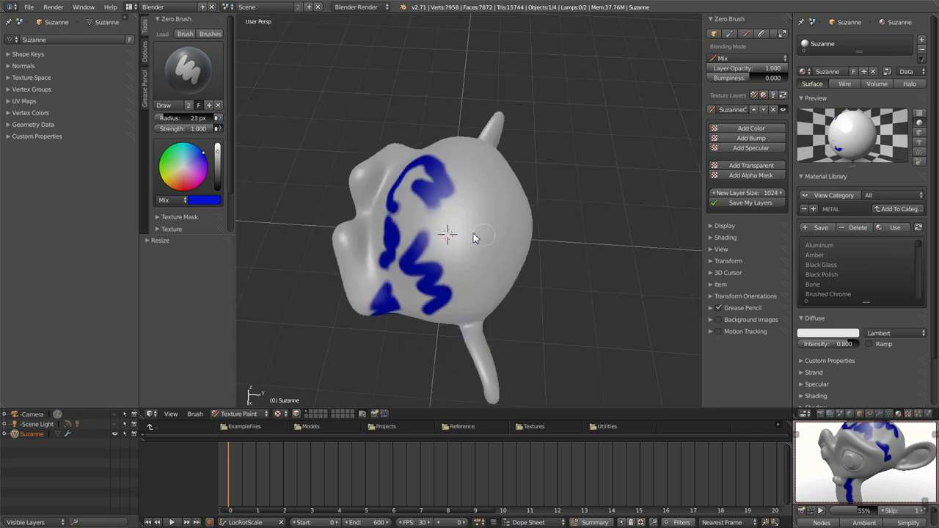
{"action": "left_click_drag", "start_coordinate": [477, 234], "coordinate": [447, 228]}
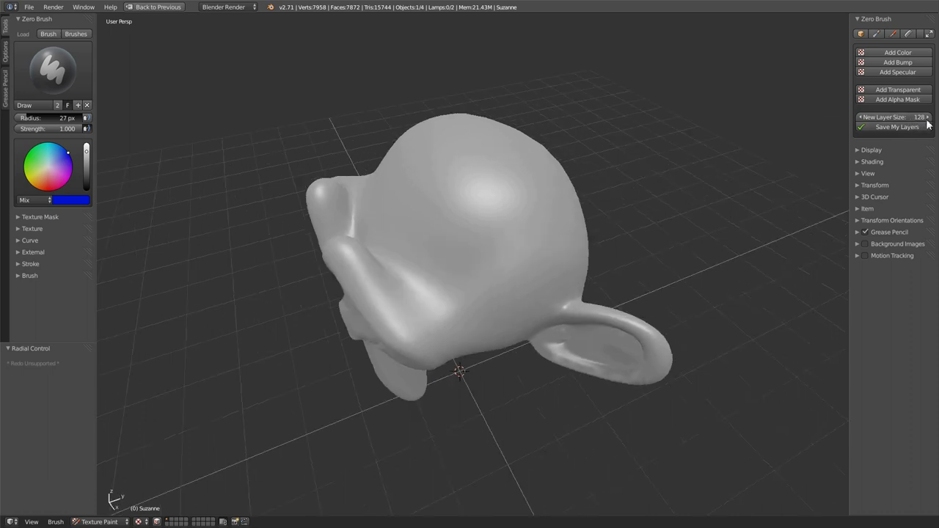
Set the Zero Brush New Layer Size to 2048 pixels for the new colour layer
{"action": "left_click", "coordinate": [926, 118]}
{"action": "type", "text": "4096"}
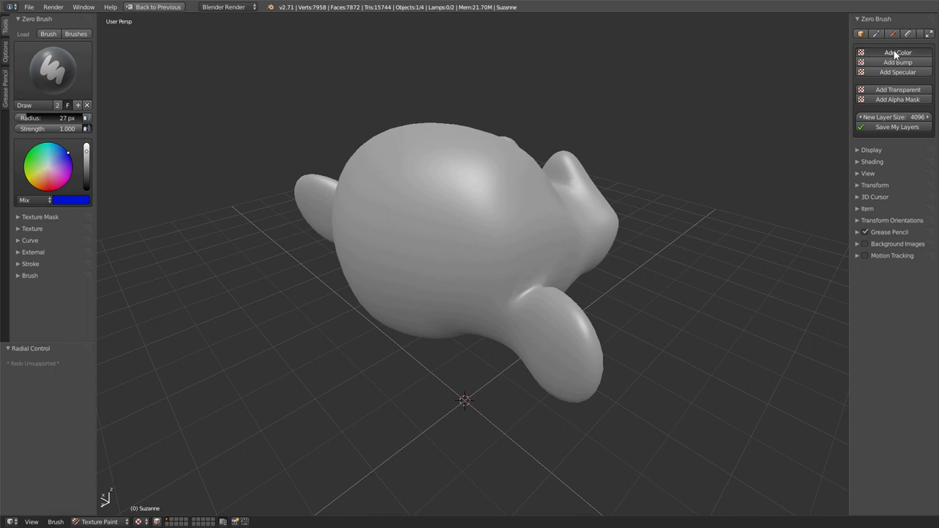
{"action": "left_click", "coordinate": [897, 53]}
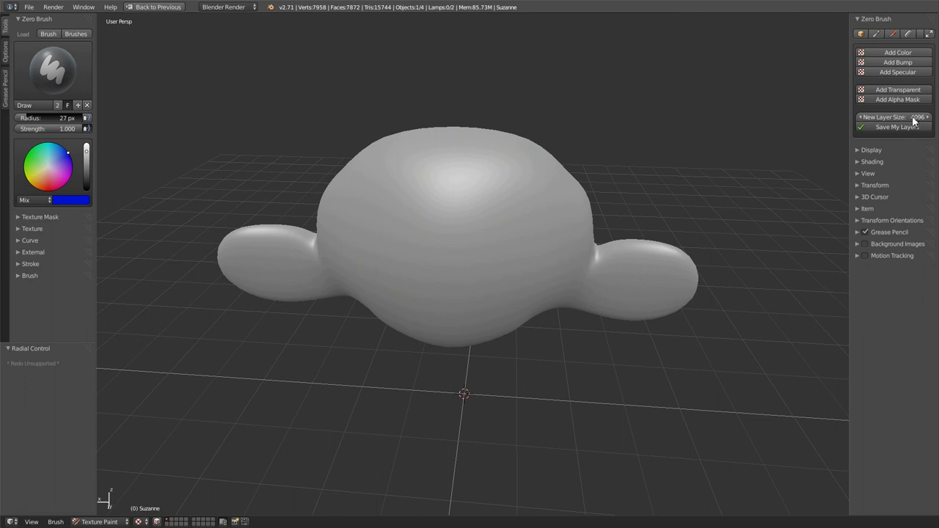
{"action": "left_click_drag", "start_coordinate": [902, 117], "coordinate": [892, 117]}
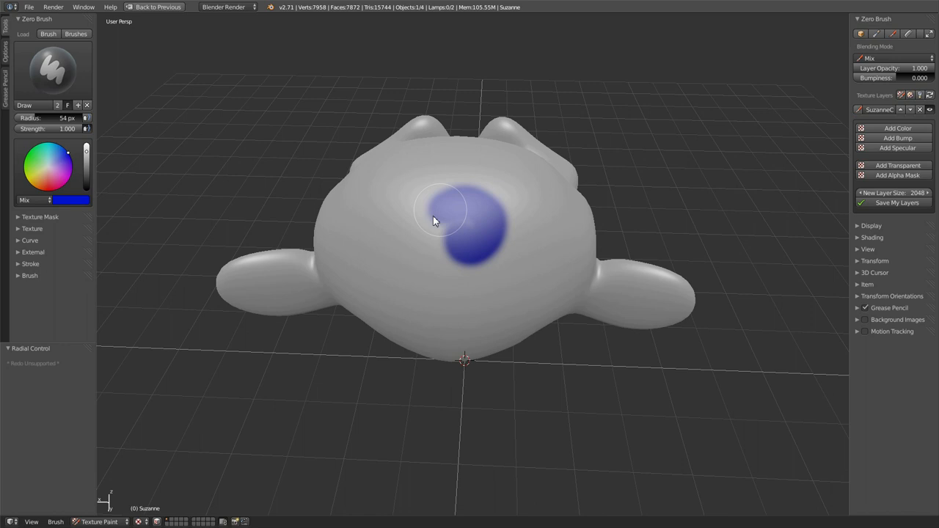
Paint a larger blue patch, raise brush strength to full, erase it with Erase Alpha, then repaint blue
{"action": "left_click_drag", "start_coordinate": [438, 220], "coordinate": [514, 237]}
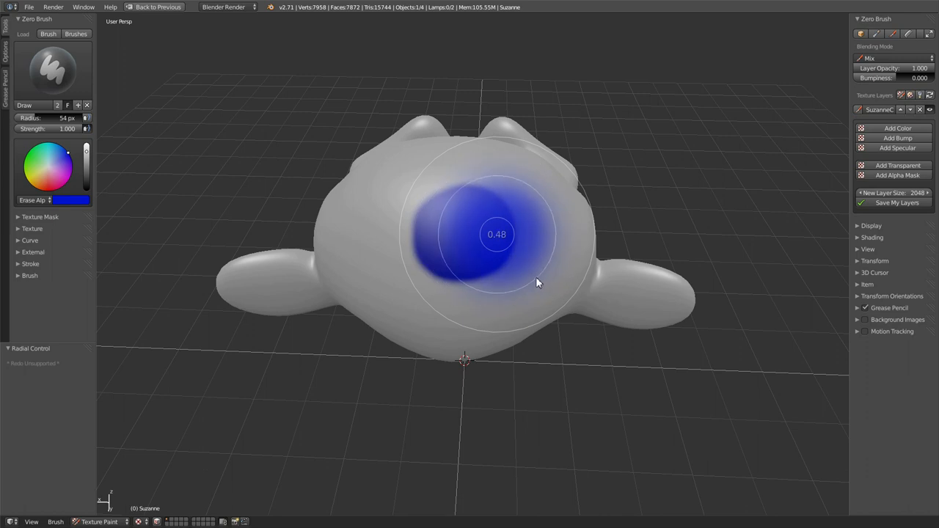
{"action": "left_click_drag", "start_coordinate": [537, 282], "coordinate": [505, 249]}
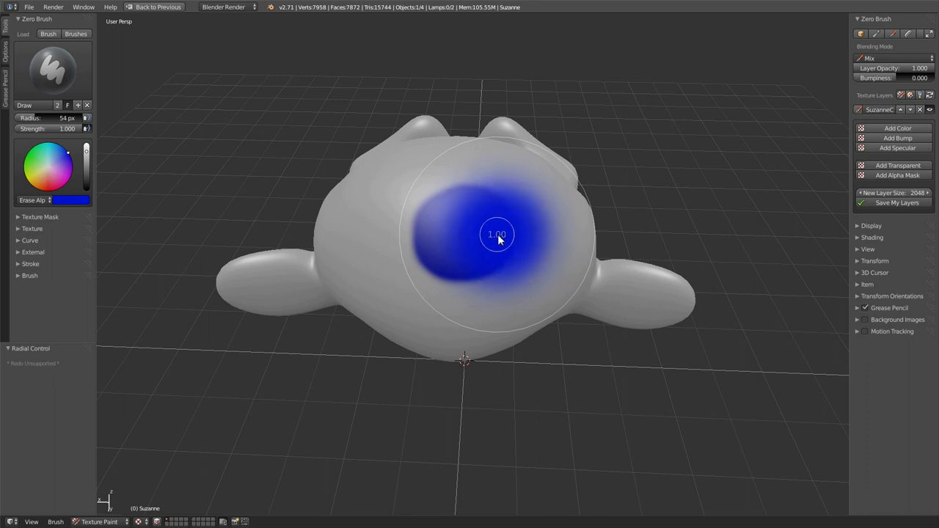
{"action": "mouse_move", "coordinate": [505, 244]}
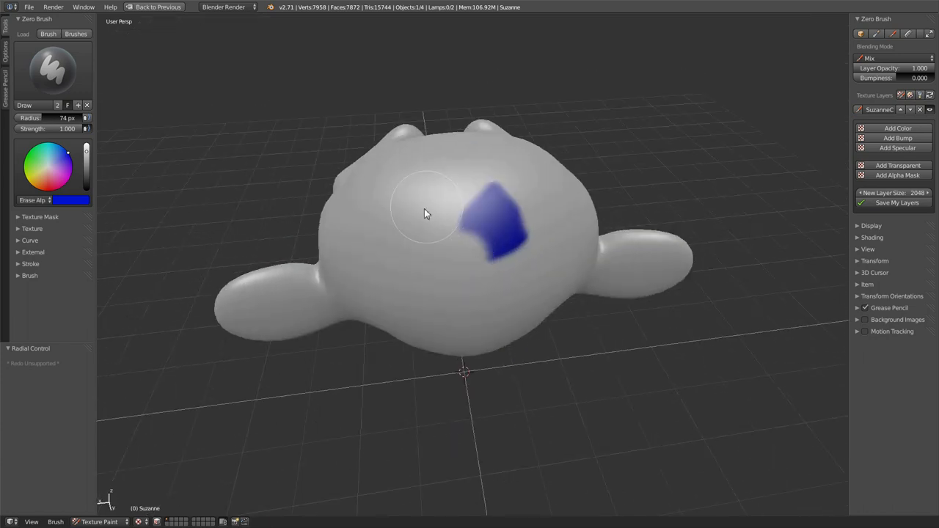
{"action": "left_click_drag", "start_coordinate": [426, 213], "coordinate": [483, 244]}
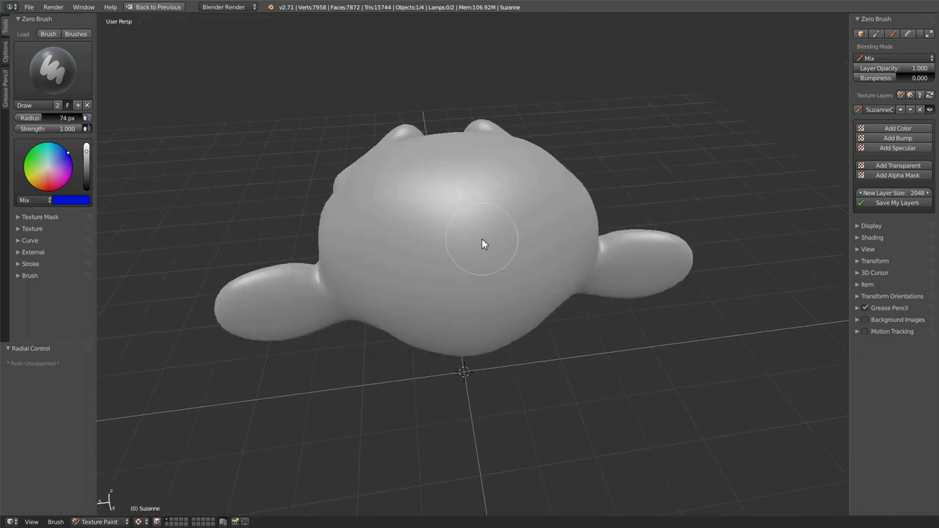
{"action": "left_click_drag", "start_coordinate": [481, 246], "coordinate": [506, 257]}
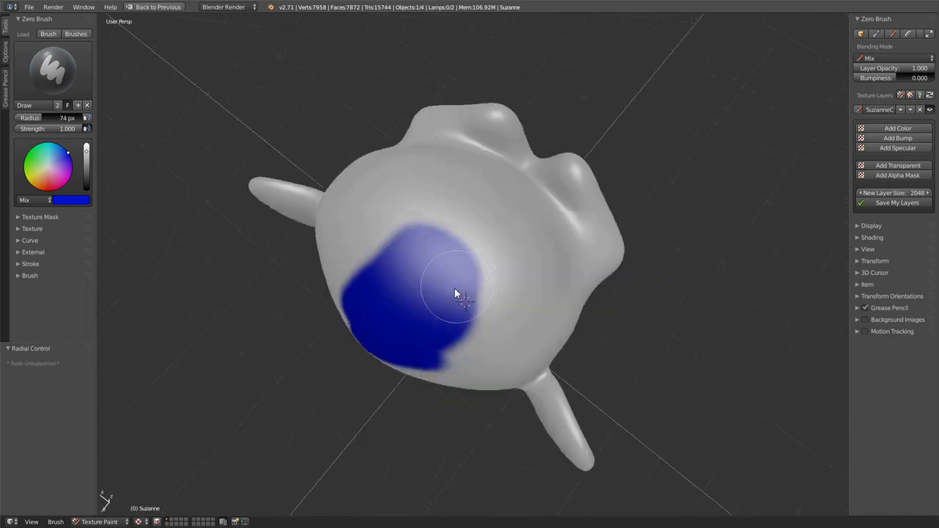
Add another bump layer, paint a raised stroke on the head, and paint blue over its side
{"action": "left_click_drag", "start_coordinate": [462, 294], "coordinate": [467, 349]}
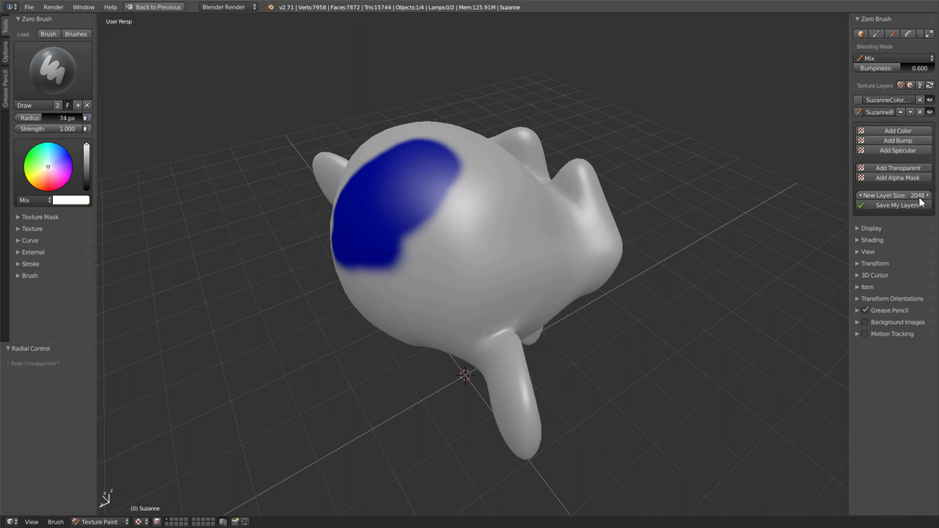
{"action": "mouse_move", "coordinate": [703, 160]}
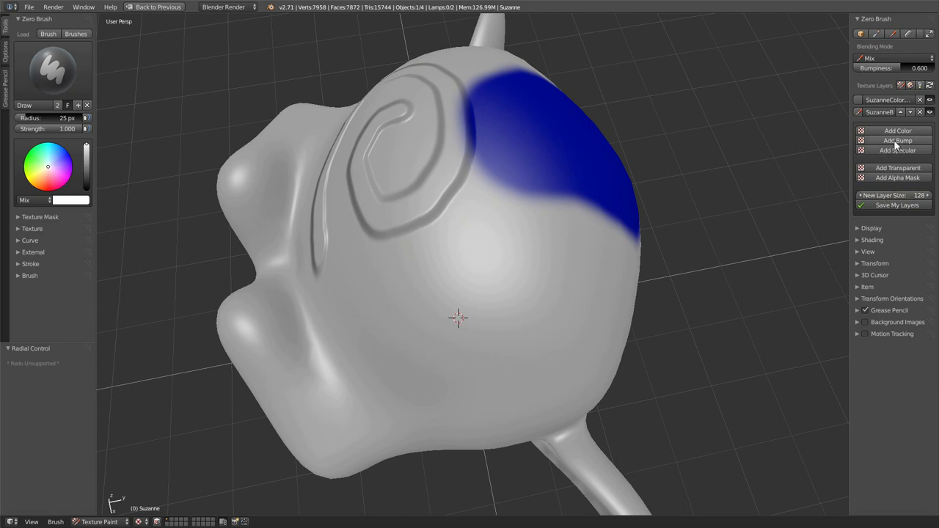
{"action": "left_click", "coordinate": [898, 141]}
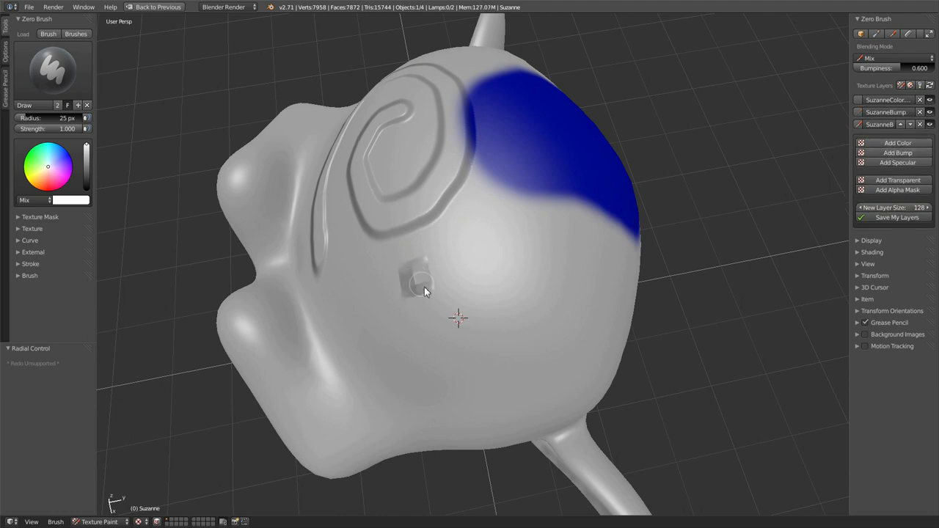
{"action": "left_click_drag", "start_coordinate": [425, 292], "coordinate": [440, 337]}
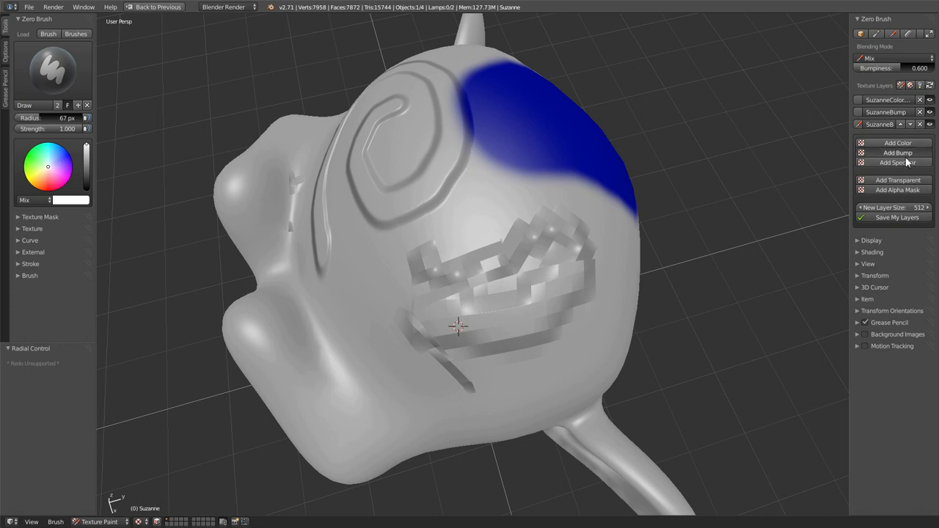
{"action": "left_click_drag", "start_coordinate": [458, 326], "coordinate": [570, 209]}
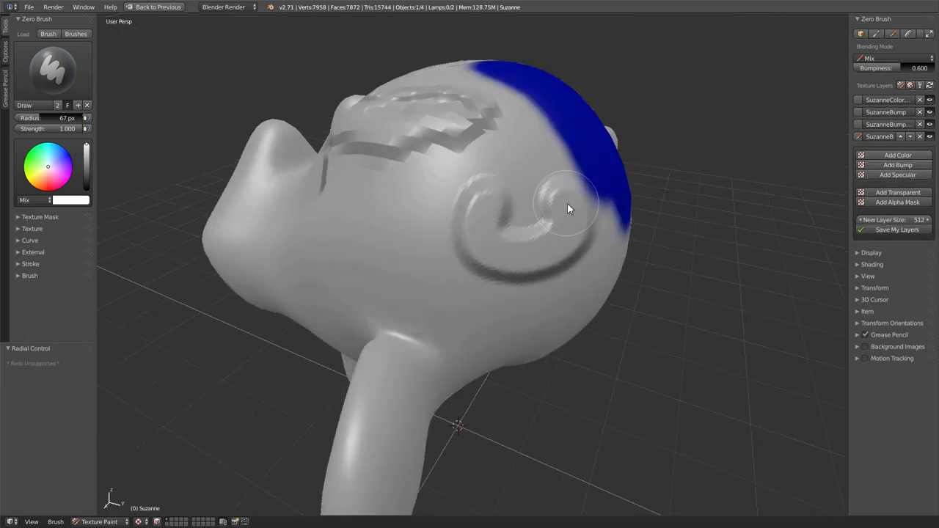
{"action": "left_click_drag", "start_coordinate": [570, 208], "coordinate": [609, 290]}
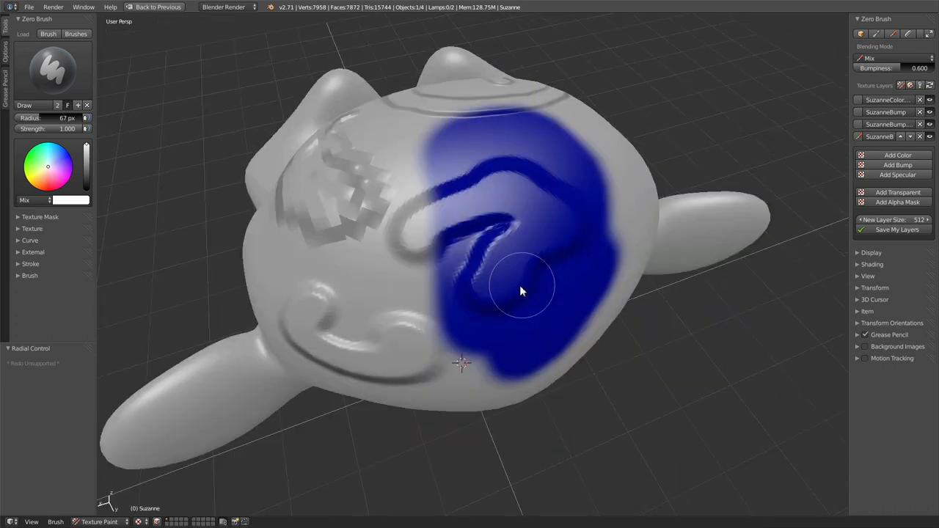
{"action": "left_click_drag", "start_coordinate": [521, 290], "coordinate": [550, 308]}
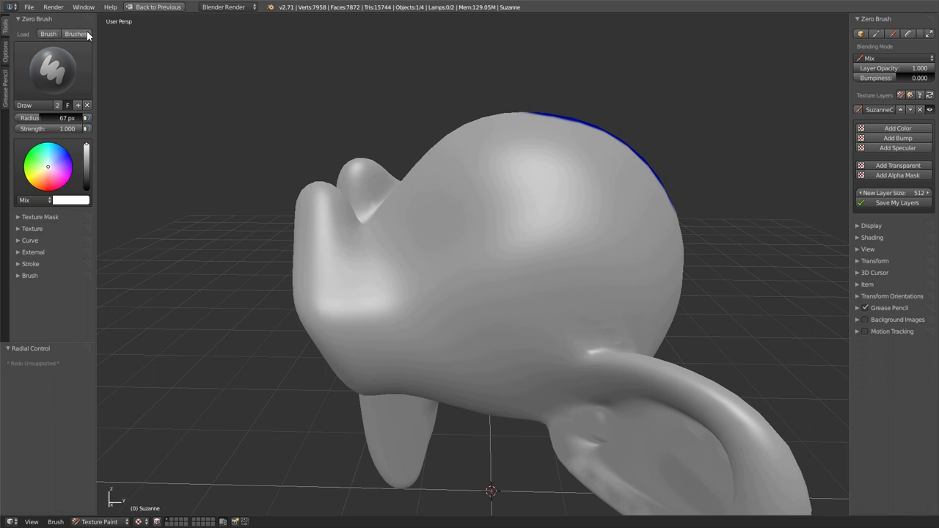
{"action": "mouse_move", "coordinate": [83, 41]}
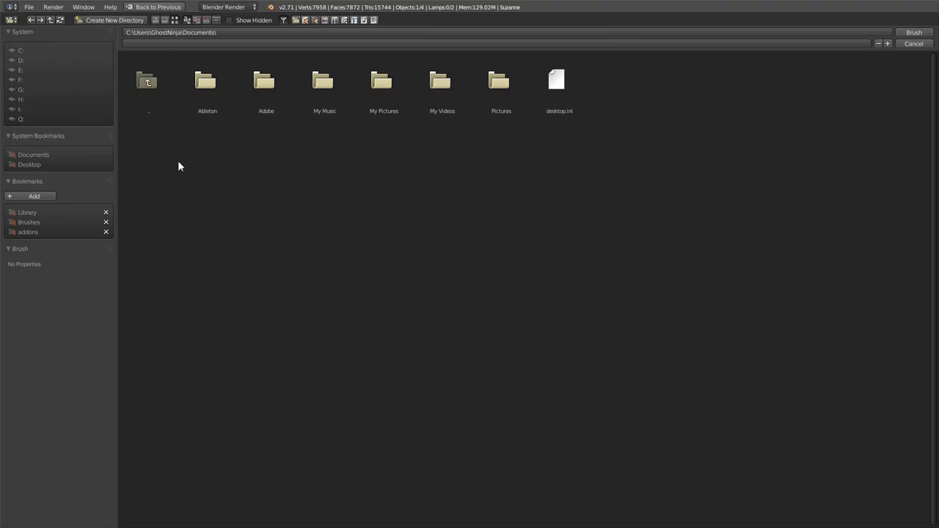
{"action": "mouse_move", "coordinate": [246, 186]}
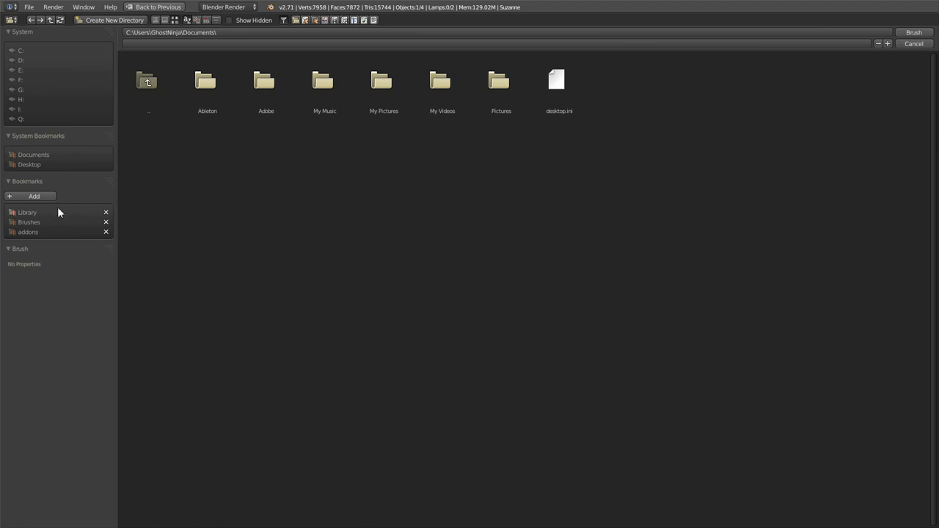
Browse from the Library bookmark through Utilities and Brushes into the seamless textures folder
{"action": "left_click", "coordinate": [26, 213]}
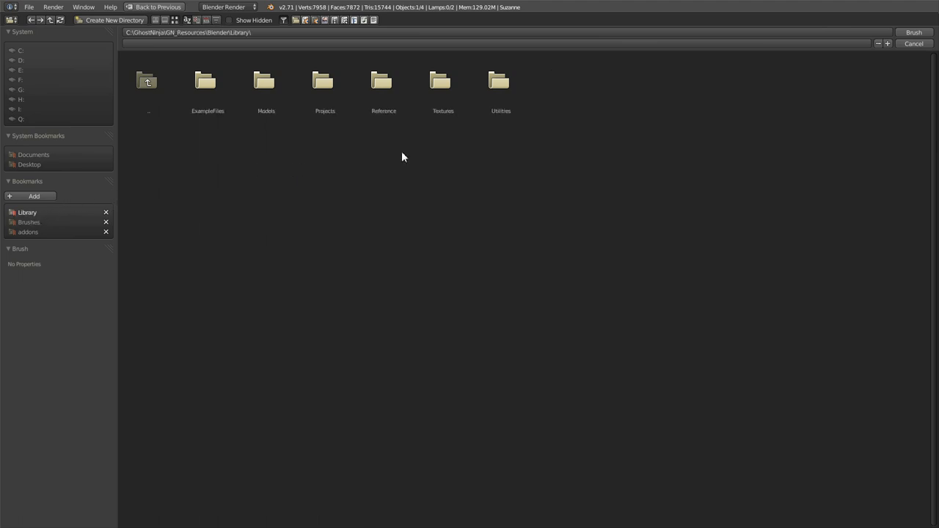
{"action": "double_click", "coordinate": [501, 81]}
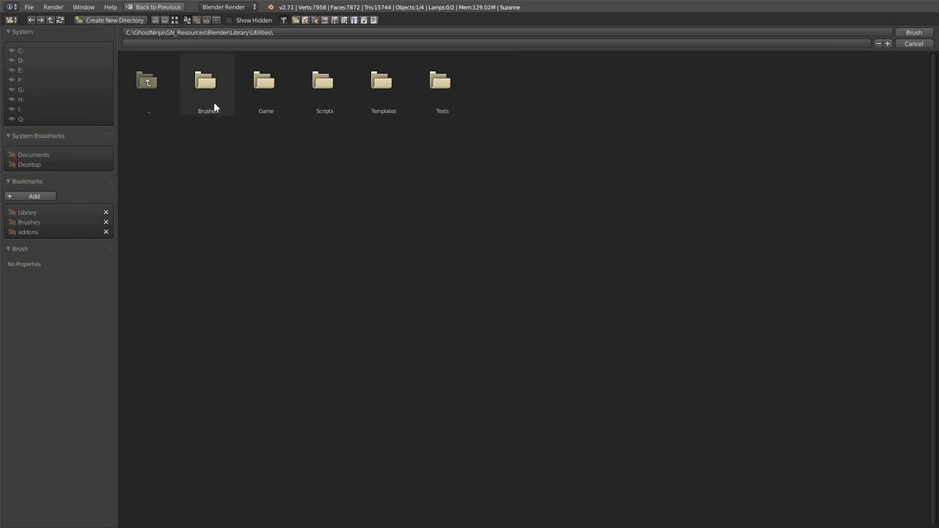
{"action": "double_click", "coordinate": [207, 81]}
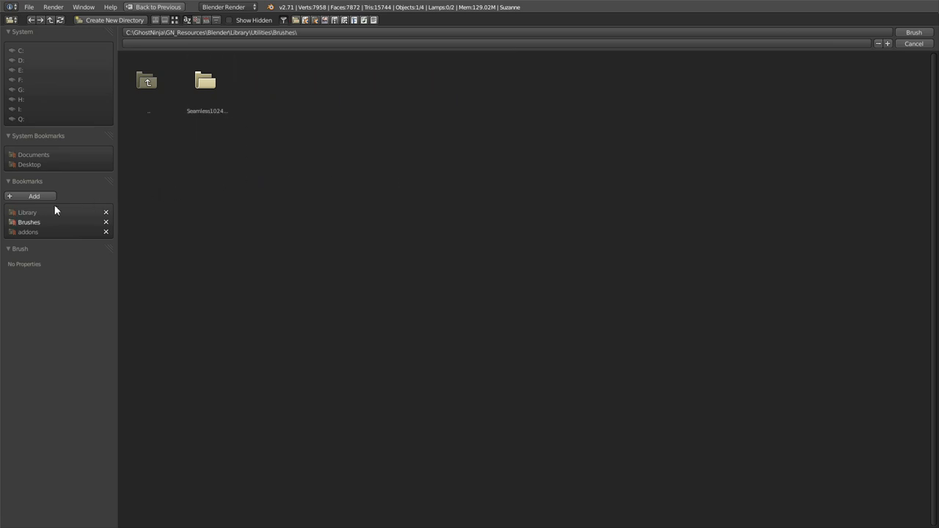
{"action": "mouse_move", "coordinate": [143, 217]}
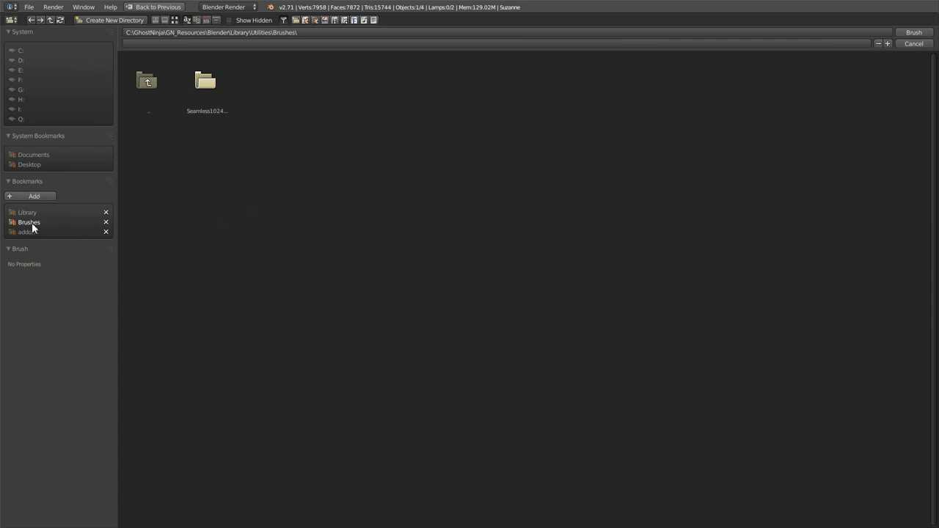
{"action": "mouse_move", "coordinate": [226, 154]}
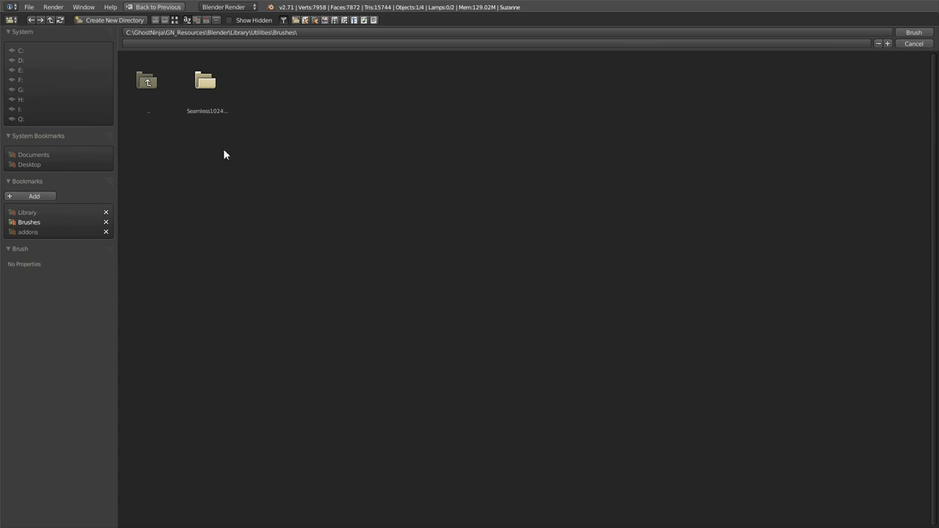
{"action": "double_click", "coordinate": [205, 80]}
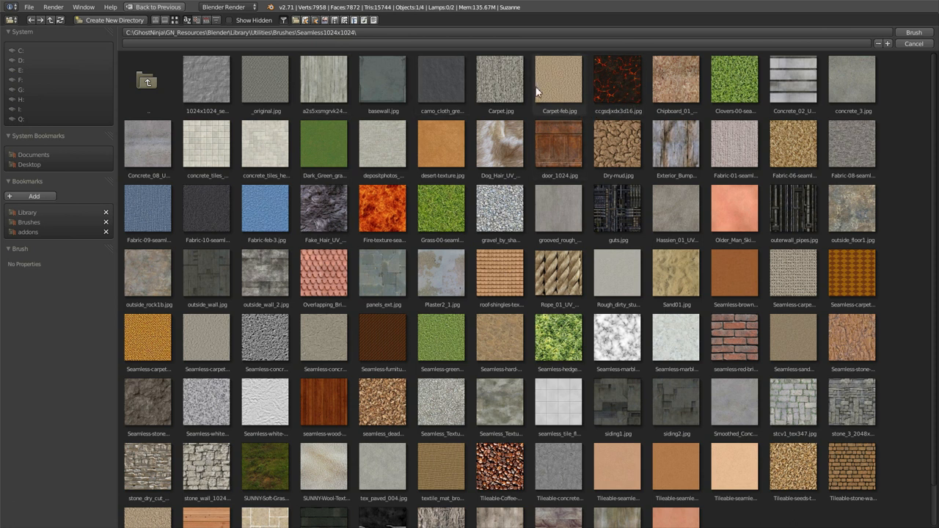
{"action": "mouse_move", "coordinate": [883, 331]}
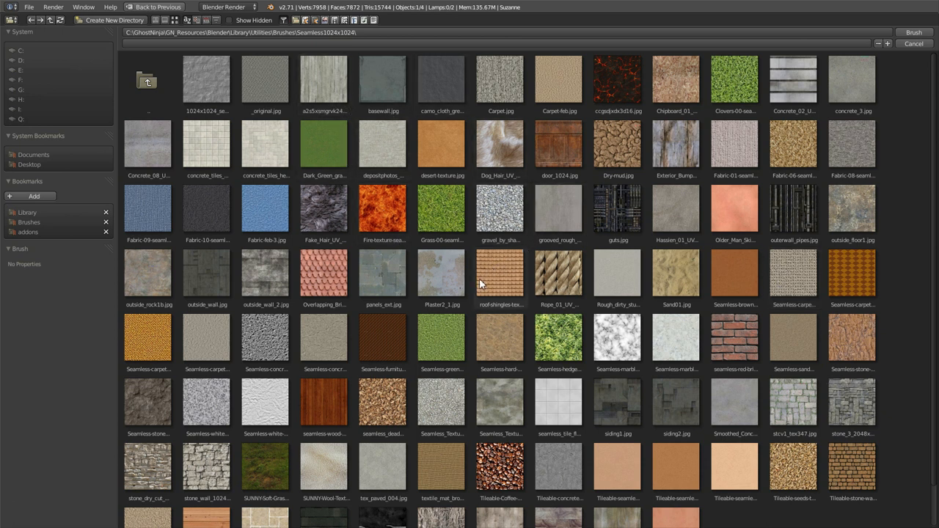
{"action": "mouse_move", "coordinate": [458, 264]}
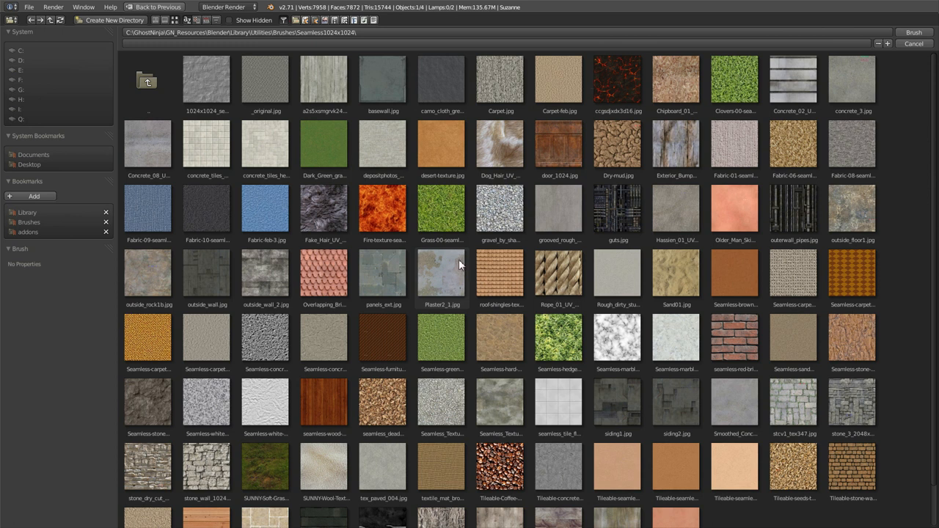
{"action": "mouse_move", "coordinate": [499, 141]}
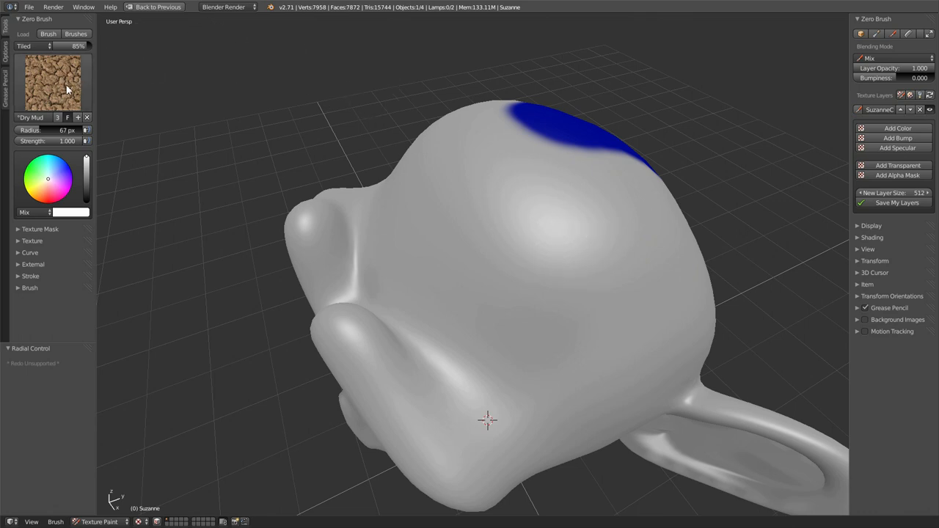
{"action": "mouse_move", "coordinate": [91, 79]}
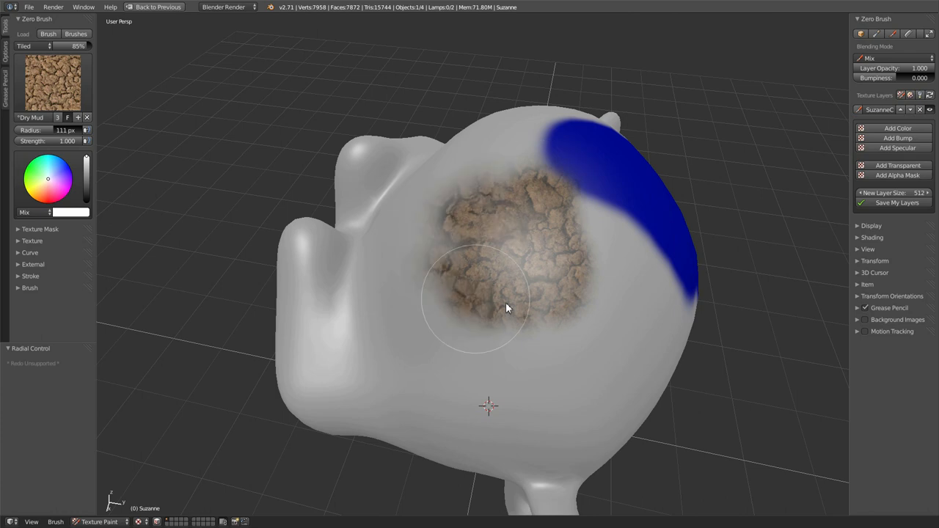
Paint cracked Dry Mud texture over the top and rest of Suzanne's head
{"action": "left_click_drag", "start_coordinate": [506, 308], "coordinate": [423, 303]}
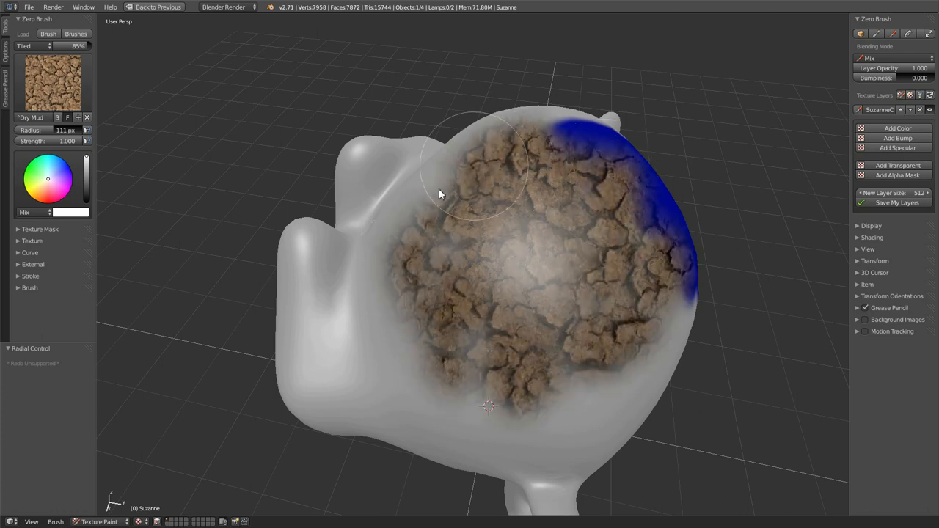
{"action": "left_click_drag", "start_coordinate": [441, 194], "coordinate": [649, 334]}
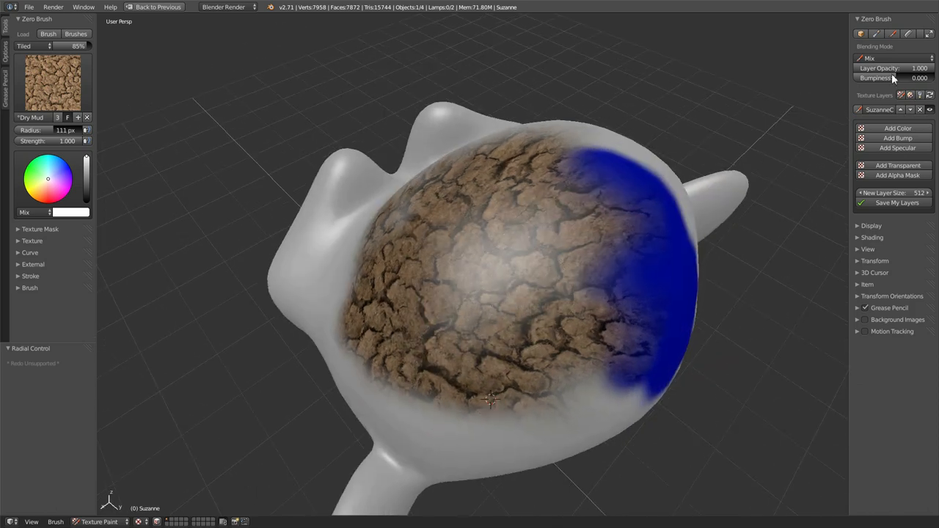
{"action": "left_click_drag", "start_coordinate": [895, 69], "coordinate": [888, 69]}
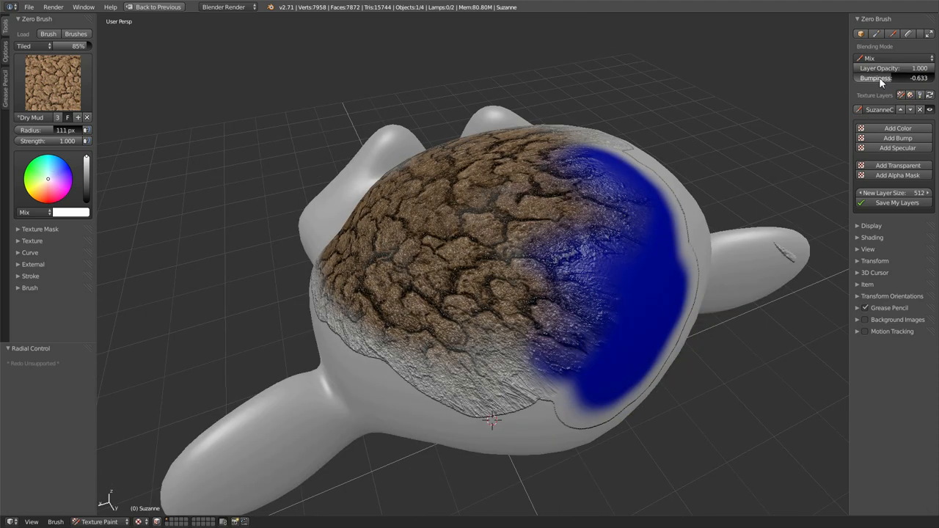
Adjust the mud layer's Bumpiness and lower its Layer Opacity to about 0.1
{"action": "left_click_drag", "start_coordinate": [895, 78], "coordinate": [917, 78]}
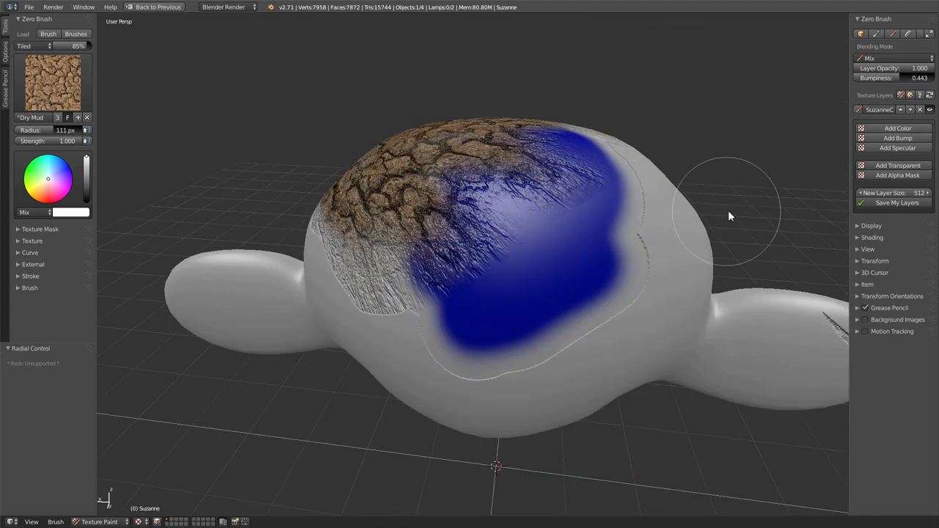
{"action": "left_click_drag", "start_coordinate": [910, 77], "coordinate": [888, 78]}
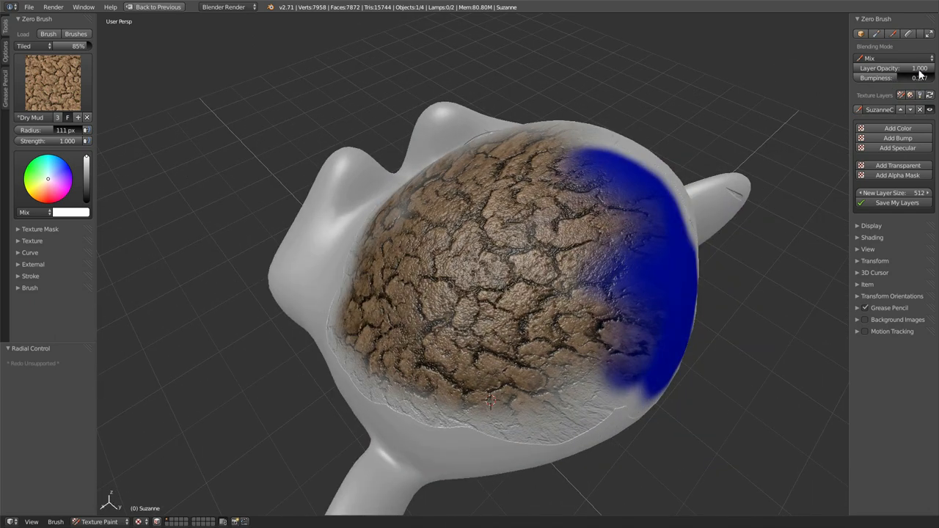
{"action": "left_click_drag", "start_coordinate": [895, 69], "coordinate": [865, 68]}
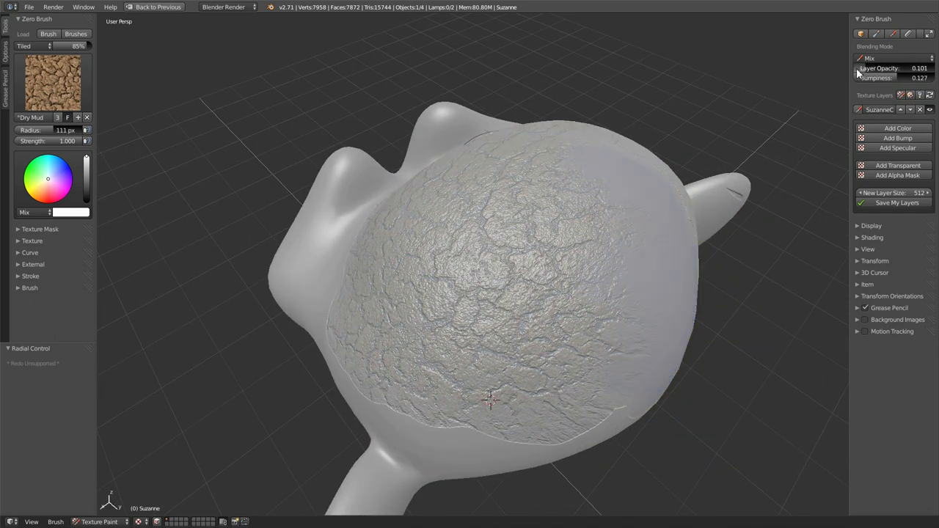
{"action": "left_click_drag", "start_coordinate": [880, 69], "coordinate": [927, 69]}
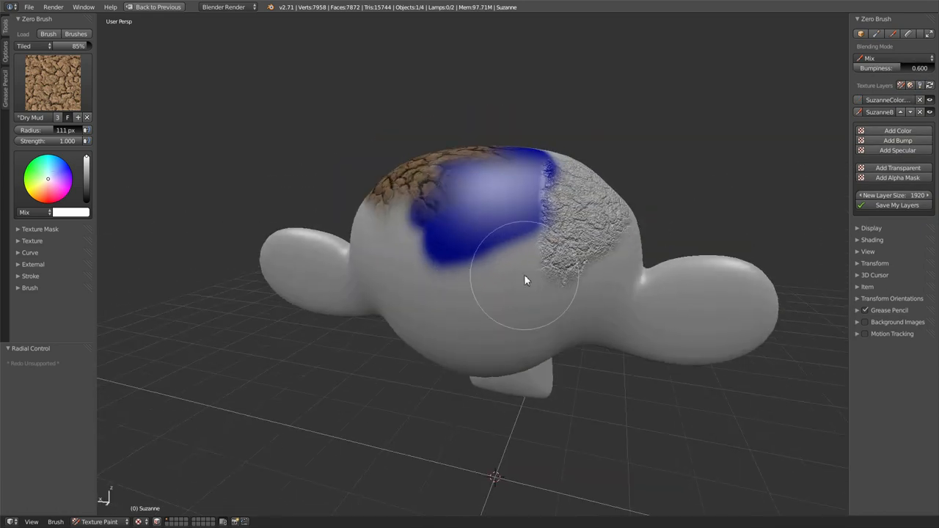
Paint cracked relief on the new bump layer and set its Bumpiness to 0.1
{"action": "left_click_drag", "start_coordinate": [526, 279], "coordinate": [540, 301]}
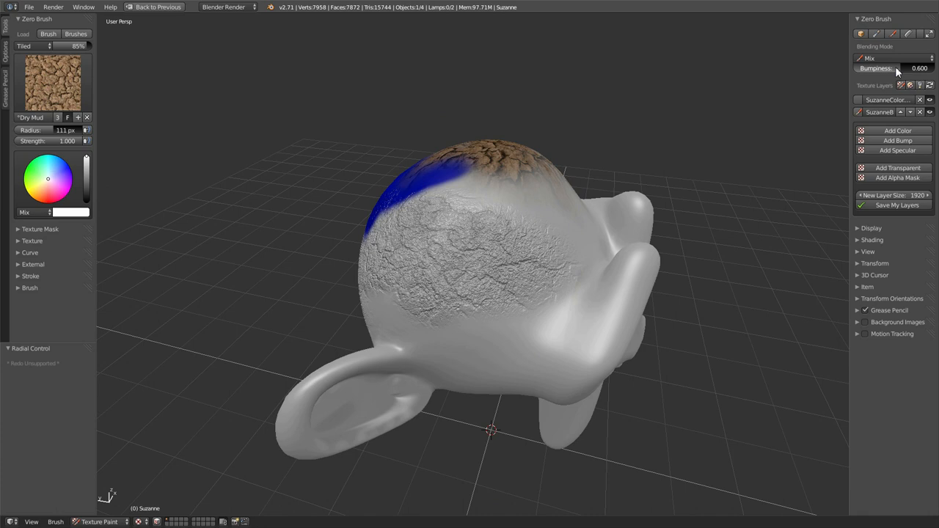
{"action": "left_click_drag", "start_coordinate": [918, 69], "coordinate": [895, 69]}
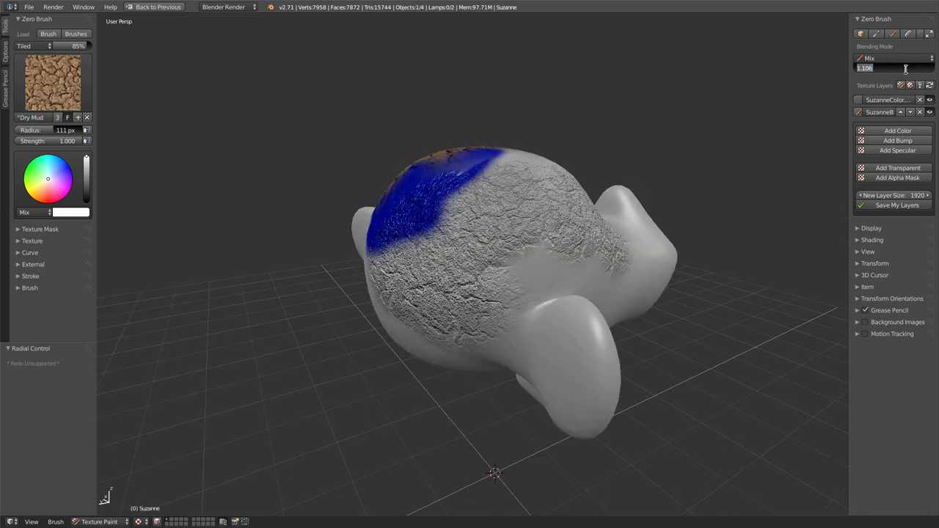
{"action": "type", "text": "0.1"}
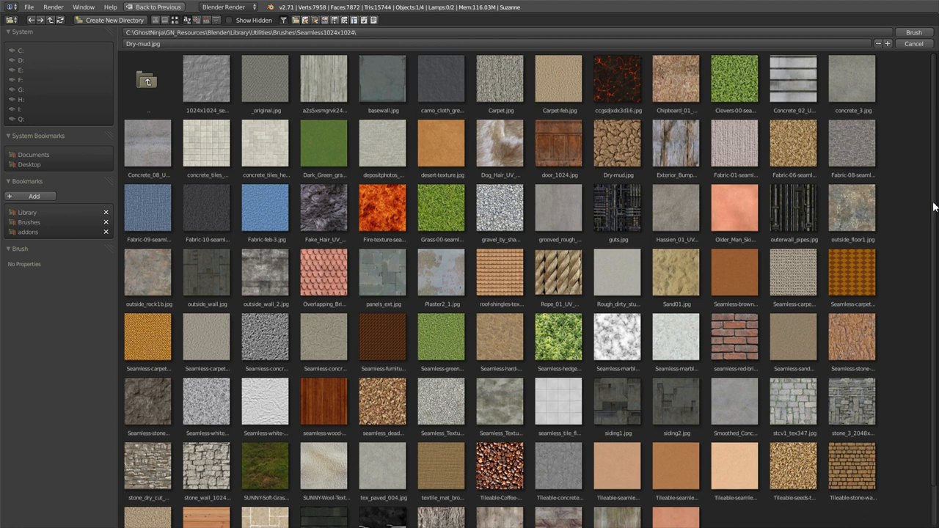
Scroll the seamless texture library down to the carpet and wood images
{"action": "scroll", "scroll_direction": "down", "scroll_amount": 3}
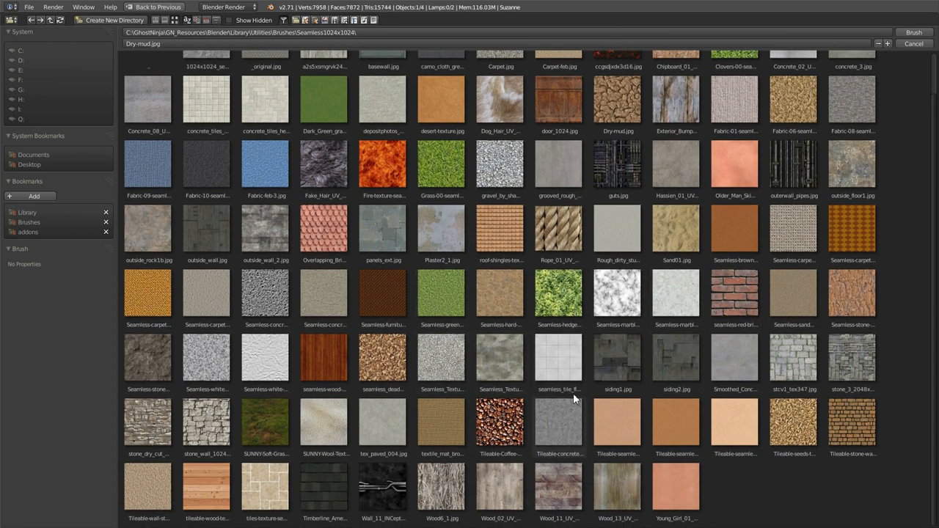
{"action": "mouse_move", "coordinate": [521, 193]}
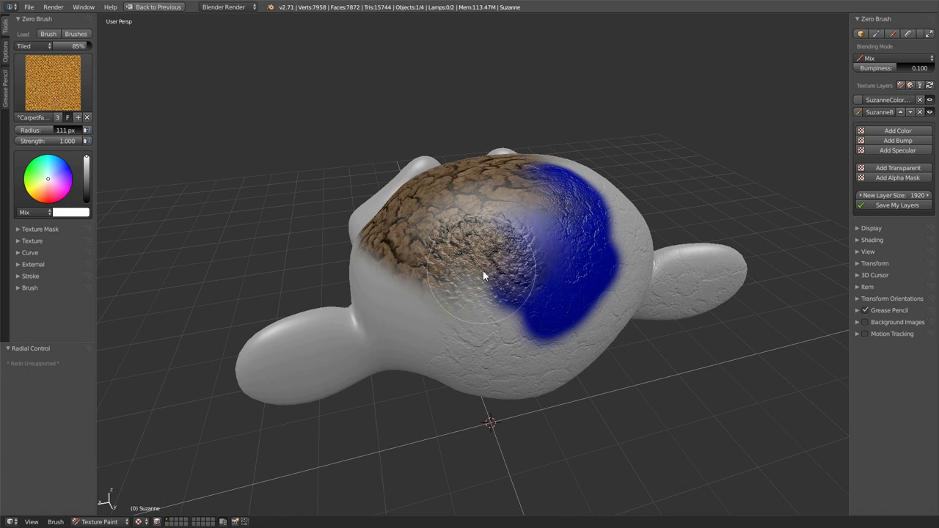
Paint orange carpet texture across the top, side and front of Suzanne's head
{"action": "left_click_drag", "start_coordinate": [484, 276], "coordinate": [564, 289]}
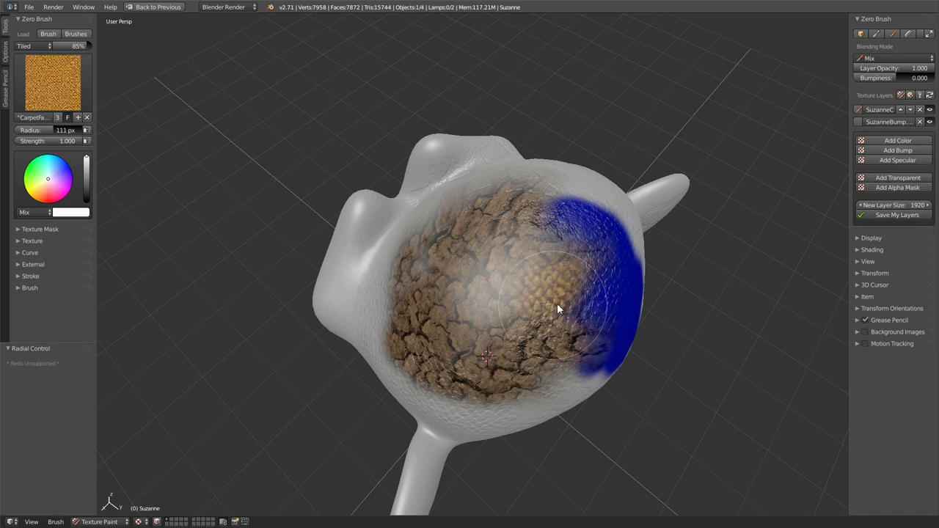
{"action": "left_click_drag", "start_coordinate": [558, 308], "coordinate": [487, 390]}
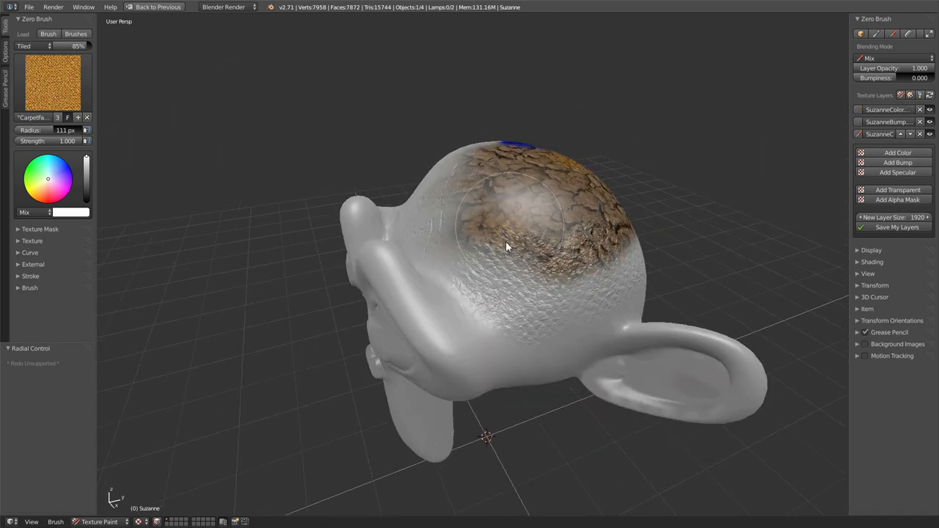
{"action": "left_click_drag", "start_coordinate": [506, 247], "coordinate": [462, 264]}
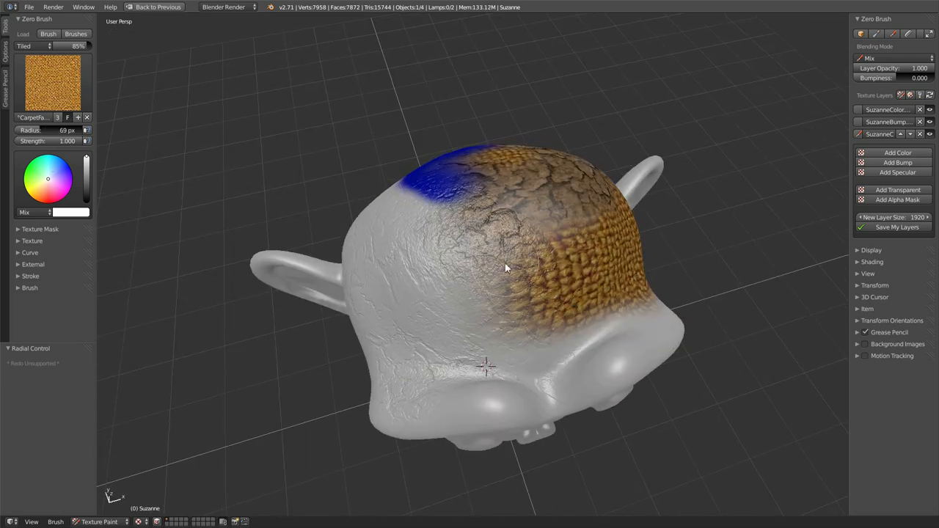
{"action": "left_click_drag", "start_coordinate": [504, 267], "coordinate": [613, 320]}
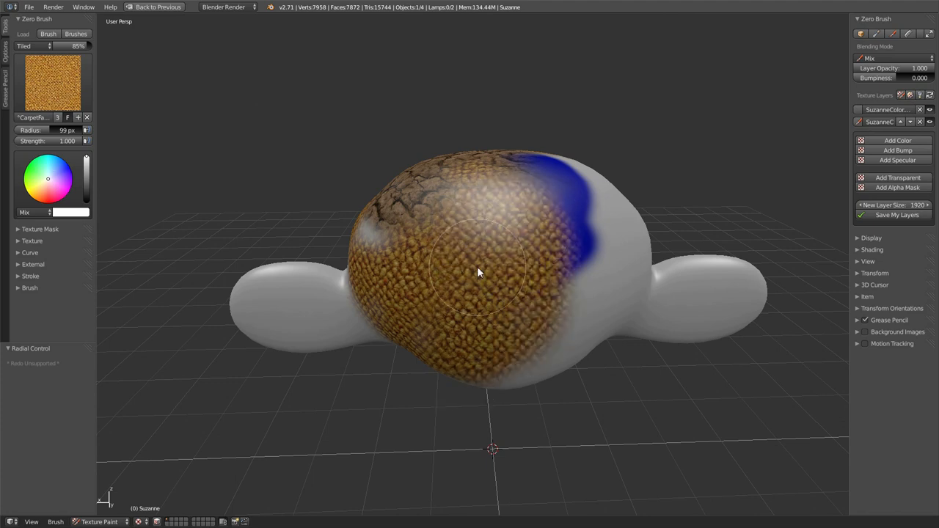
{"action": "left_click_drag", "start_coordinate": [477, 272], "coordinate": [689, 183]}
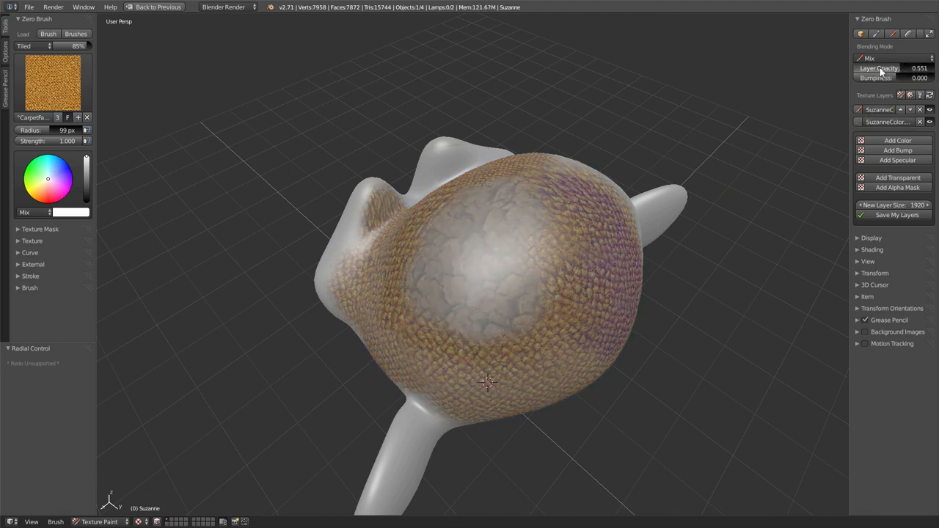
Lower the carpet layer's opacity, restore it to 1.000, and review the blending modes, keeping Mix
{"action": "left_click_drag", "start_coordinate": [866, 69], "coordinate": [932, 69]}
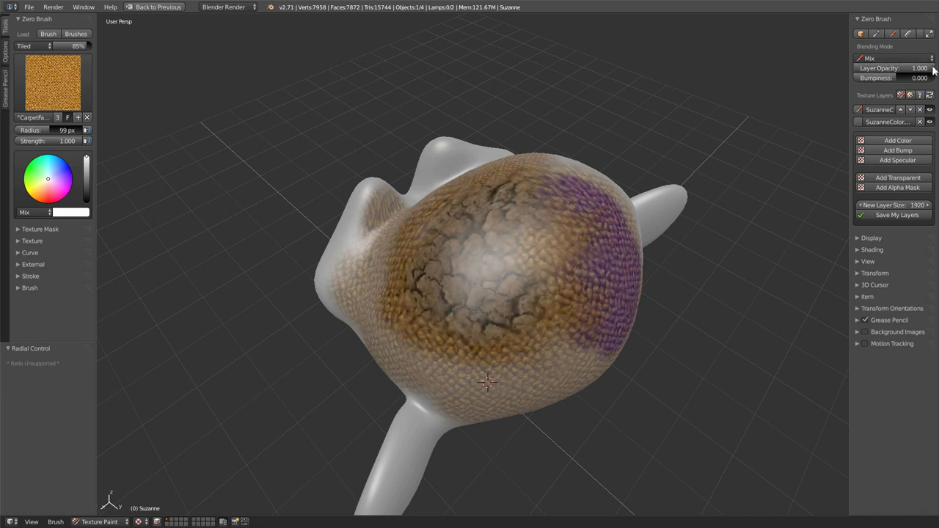
{"action": "left_click", "coordinate": [892, 59]}
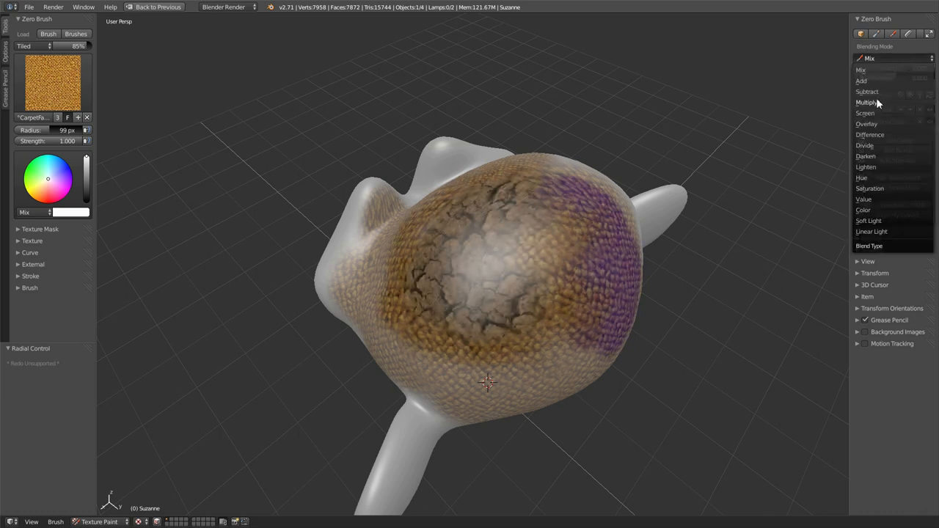
{"action": "left_click", "coordinate": [866, 113]}
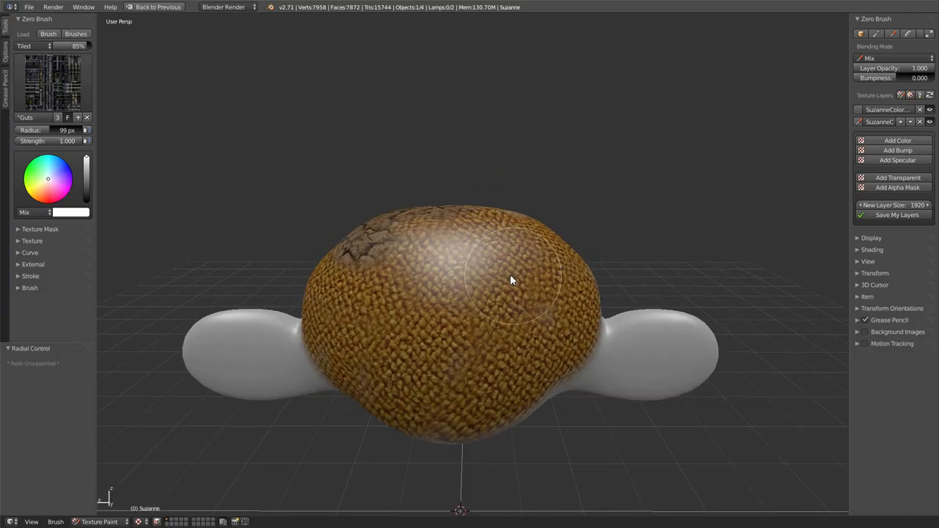
Paint the dark sci-fi Grids panel texture over Suzanne's face, head and lower face
{"action": "left_click_drag", "start_coordinate": [512, 280], "coordinate": [557, 317]}
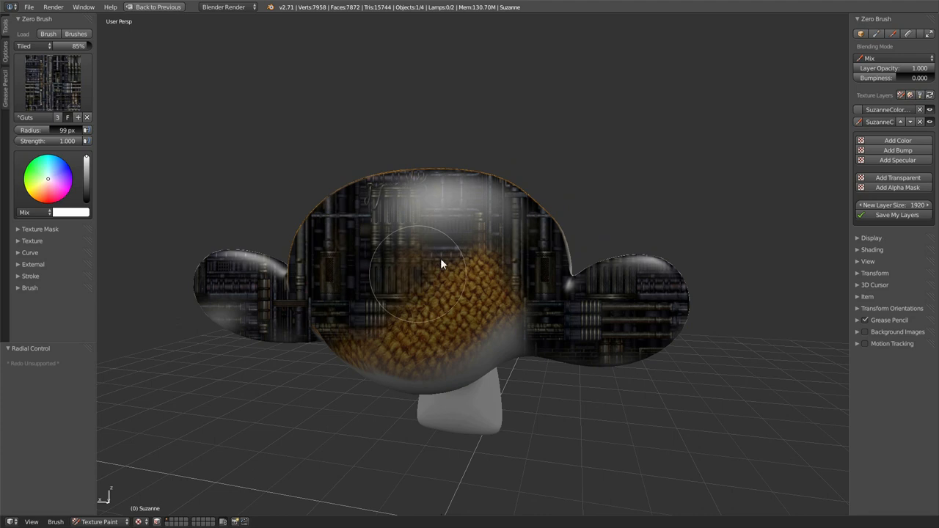
{"action": "left_click_drag", "start_coordinate": [441, 264], "coordinate": [393, 347]}
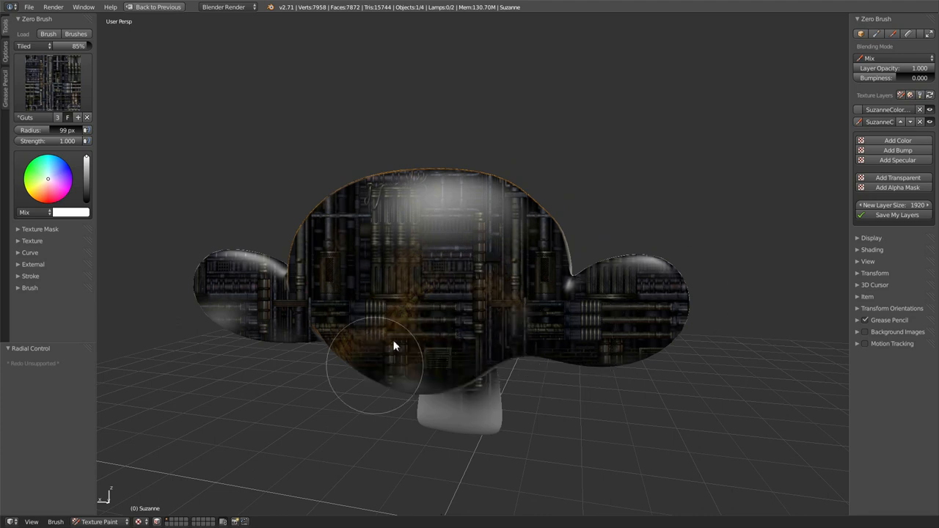
{"action": "left_click_drag", "start_coordinate": [394, 346], "coordinate": [405, 438]}
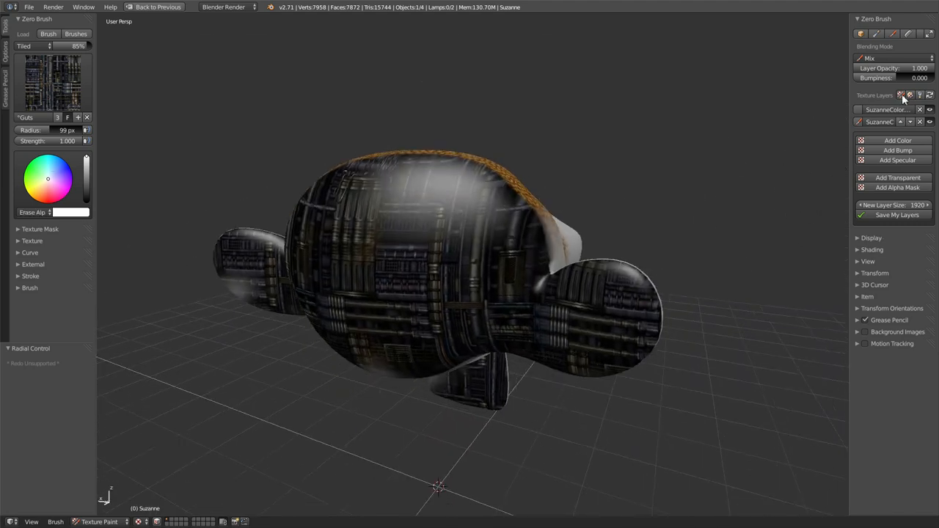
Switch the brush to Erase Alpha, erase texture from the right ear, then repaint around the lower face
{"action": "left_click", "coordinate": [616, 367]}
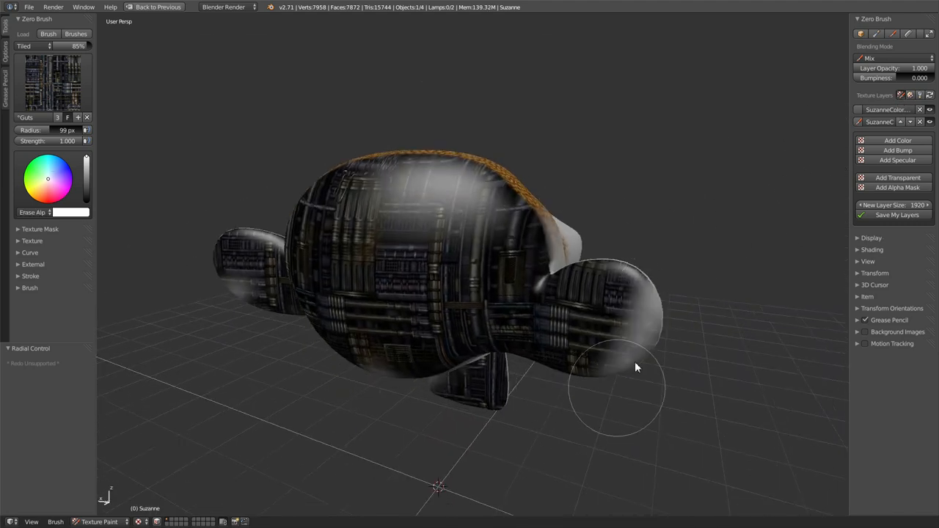
{"action": "left_click_drag", "start_coordinate": [637, 367], "coordinate": [585, 373]}
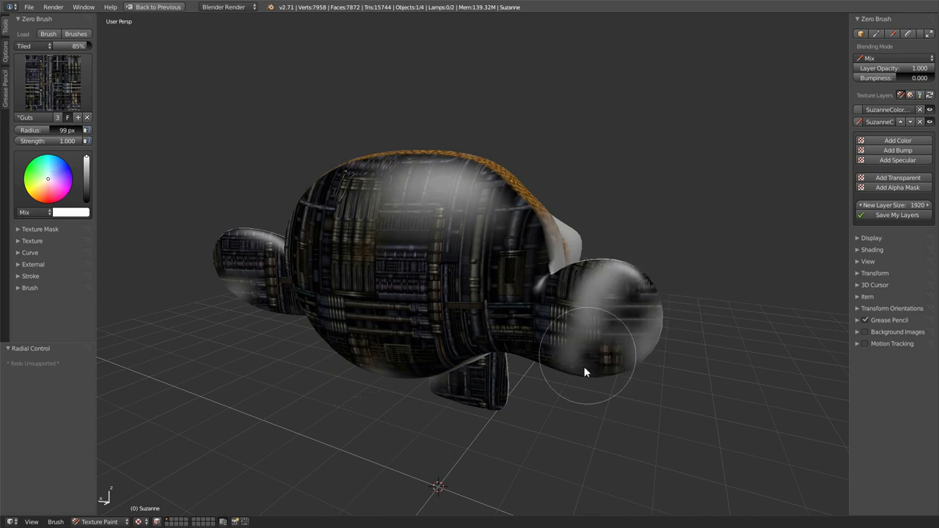
{"action": "left_click_drag", "start_coordinate": [587, 373], "coordinate": [404, 243]}
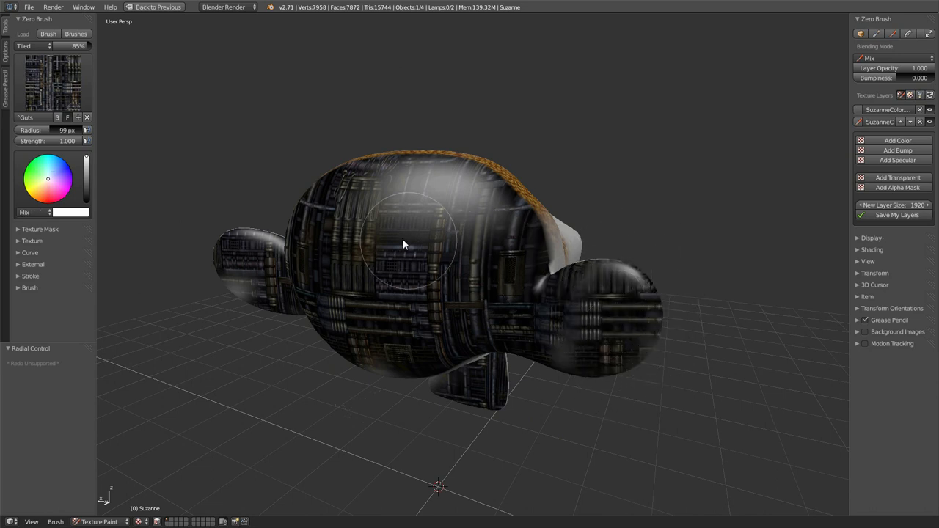
{"action": "mouse_move", "coordinate": [656, 338]}
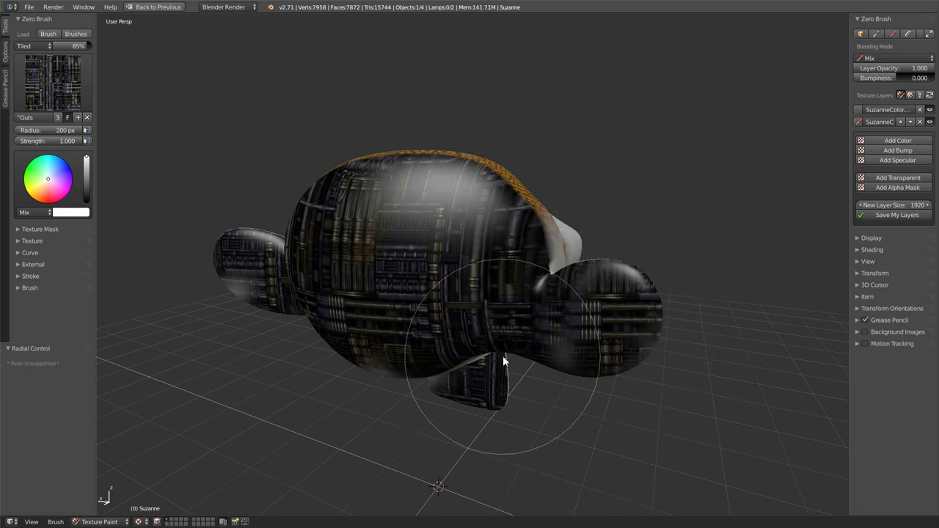
{"action": "left_click_drag", "start_coordinate": [505, 360], "coordinate": [634, 324]}
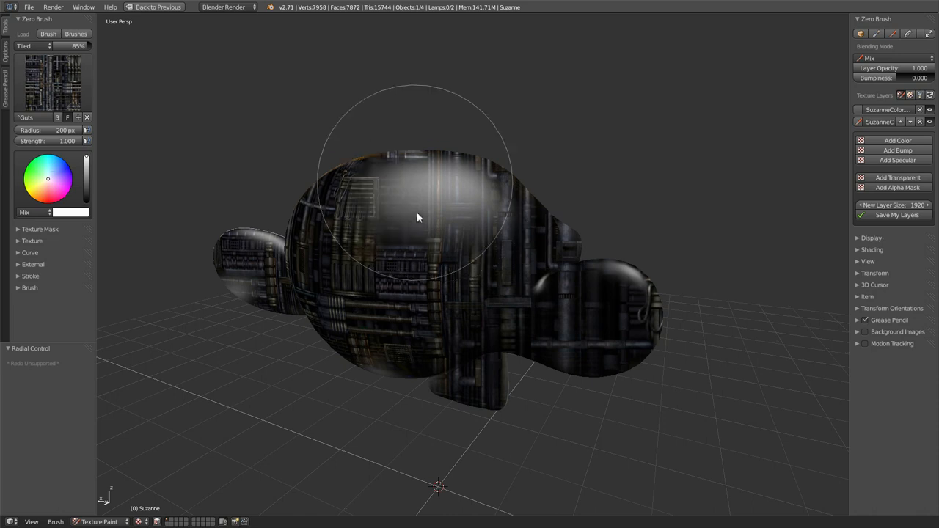
{"action": "mouse_move", "coordinate": [616, 262]}
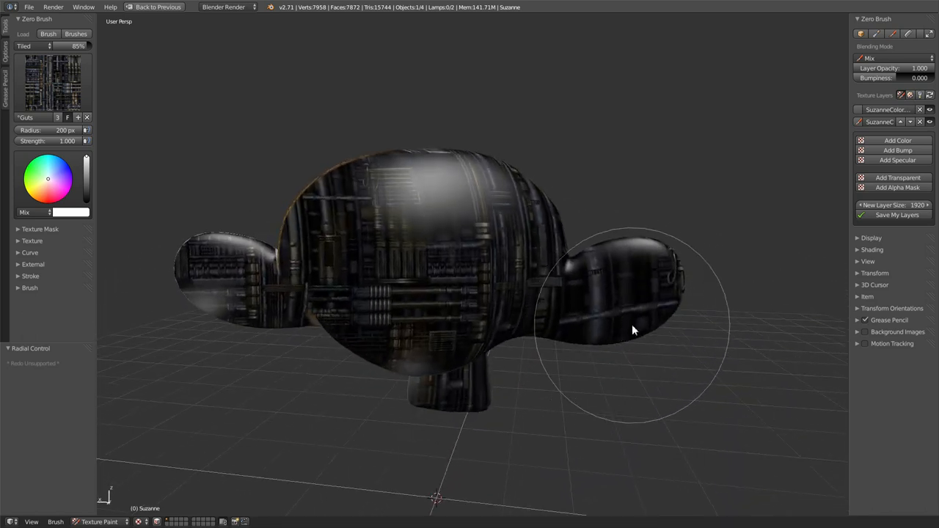
Paint the tech texture over the right ear and adjust its Tiled density, viewing from the side
{"action": "left_click_drag", "start_coordinate": [634, 331], "coordinate": [393, 278]}
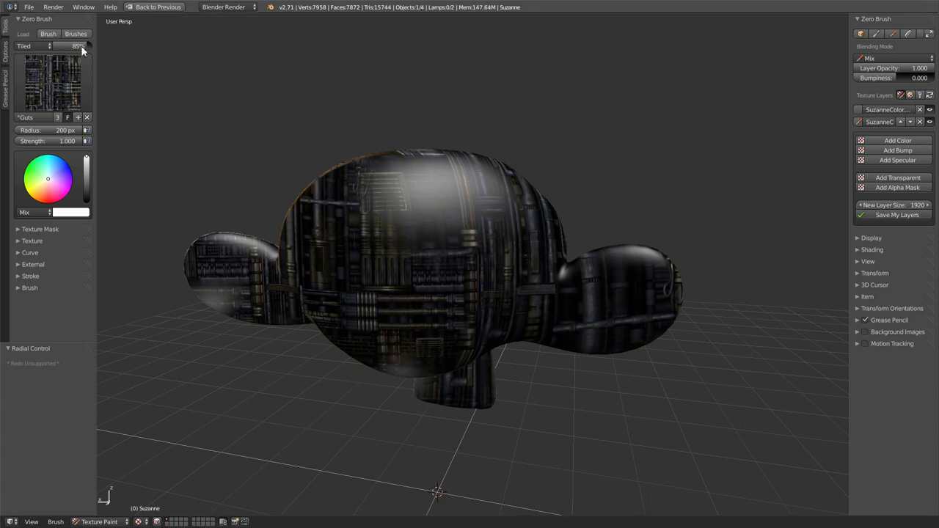
{"action": "left_click_drag", "start_coordinate": [77, 46], "coordinate": [70, 46]}
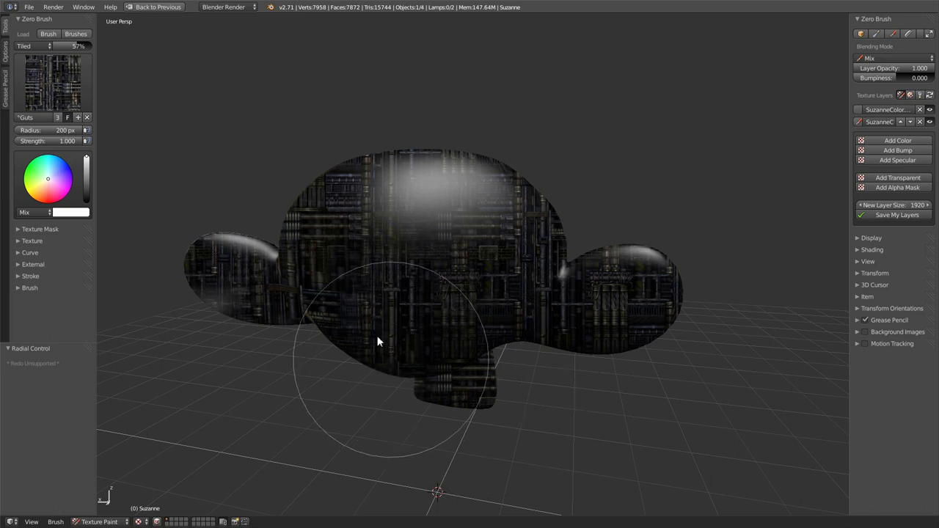
{"action": "mouse_move", "coordinate": [286, 270]}
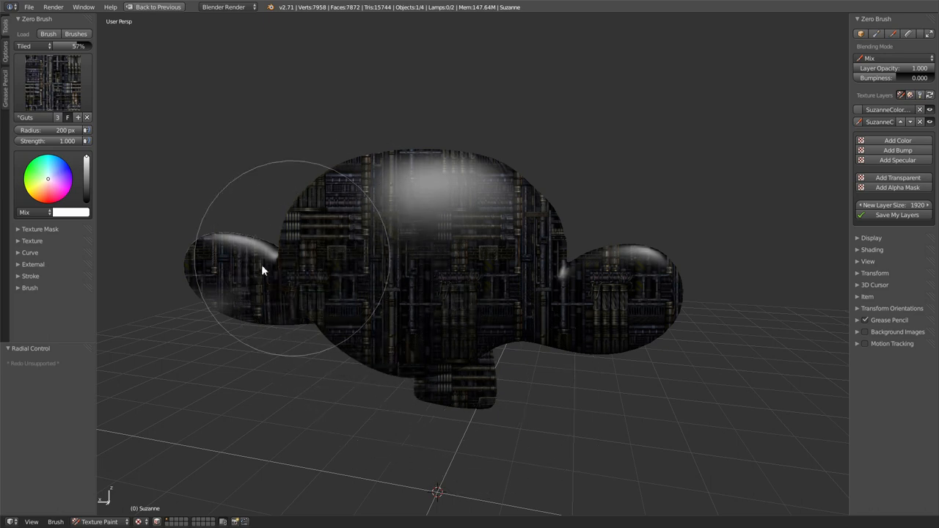
{"action": "mouse_move", "coordinate": [552, 384]}
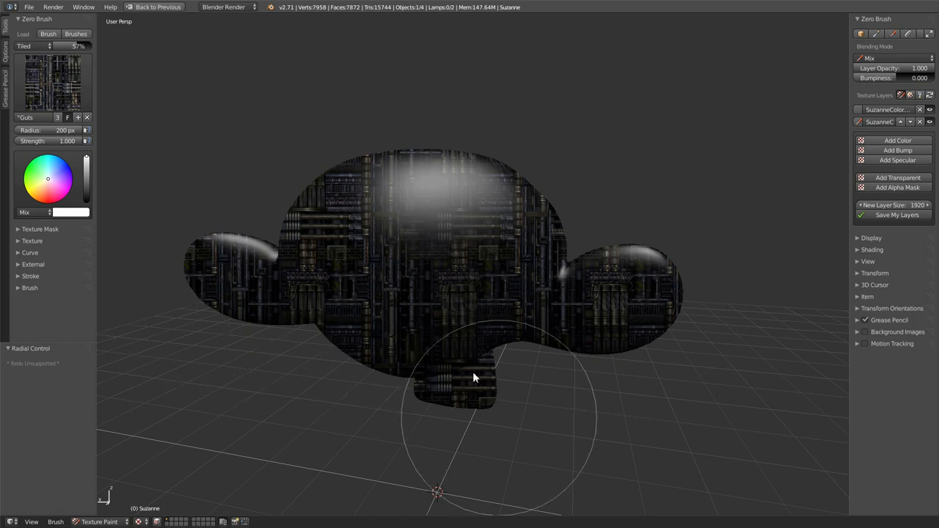
{"action": "mouse_move", "coordinate": [625, 232]}
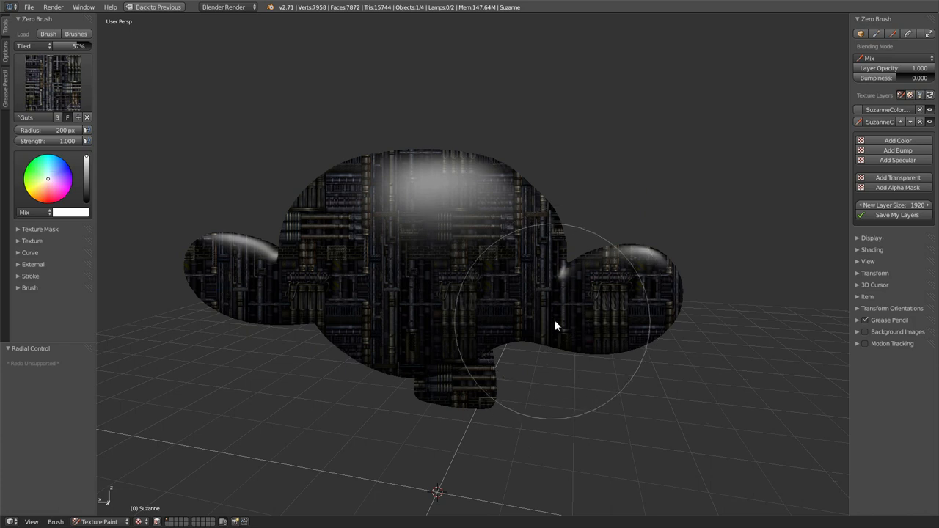
{"action": "mouse_move", "coordinate": [553, 343]}
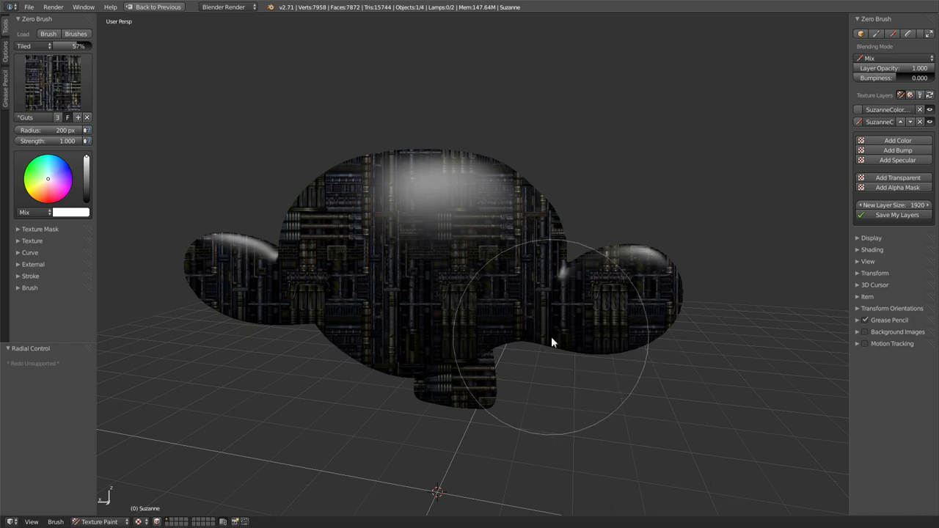
{"action": "mouse_move", "coordinate": [493, 270]}
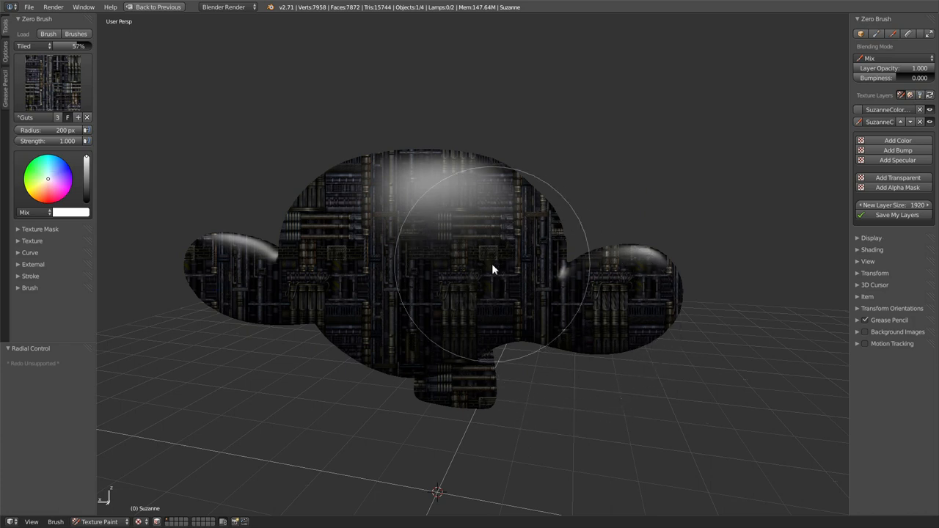
{"action": "mouse_move", "coordinate": [211, 241]}
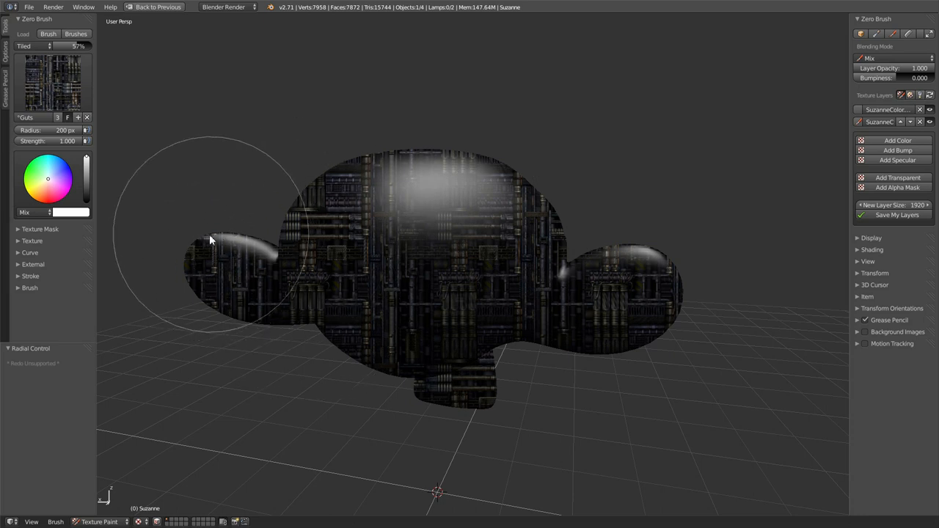
{"action": "mouse_move", "coordinate": [223, 294]}
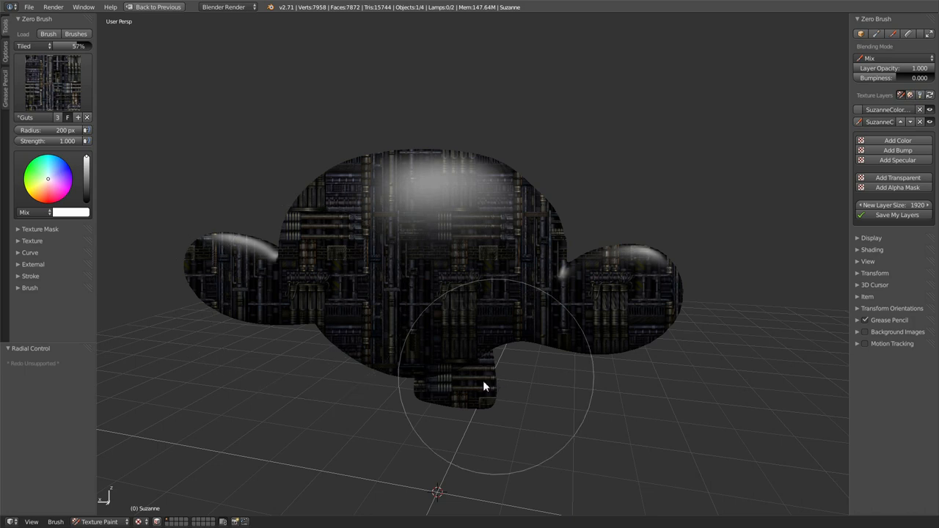
{"action": "mouse_move", "coordinate": [311, 221]}
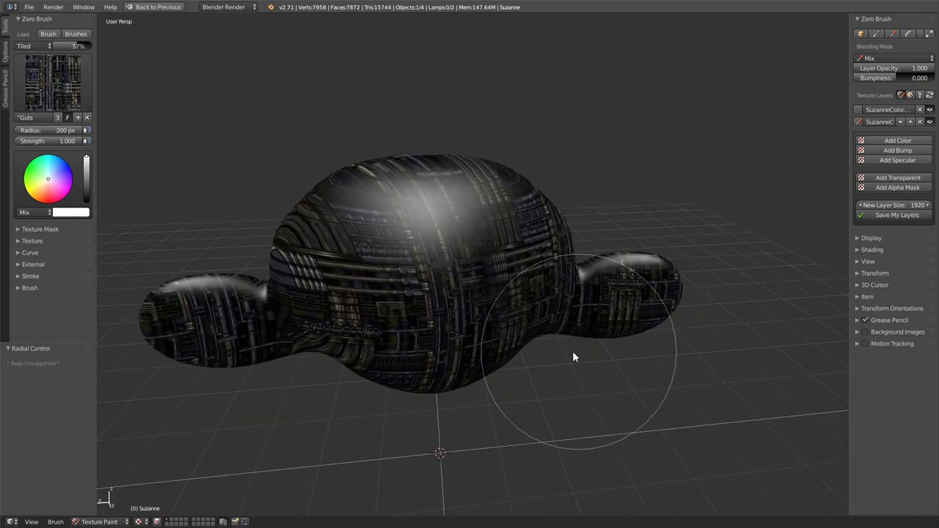
{"action": "left_click_drag", "start_coordinate": [575, 358], "coordinate": [432, 300]}
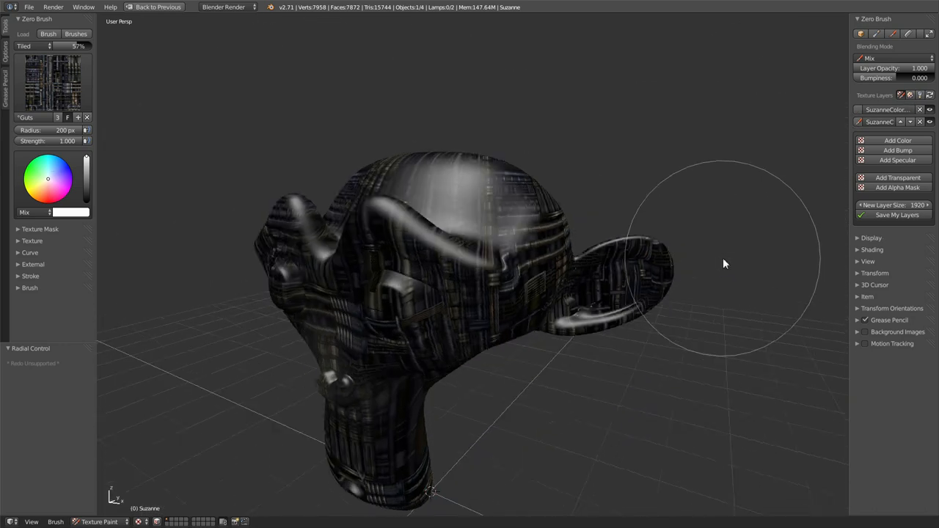
Paint the tech texture onto the back and crown of Suzanne's head, wrapping it fully
{"action": "left_click_drag", "start_coordinate": [725, 264], "coordinate": [615, 302]}
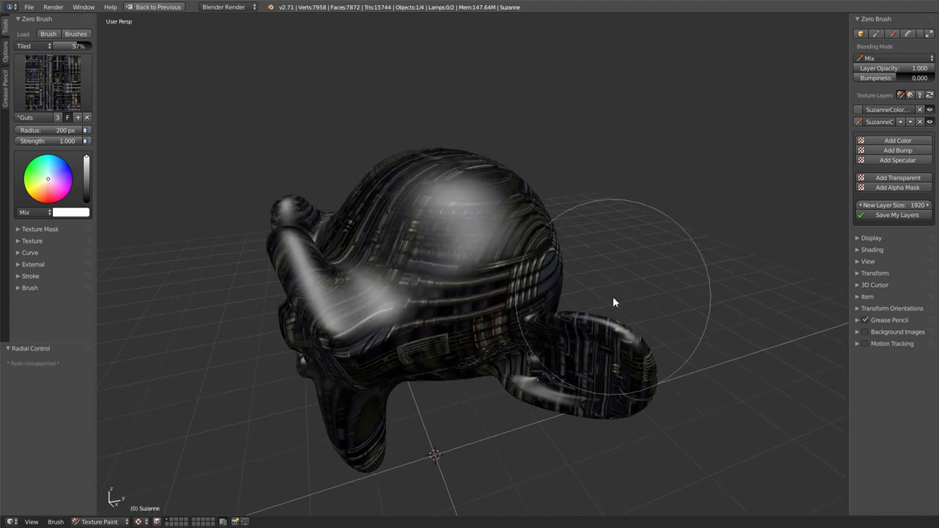
{"action": "mouse_move", "coordinate": [655, 193]}
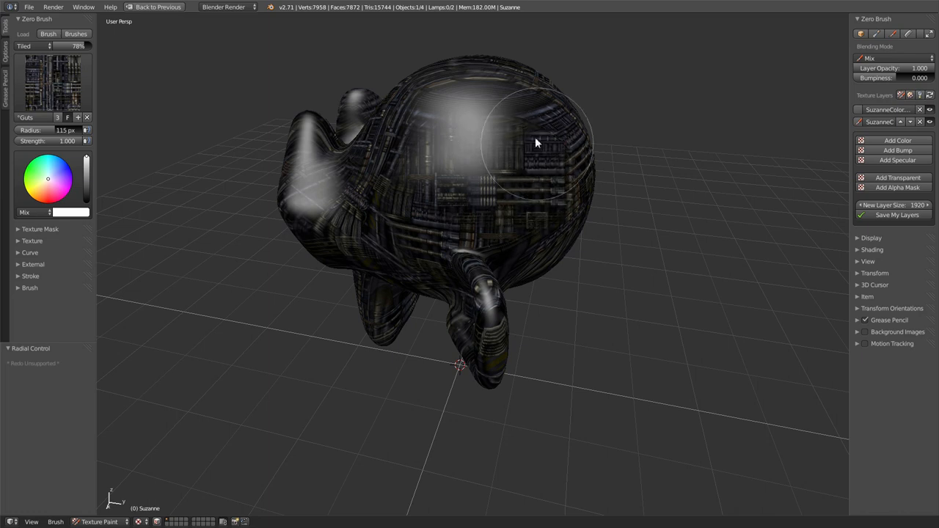
{"action": "left_click_drag", "start_coordinate": [536, 144], "coordinate": [535, 197]}
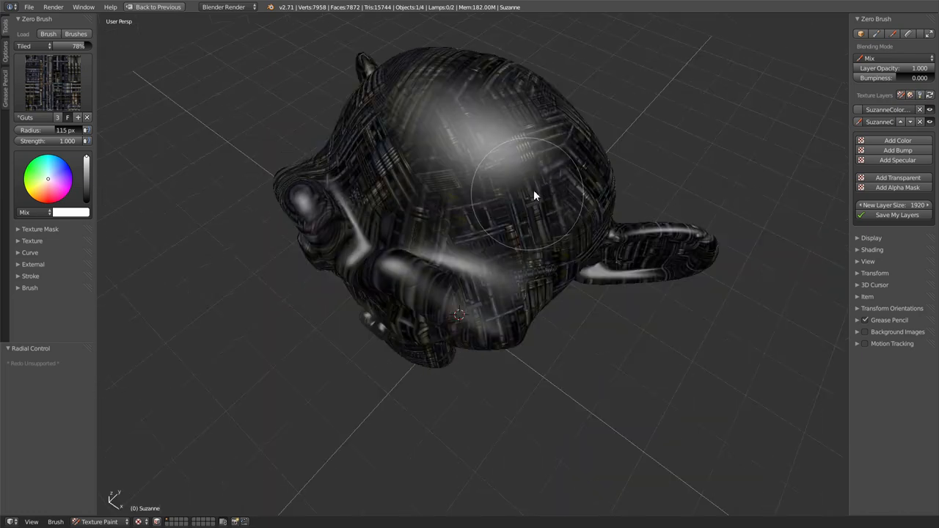
{"action": "left_click_drag", "start_coordinate": [535, 194], "coordinate": [367, 237]}
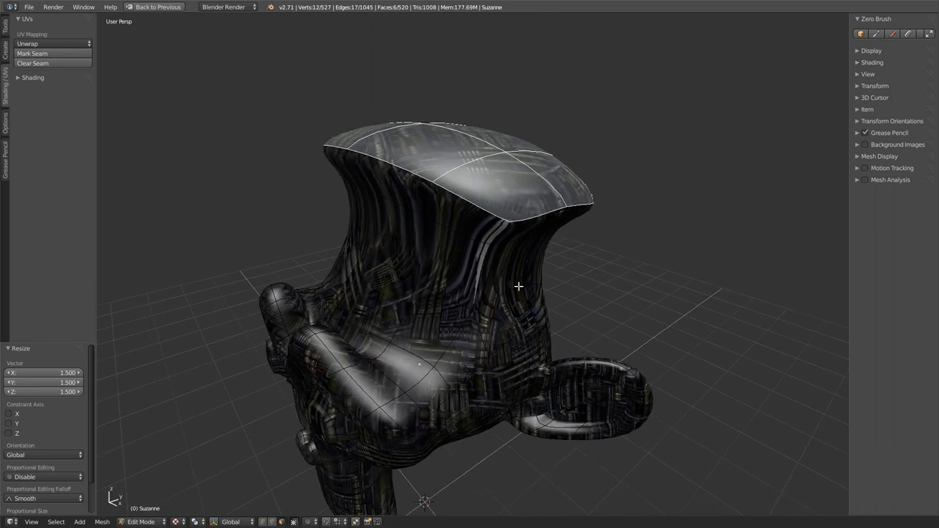
Inspect the reshaped, flattened head cap and return to Texture Paint mode
{"action": "left_click_drag", "start_coordinate": [520, 286], "coordinate": [523, 278]}
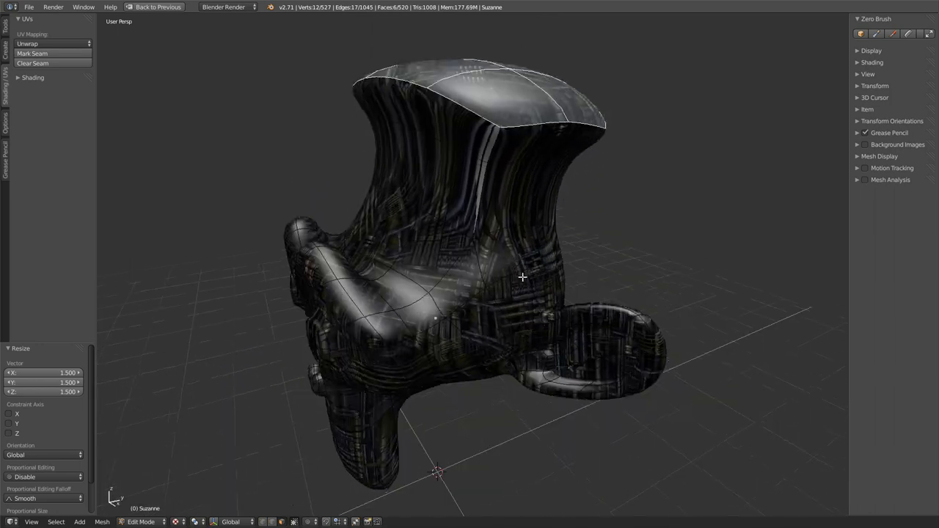
{"action": "left_click", "coordinate": [141, 523]}
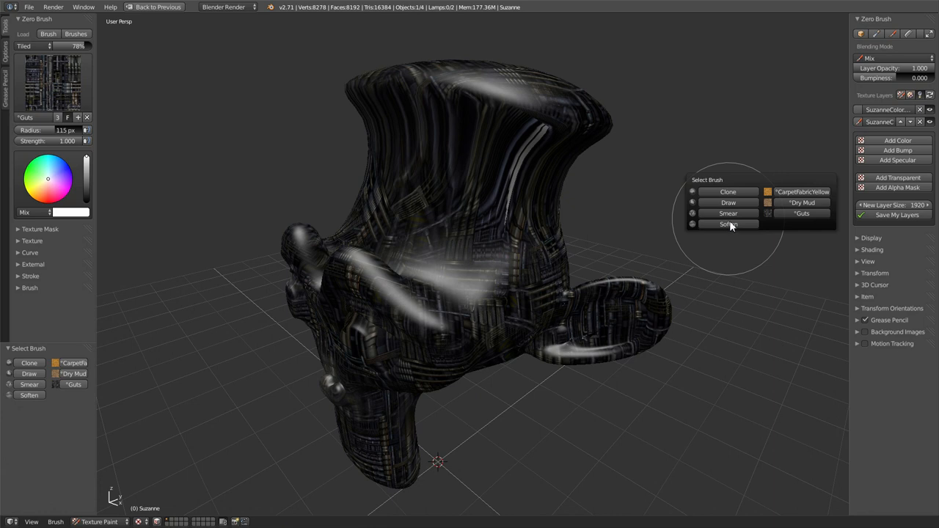
{"action": "mouse_move", "coordinate": [736, 226]}
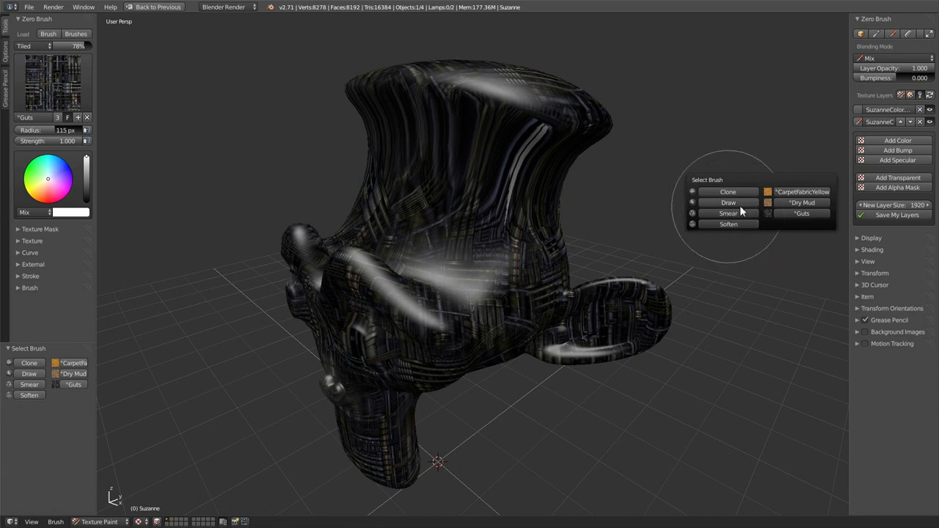
Pick a different brush and paint bright white streaks across the cap, checking from other angles
{"action": "left_click", "coordinate": [728, 202]}
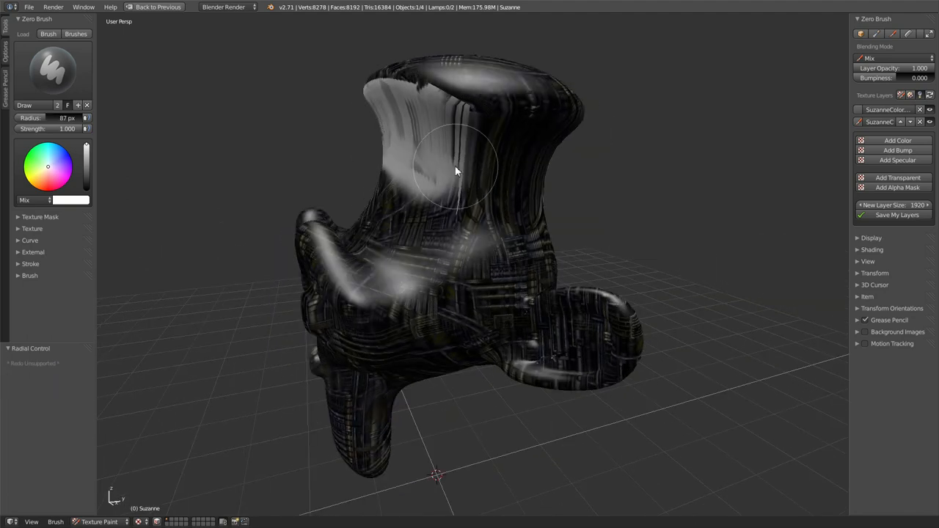
{"action": "left_click_drag", "start_coordinate": [455, 172], "coordinate": [525, 219]}
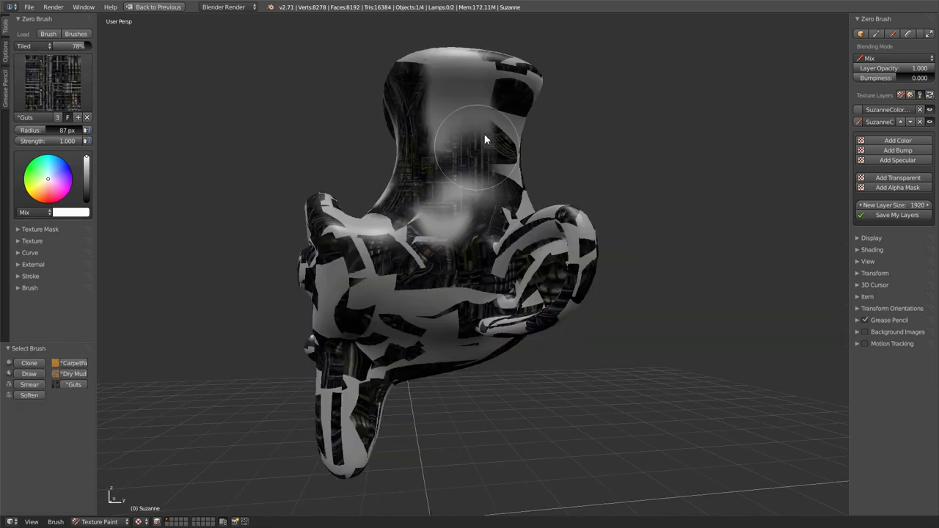
{"action": "left_click_drag", "start_coordinate": [484, 140], "coordinate": [411, 117]}
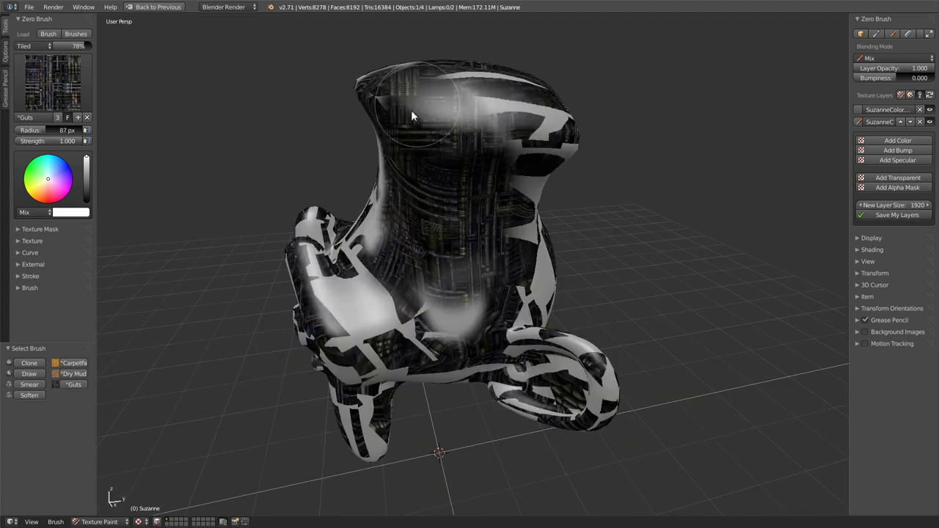
{"action": "left_click_drag", "start_coordinate": [411, 118], "coordinate": [499, 249]}
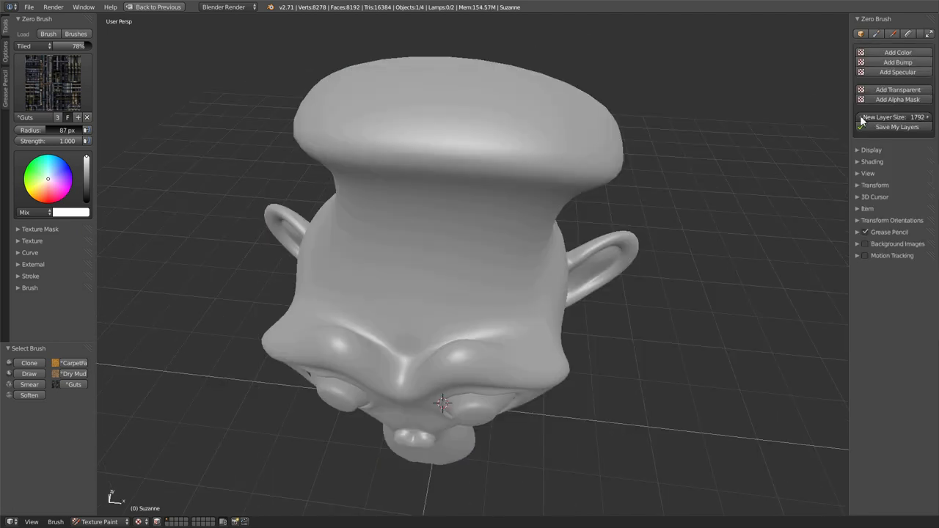
Add a new blank colour layer with Add Color and paint a tech-texture patch on the front
{"action": "left_click", "coordinate": [861, 117]}
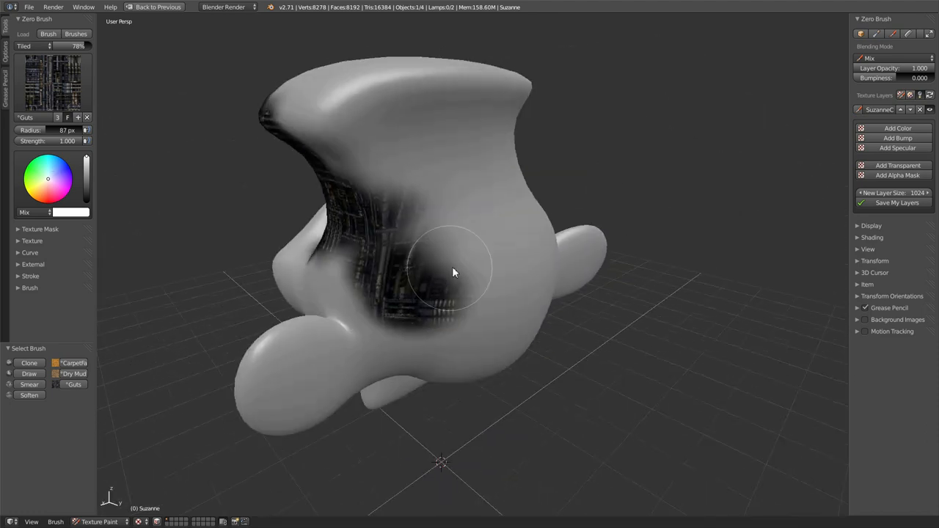
{"action": "left_click_drag", "start_coordinate": [452, 273], "coordinate": [452, 297]}
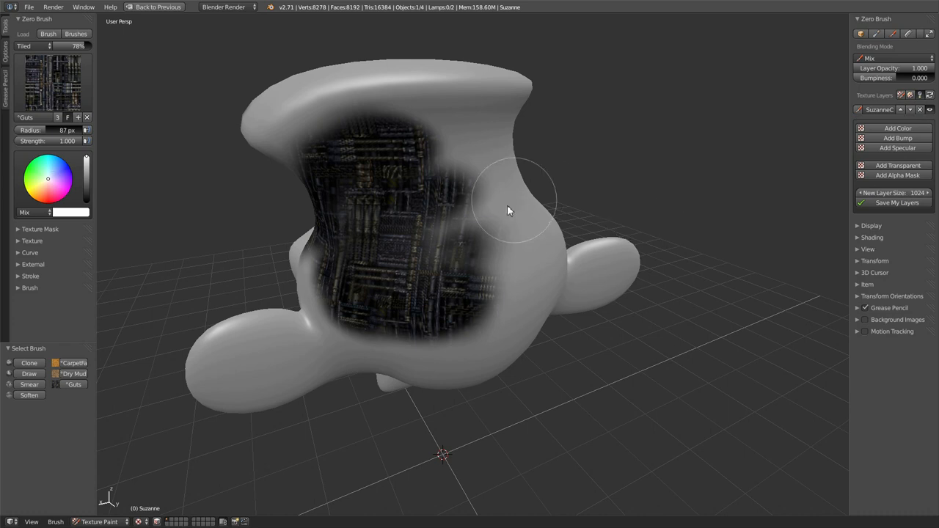
{"action": "left_click_drag", "start_coordinate": [511, 212], "coordinate": [923, 117]}
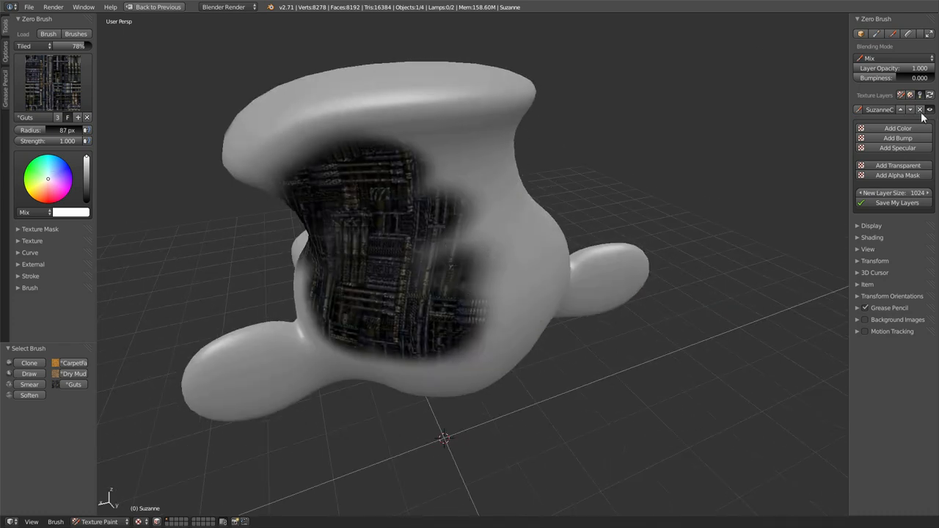
{"action": "left_click", "coordinate": [920, 108]}
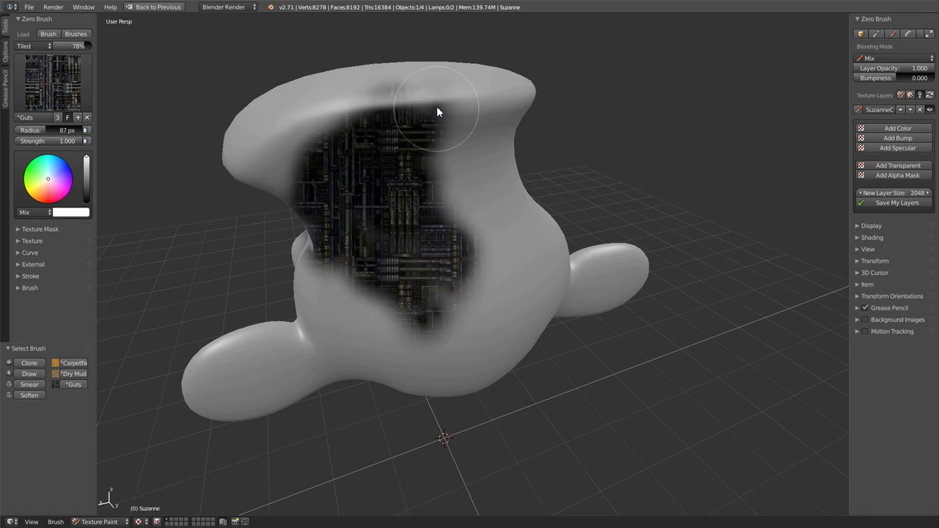
Extend the tech-texture patch up the cap, down the lower front and along its lower edge
{"action": "left_click_drag", "start_coordinate": [437, 112], "coordinate": [389, 358]}
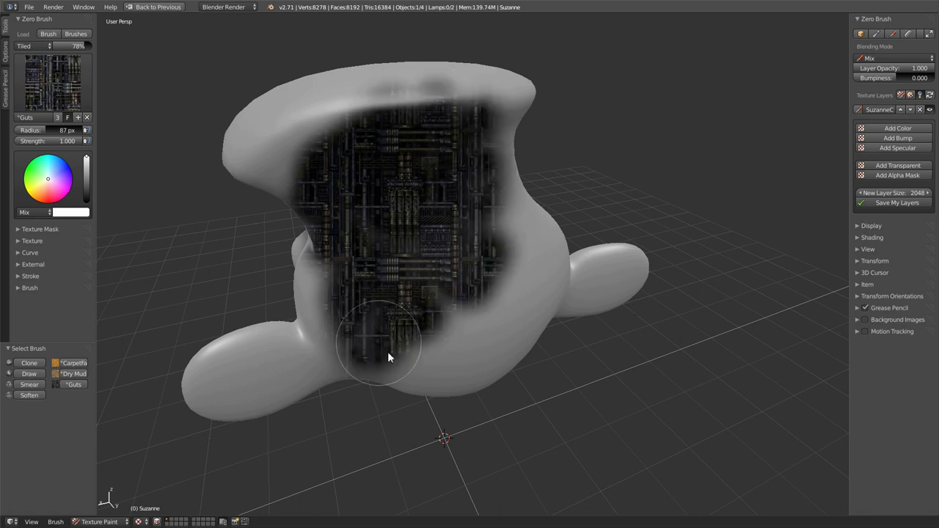
{"action": "left_click_drag", "start_coordinate": [389, 358], "coordinate": [306, 149]}
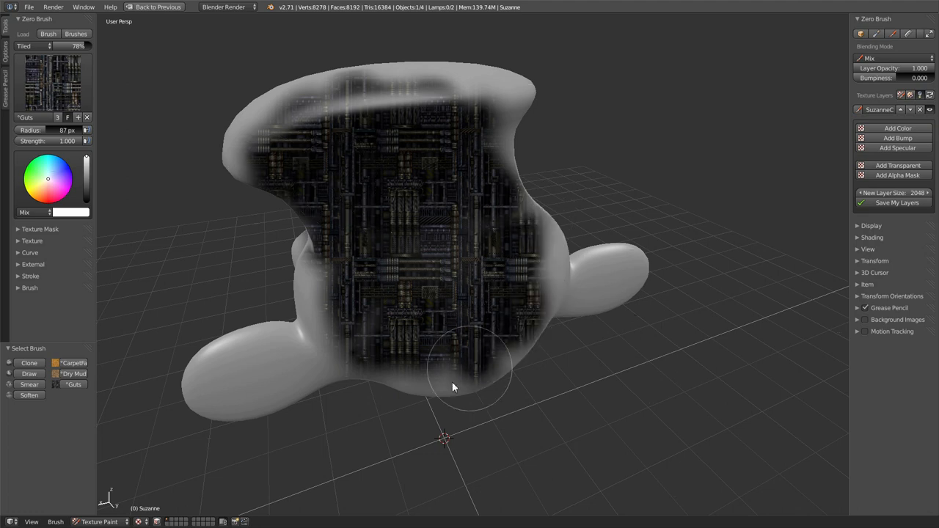
{"action": "left_click_drag", "start_coordinate": [452, 387], "coordinate": [562, 267]}
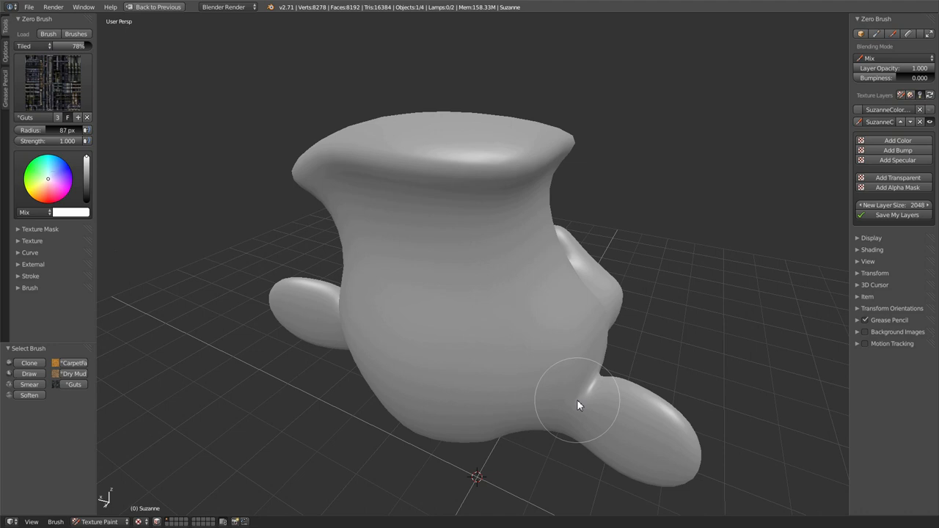
Paint the Guts machinery texture in broad strokes covering Suzanne's side from bottom to top
{"action": "left_click_drag", "start_coordinate": [579, 403], "coordinate": [535, 360]}
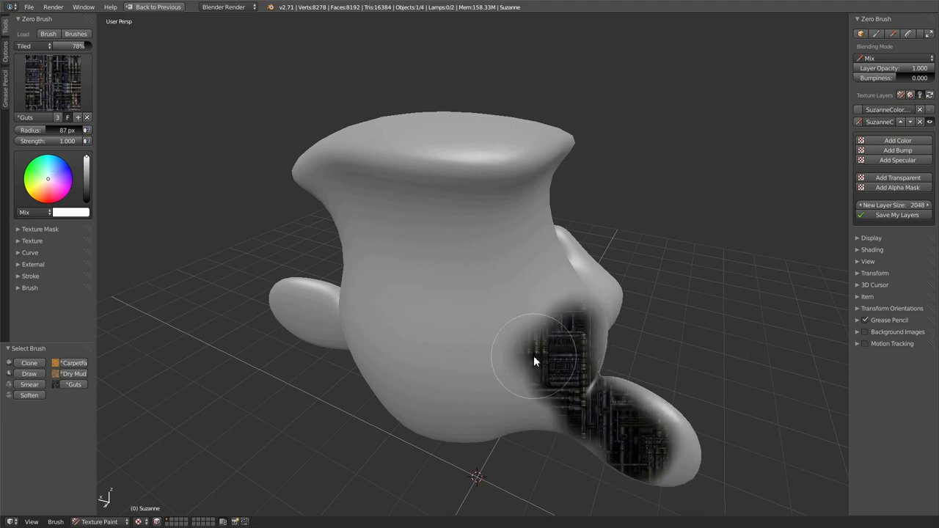
{"action": "left_click_drag", "start_coordinate": [536, 359], "coordinate": [462, 184]}
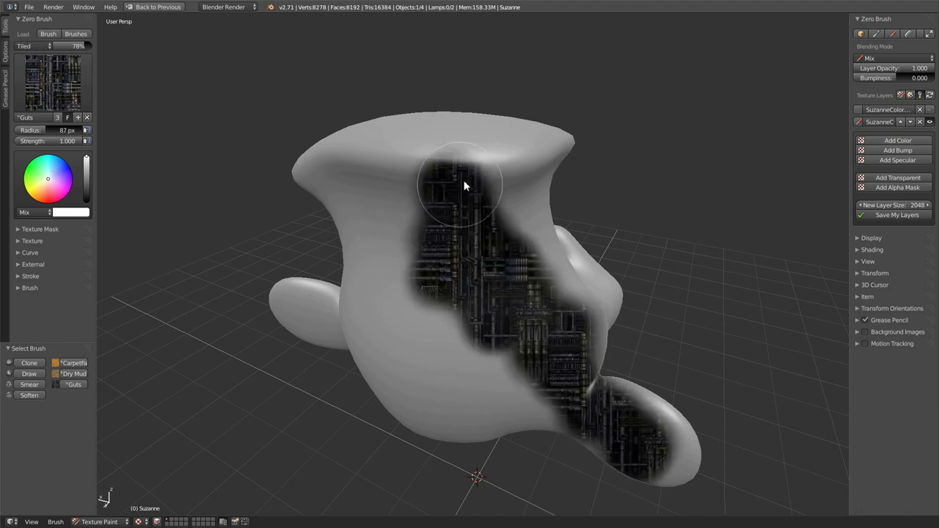
{"action": "left_click_drag", "start_coordinate": [463, 183], "coordinate": [526, 414]}
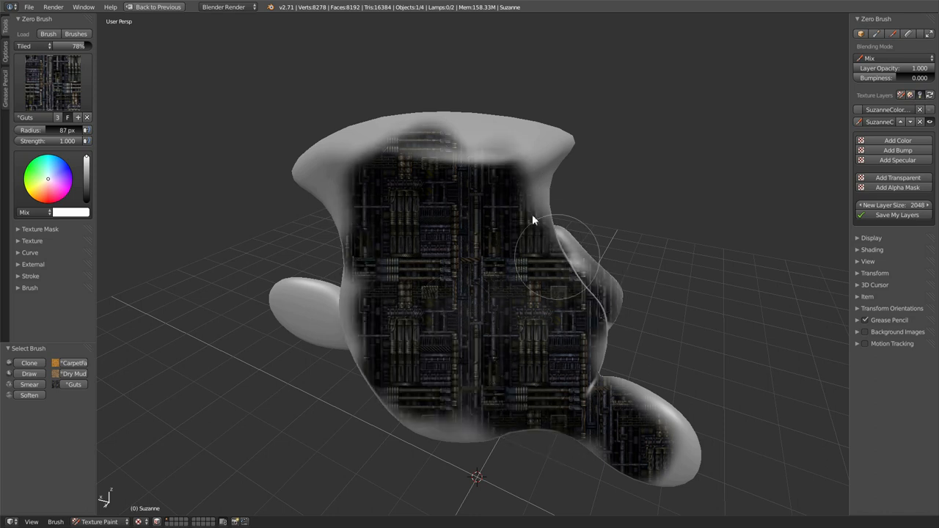
{"action": "left_click_drag", "start_coordinate": [534, 220], "coordinate": [688, 455]}
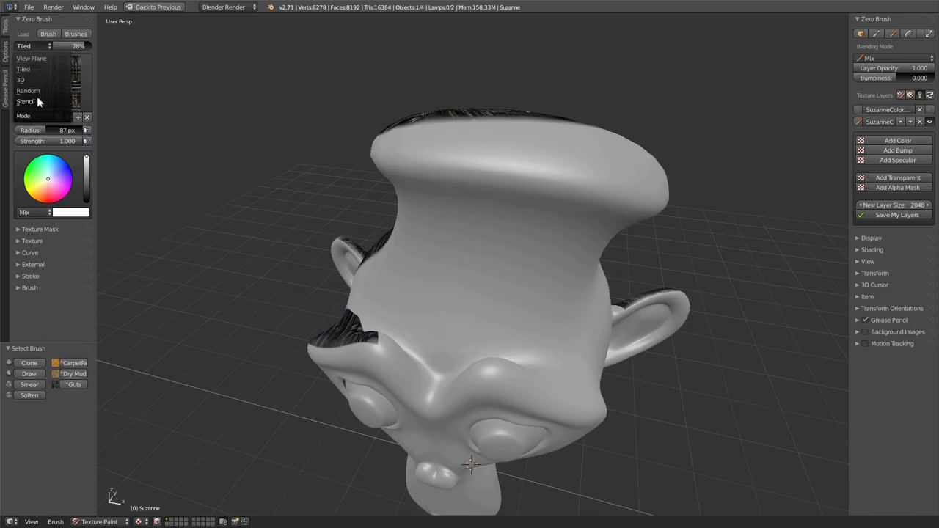
{"action": "mouse_move", "coordinate": [37, 84]}
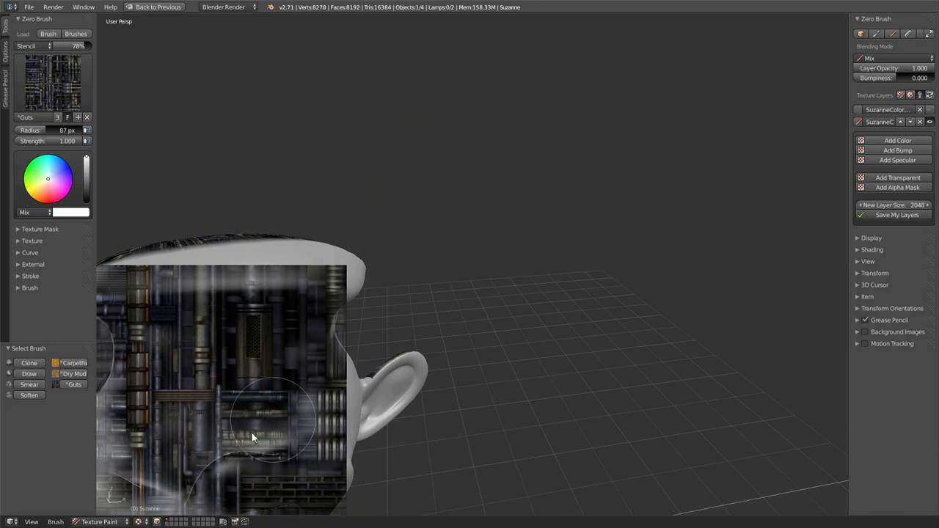
{"action": "mouse_move", "coordinate": [315, 296]}
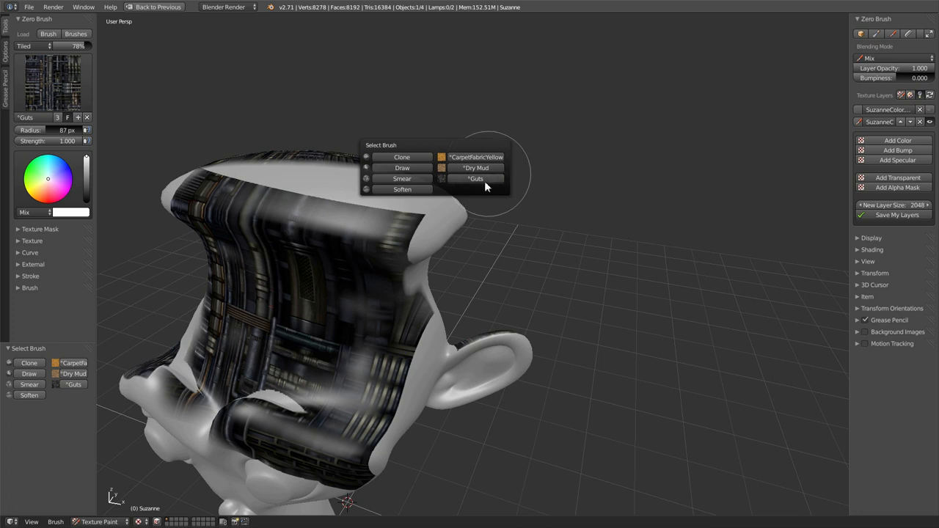
{"action": "mouse_move", "coordinate": [503, 188]}
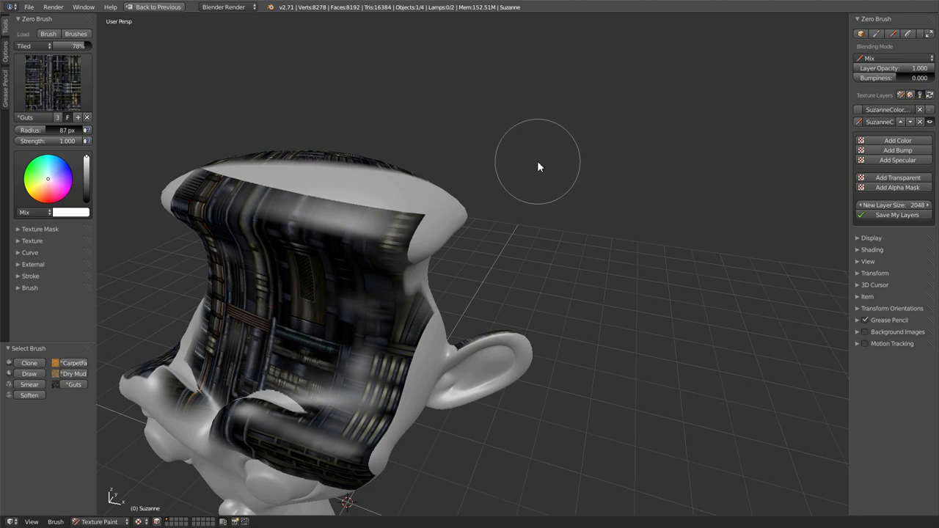
{"action": "mouse_move", "coordinate": [510, 151]}
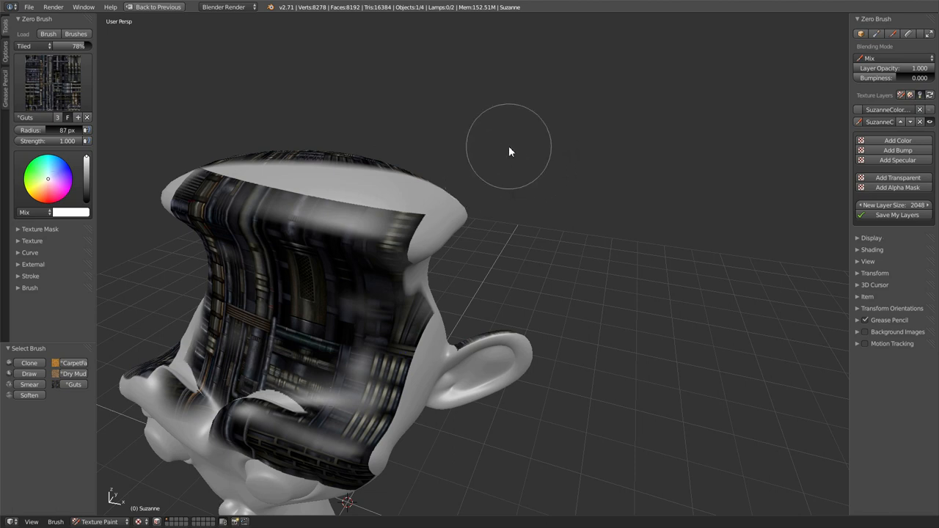
{"action": "mouse_move", "coordinate": [470, 150]}
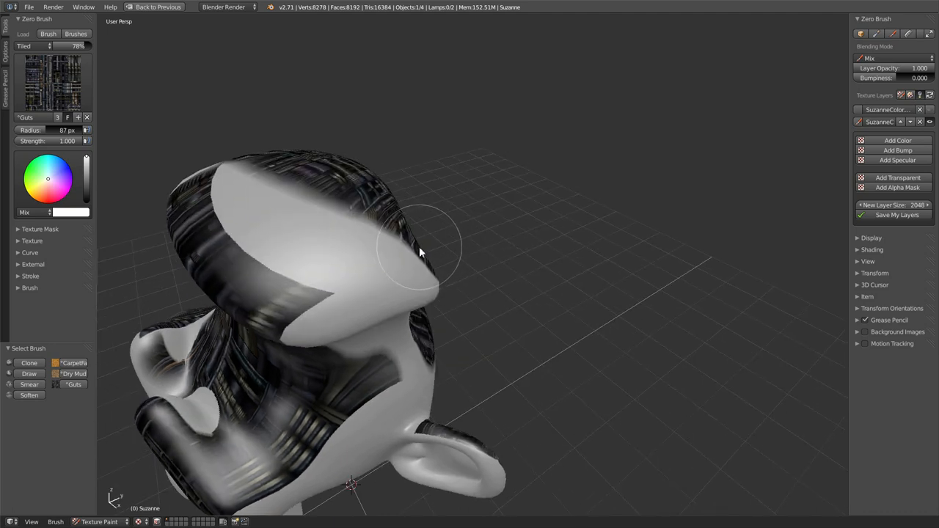
Paint the machinery texture over the top rim of Suzanne's head
{"action": "left_click_drag", "start_coordinate": [423, 252], "coordinate": [463, 231]}
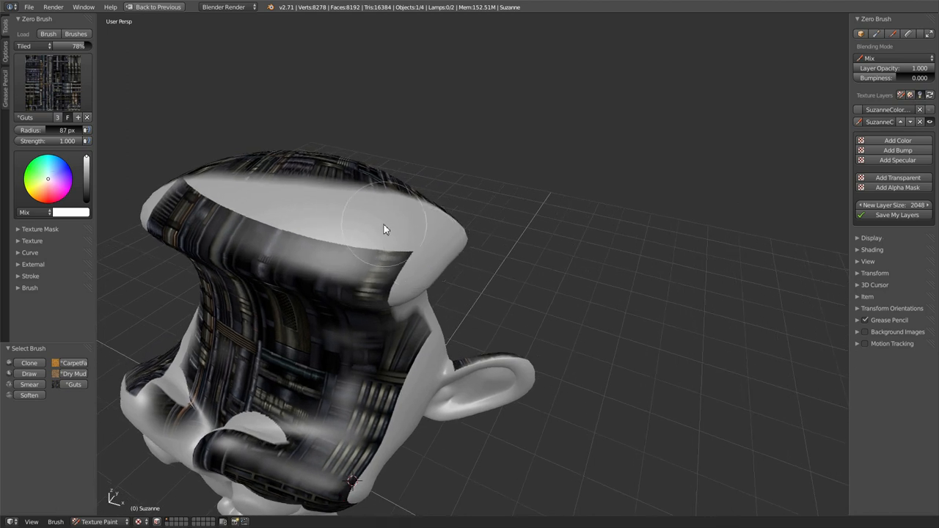
{"action": "mouse_move", "coordinate": [358, 150]}
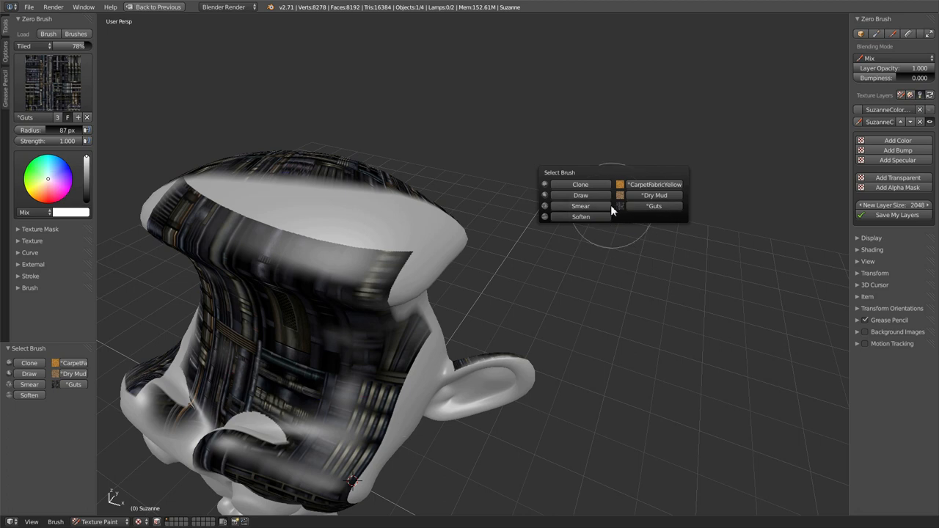
{"action": "mouse_move", "coordinate": [600, 195]}
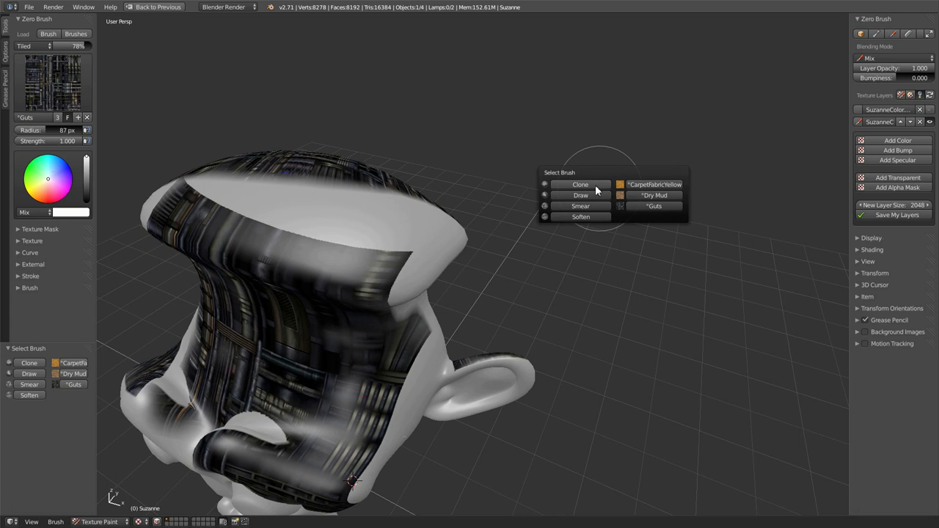
{"action": "mouse_move", "coordinate": [596, 220]}
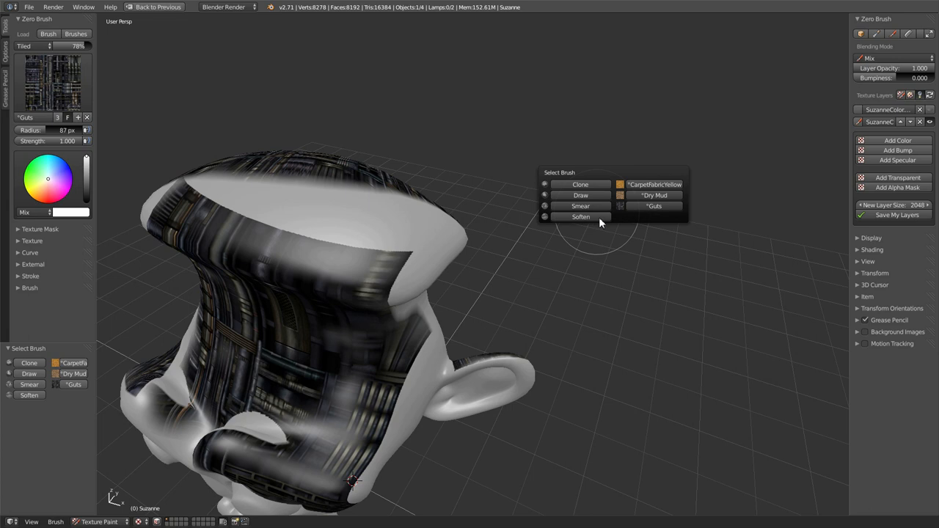
{"action": "mouse_move", "coordinate": [604, 215]}
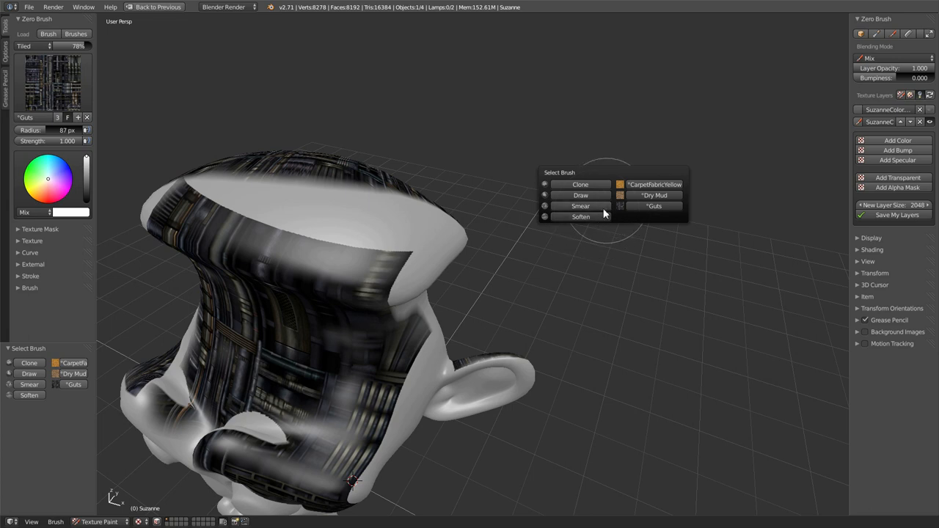
{"action": "mouse_move", "coordinate": [596, 206]}
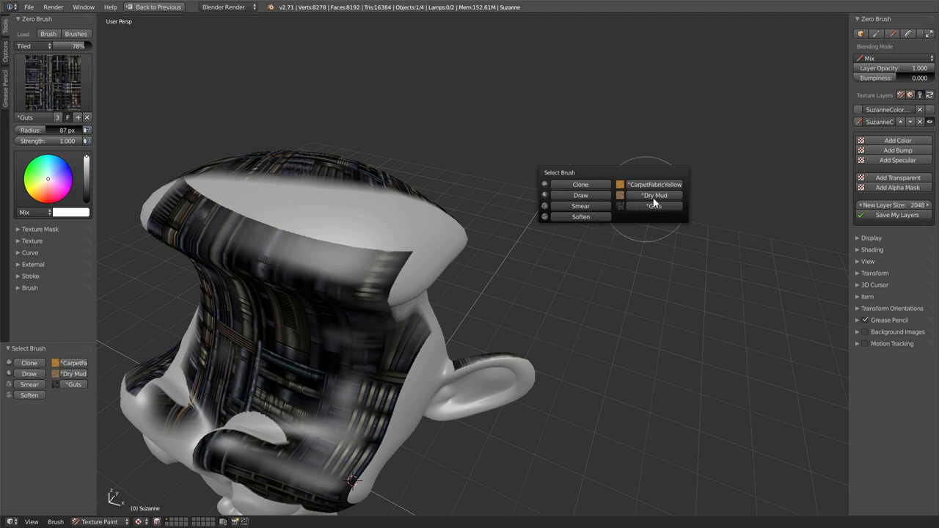
{"action": "mouse_move", "coordinate": [637, 203]}
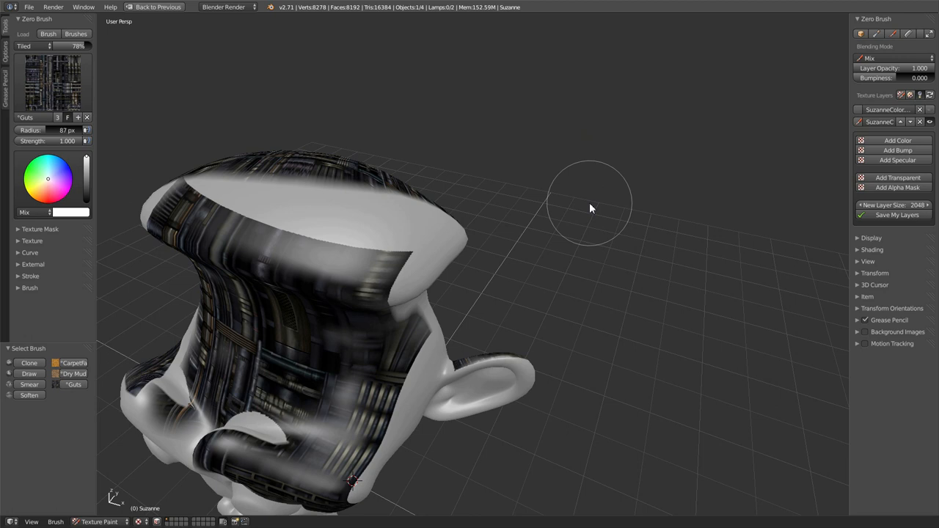
{"action": "mouse_move", "coordinate": [913, 150]}
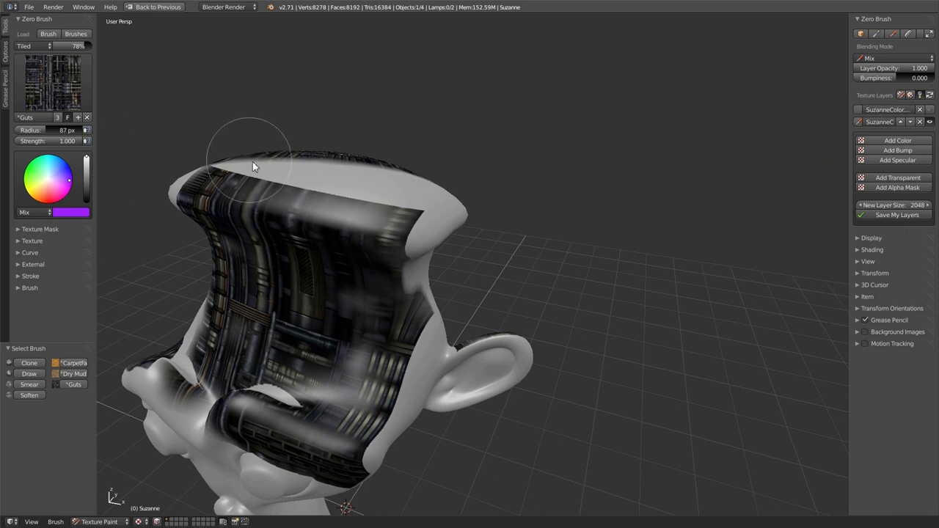
Paint a purple blob with the Draw brush, then clone machinery texture over it with Clone
{"action": "left_click_drag", "start_coordinate": [252, 167], "coordinate": [288, 238]}
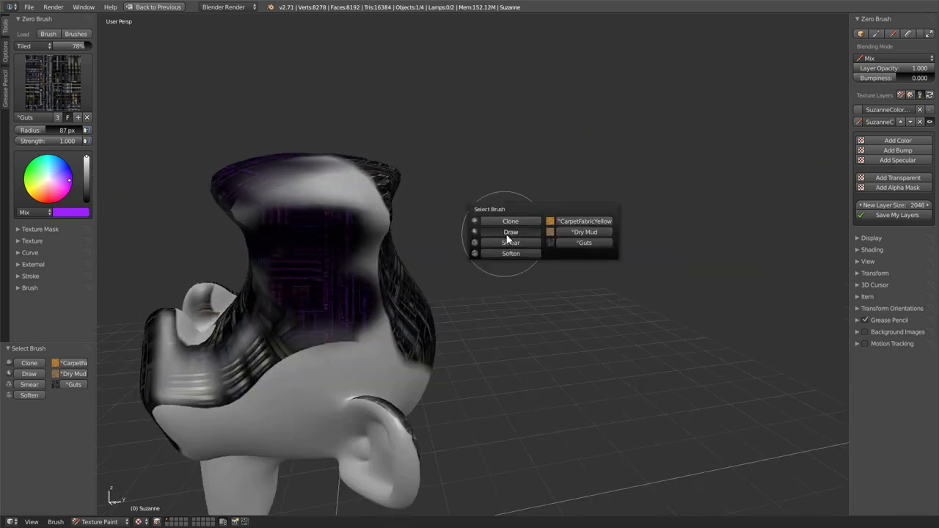
{"action": "left_click", "coordinate": [510, 232]}
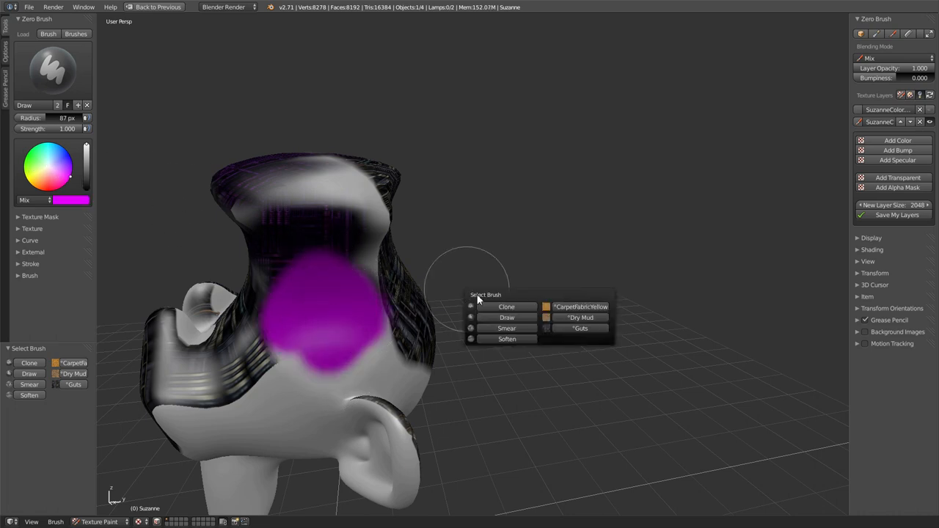
{"action": "left_click", "coordinate": [506, 307]}
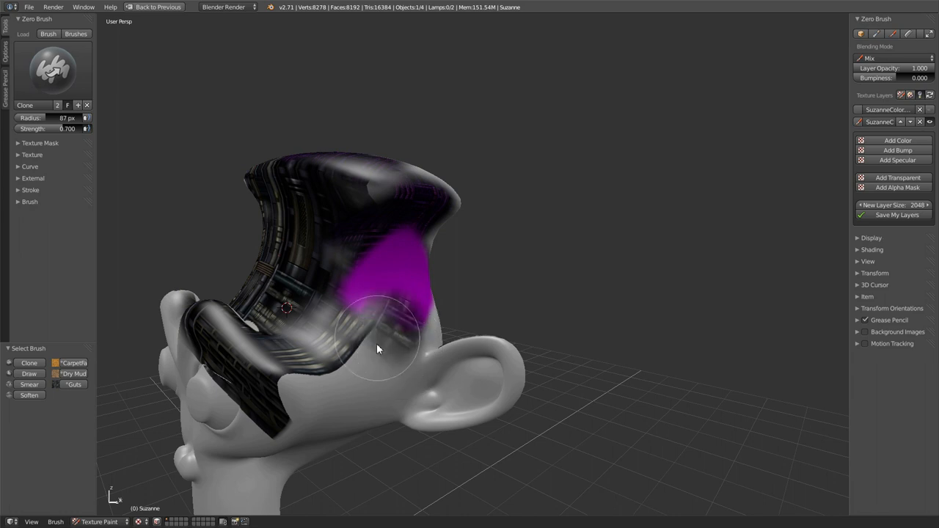
{"action": "left_click_drag", "start_coordinate": [379, 350], "coordinate": [396, 287]}
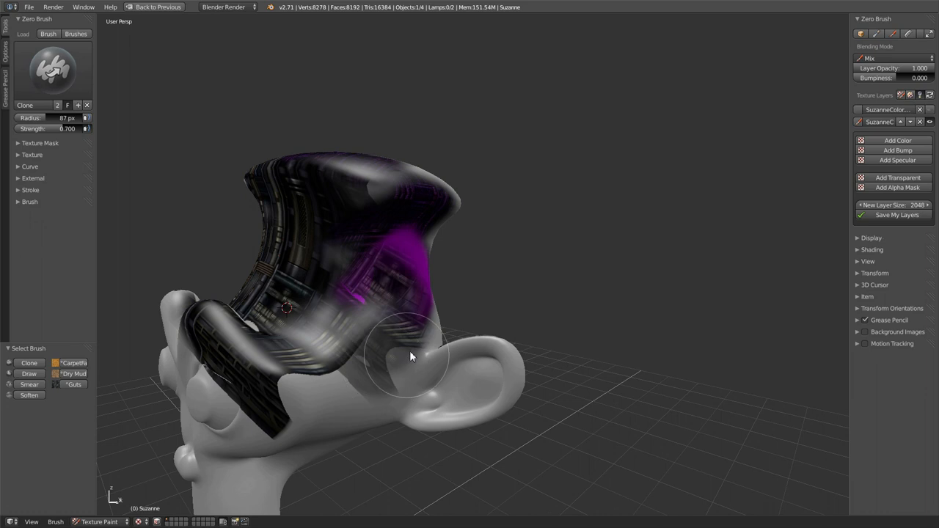
{"action": "left_click_drag", "start_coordinate": [411, 357], "coordinate": [408, 345]}
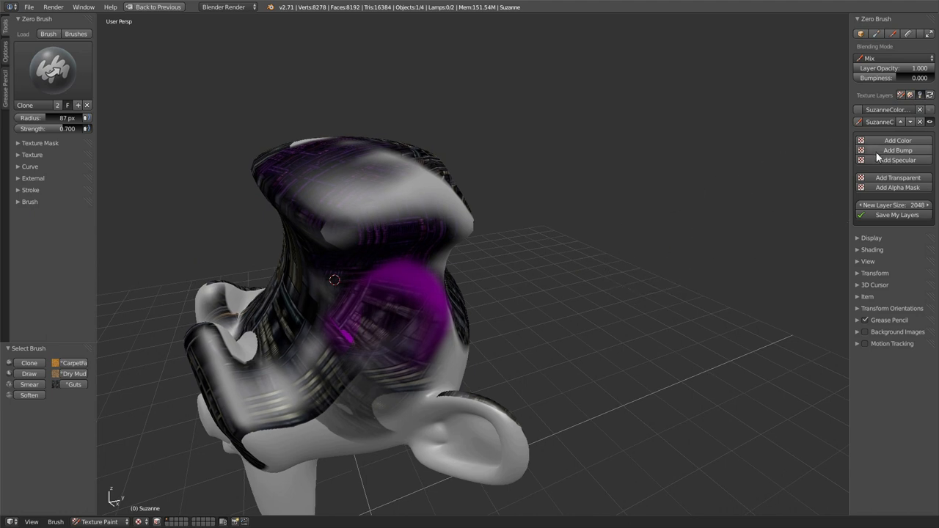
Add a bump layer, paint Dry Mud relief on Suzanne's cheek and side at bumpiness 0.220
{"action": "left_click_drag", "start_coordinate": [335, 279], "coordinate": [508, 232]}
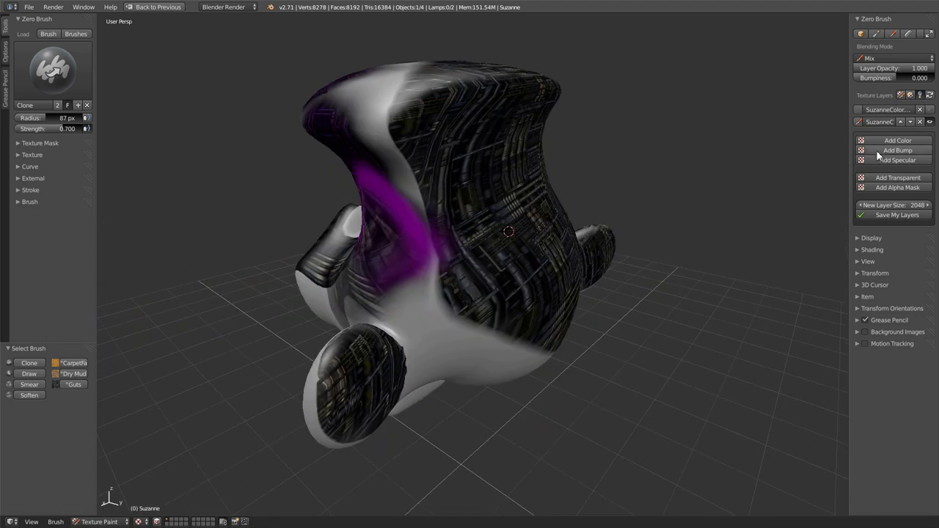
{"action": "left_click", "coordinate": [899, 140]}
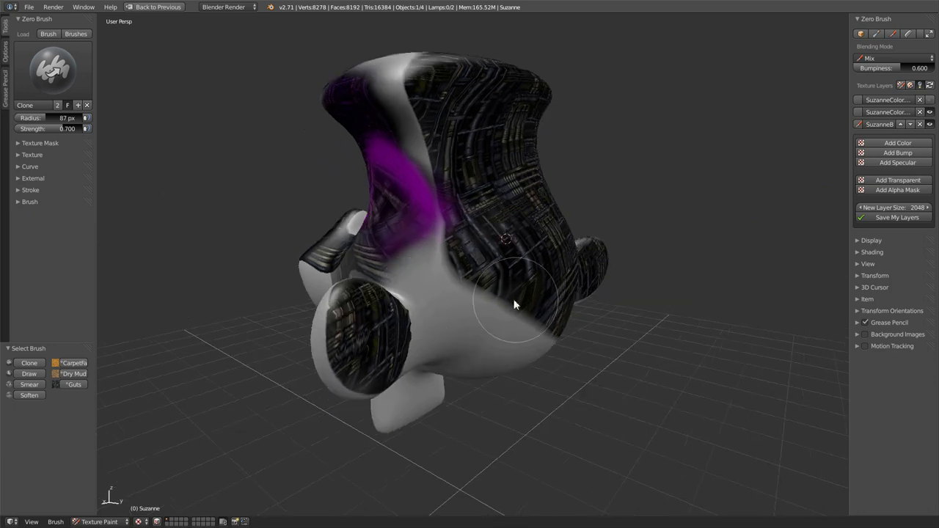
{"action": "left_click", "coordinate": [514, 304]}
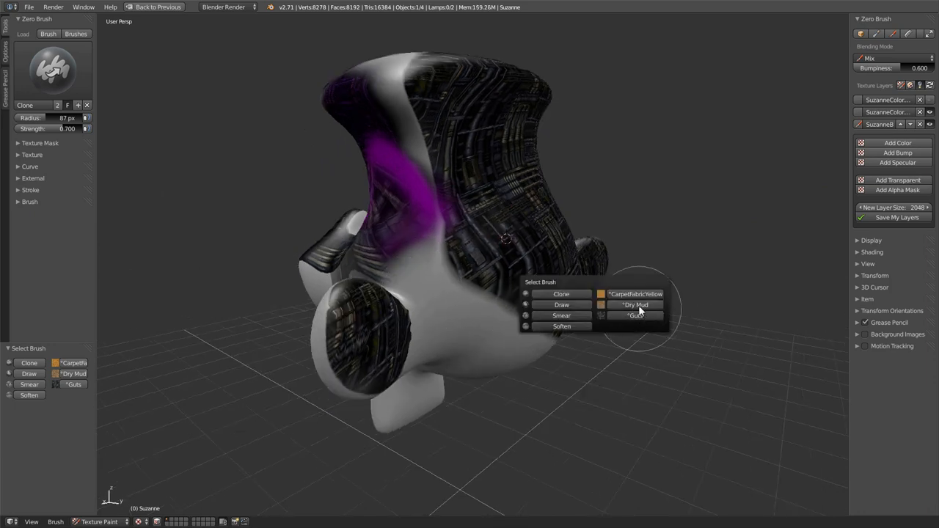
{"action": "left_click", "coordinate": [635, 304]}
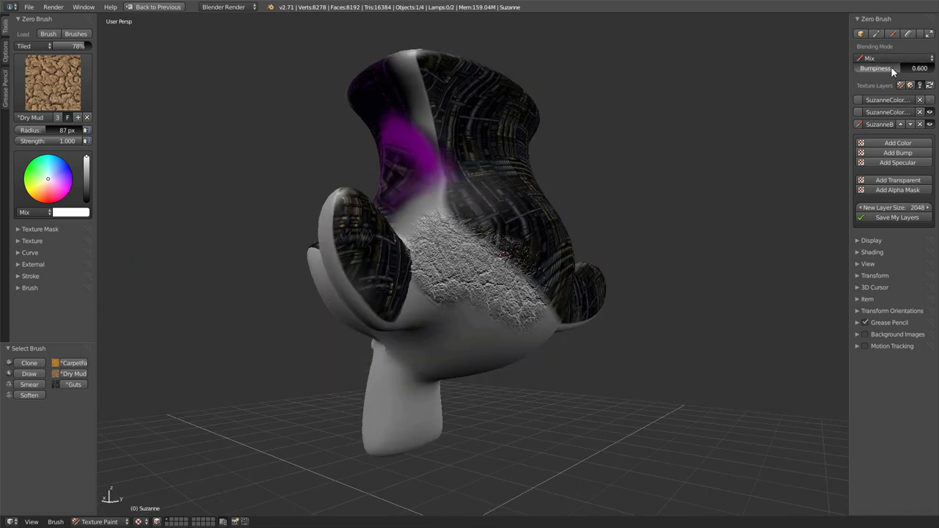
{"action": "left_click_drag", "start_coordinate": [919, 69], "coordinate": [880, 69]}
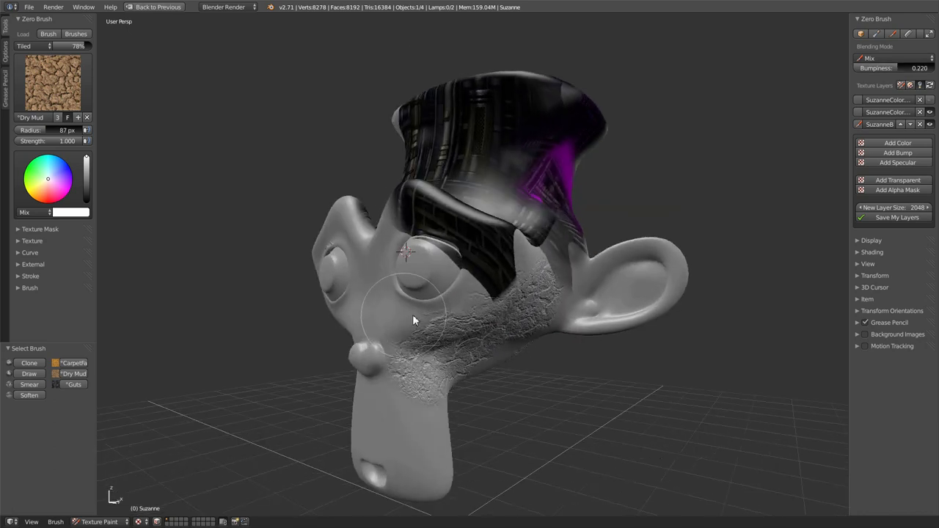
{"action": "left_click_drag", "start_coordinate": [414, 320], "coordinate": [389, 301]}
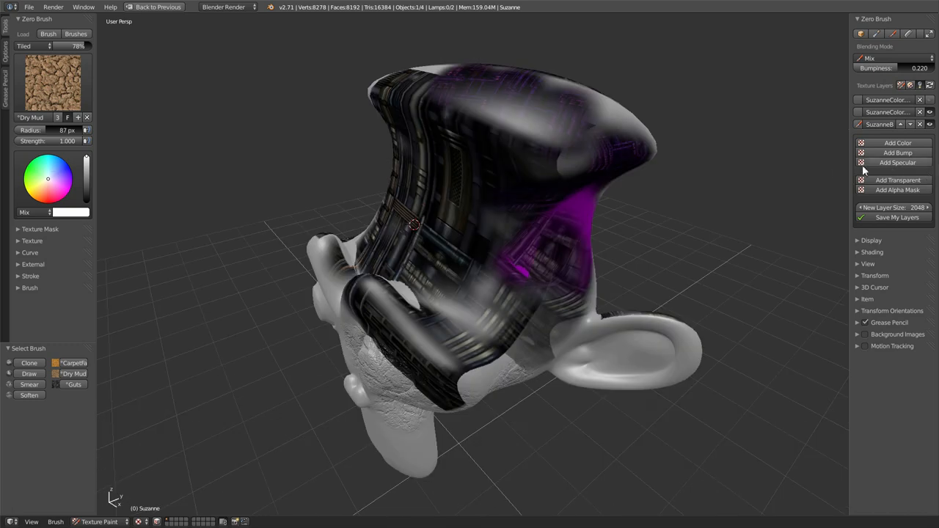
{"action": "mouse_move", "coordinate": [910, 169]}
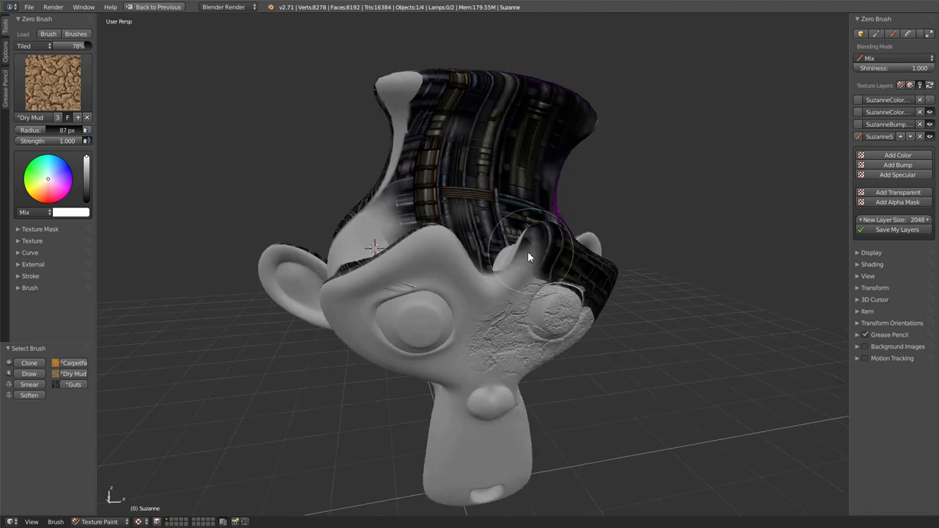
Paint sci-fi panel texture over Suzanne's upper head and cracked dry mud across the top
{"action": "left_click_drag", "start_coordinate": [529, 257], "coordinate": [455, 360]}
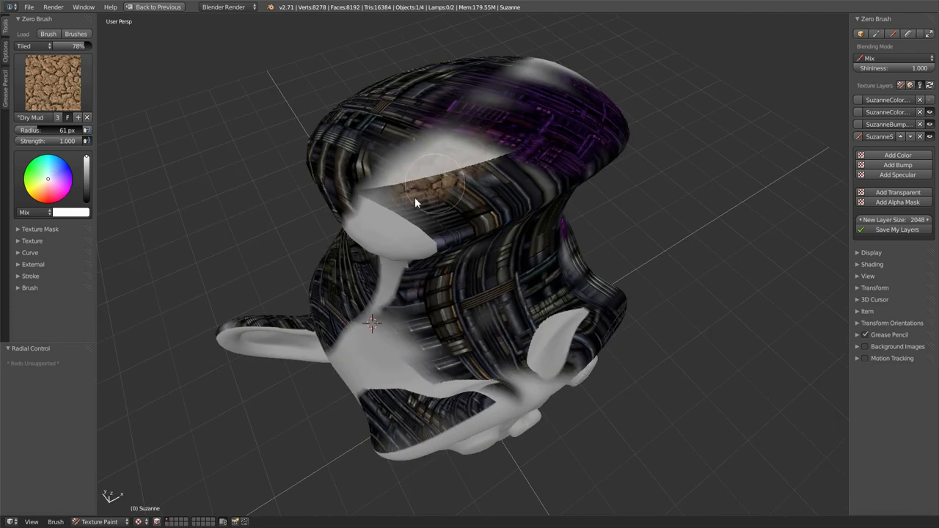
{"action": "left_click_drag", "start_coordinate": [419, 202], "coordinate": [481, 169]}
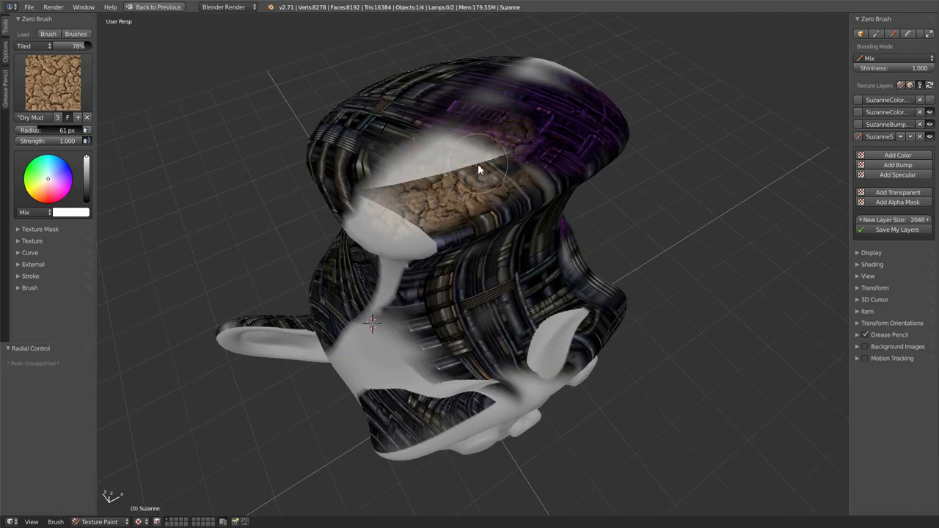
{"action": "left_click_drag", "start_coordinate": [477, 168], "coordinate": [425, 194]}
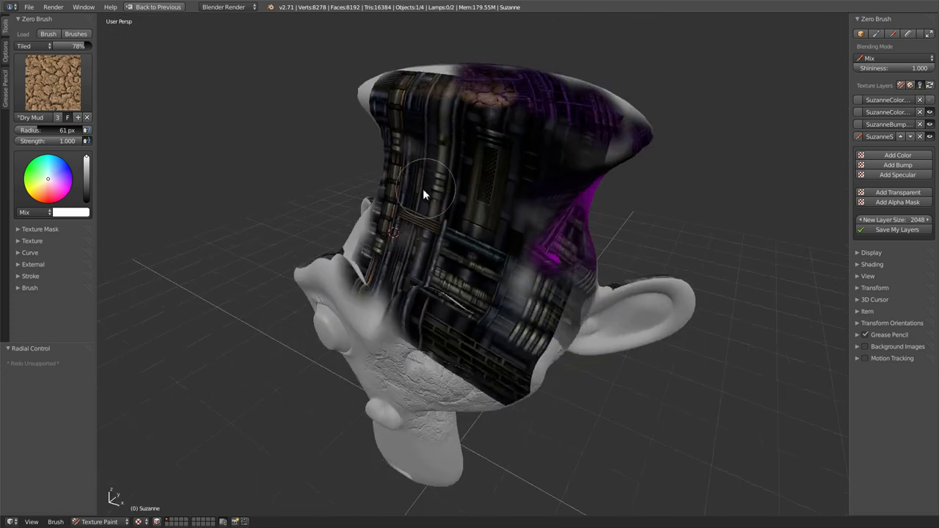
{"action": "left_click_drag", "start_coordinate": [422, 196], "coordinate": [496, 217]}
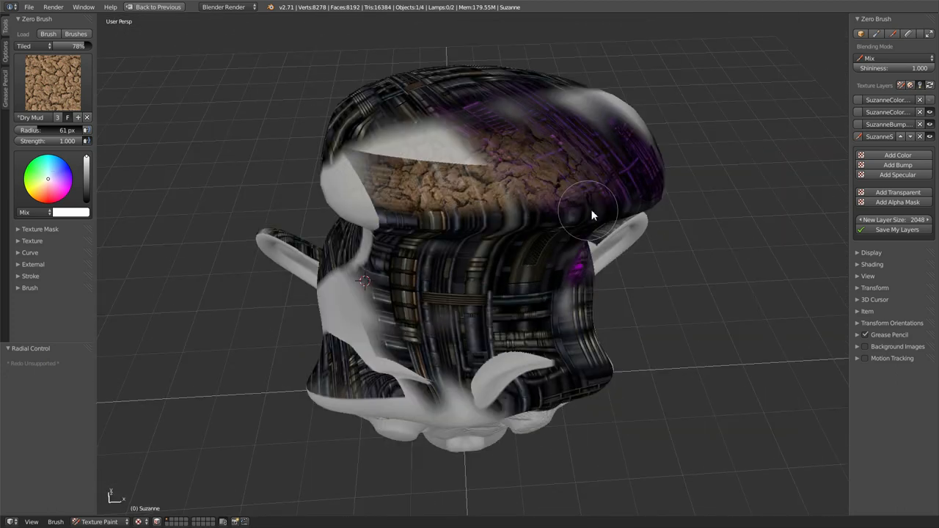
{"action": "left_click_drag", "start_coordinate": [589, 212], "coordinate": [419, 330]}
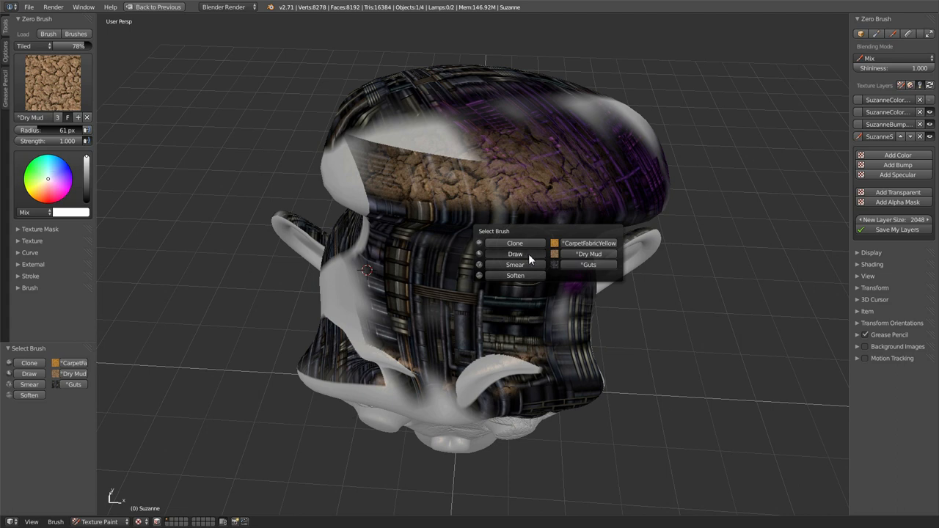
Switch to the plain Draw brush and paint strokes on Suzanne's head
{"action": "left_click", "coordinate": [514, 254]}
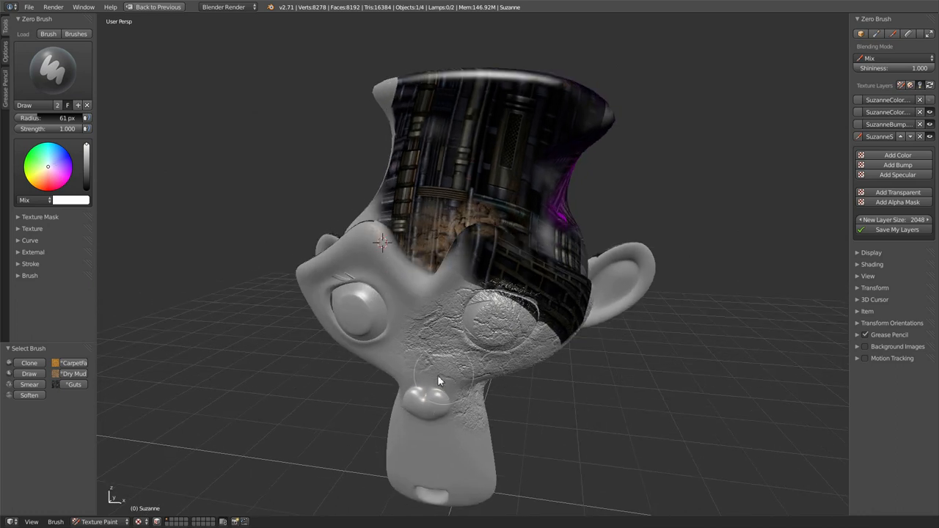
{"action": "left_click_drag", "start_coordinate": [437, 380], "coordinate": [505, 276]}
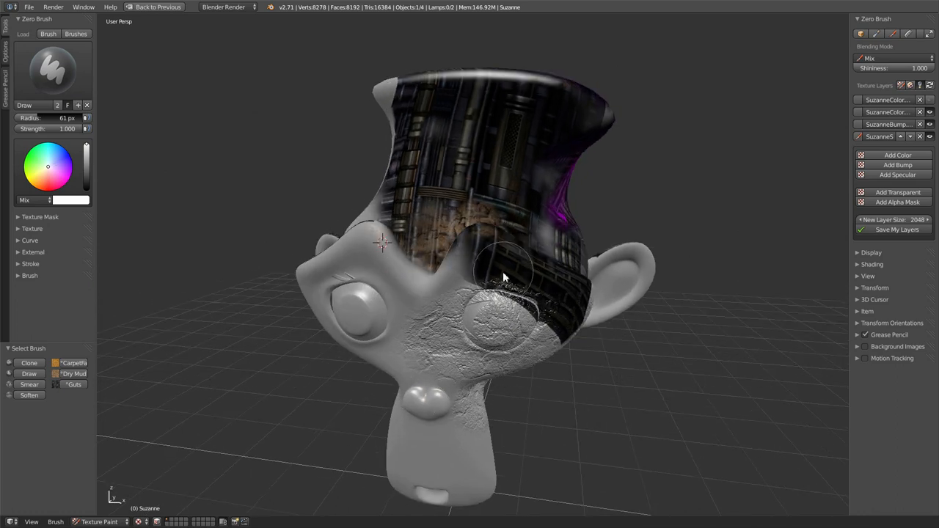
{"action": "left_click_drag", "start_coordinate": [504, 276], "coordinate": [484, 328]}
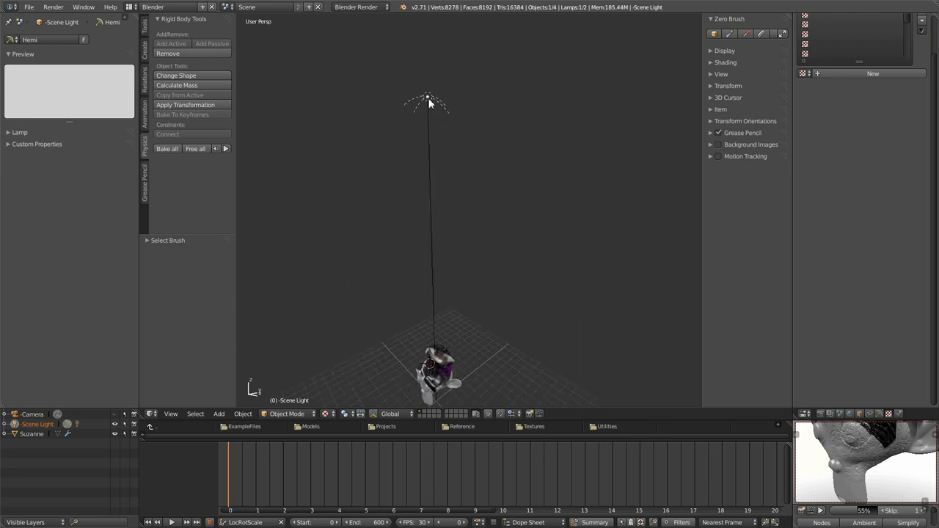
Pull the view back to the whole scene, then orbit toward Suzanne's painted head
{"action": "left_click_drag", "start_coordinate": [428, 96], "coordinate": [370, 247]}
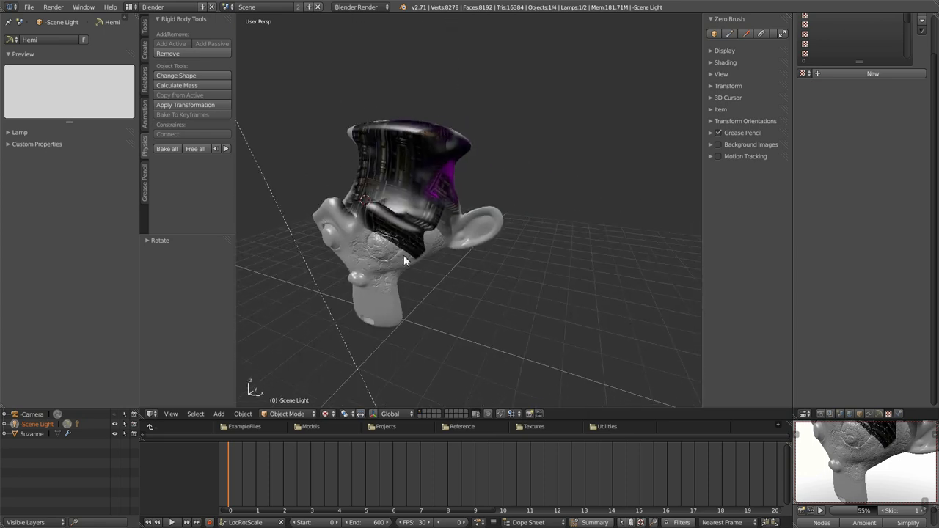
{"action": "left_click_drag", "start_coordinate": [403, 261], "coordinate": [463, 205]}
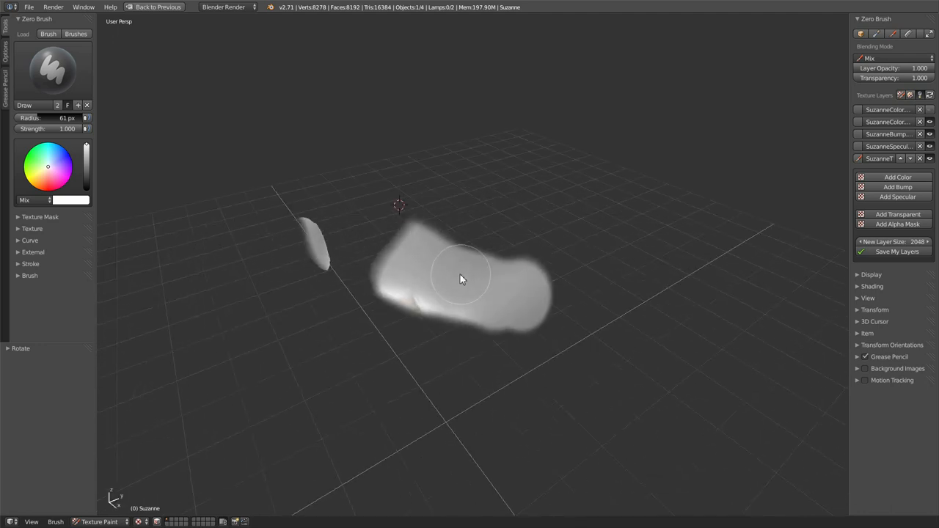
Paint on the new transparency layer to reveal broad areas of Suzanne's head
{"action": "left_click_drag", "start_coordinate": [461, 278], "coordinate": [554, 267]}
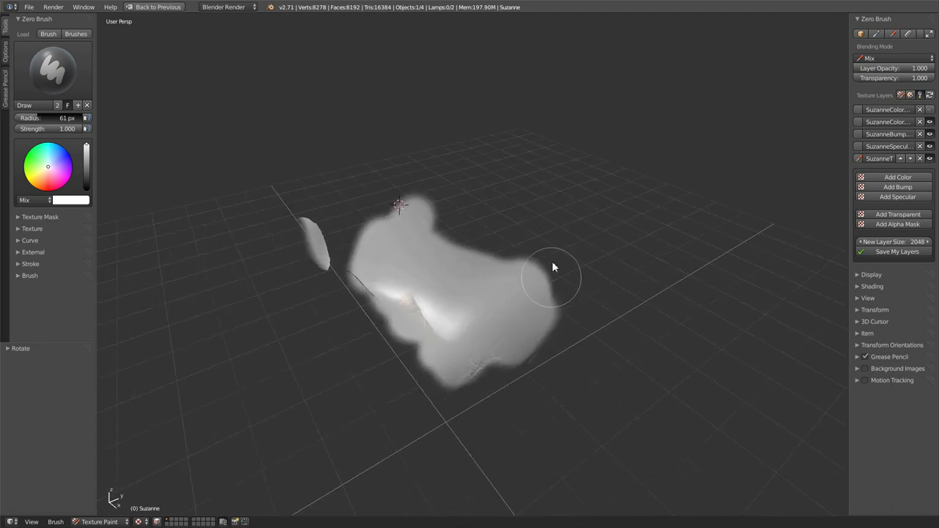
{"action": "left_click_drag", "start_coordinate": [550, 276], "coordinate": [411, 205]}
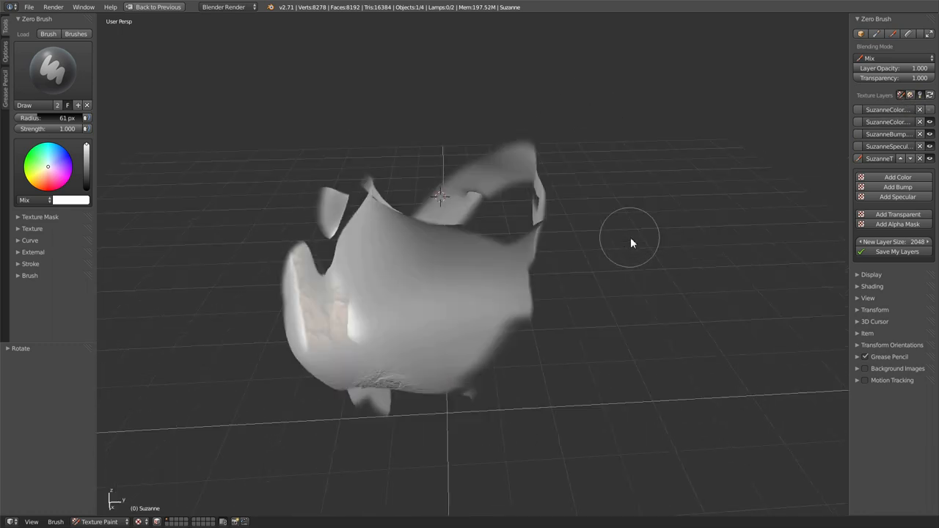
{"action": "left_click_drag", "start_coordinate": [631, 242], "coordinate": [543, 209]}
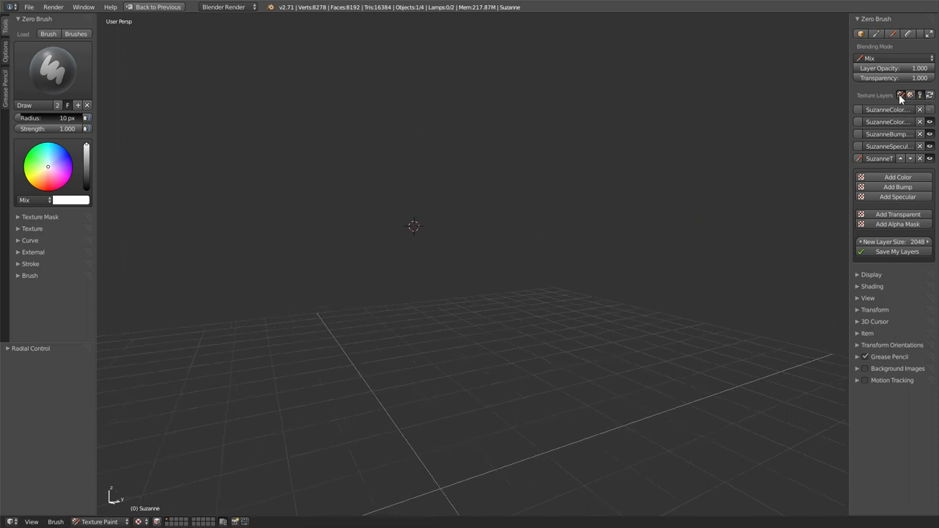
Reveal thin stripes of the head with a smaller brush radius
{"action": "left_click_drag", "start_coordinate": [390, 146], "coordinate": [559, 189]}
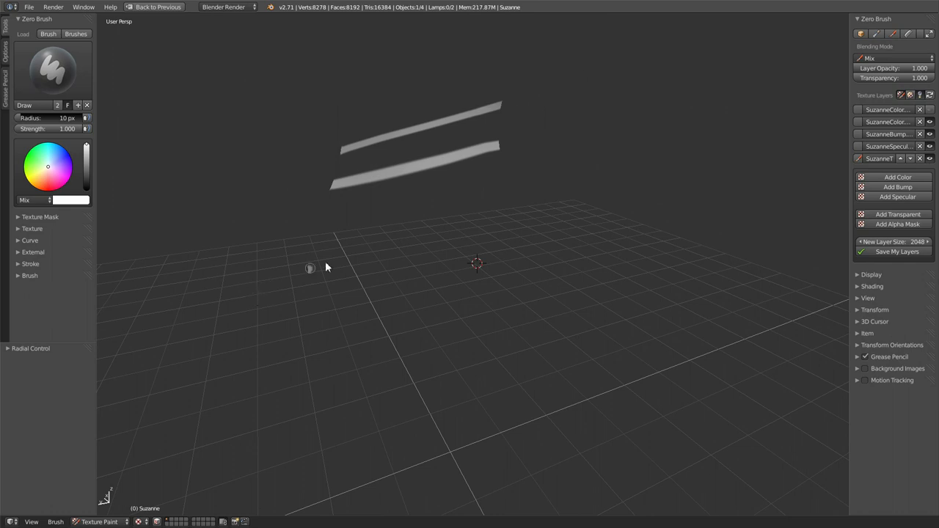
{"action": "left_click_drag", "start_coordinate": [309, 267], "coordinate": [417, 376]}
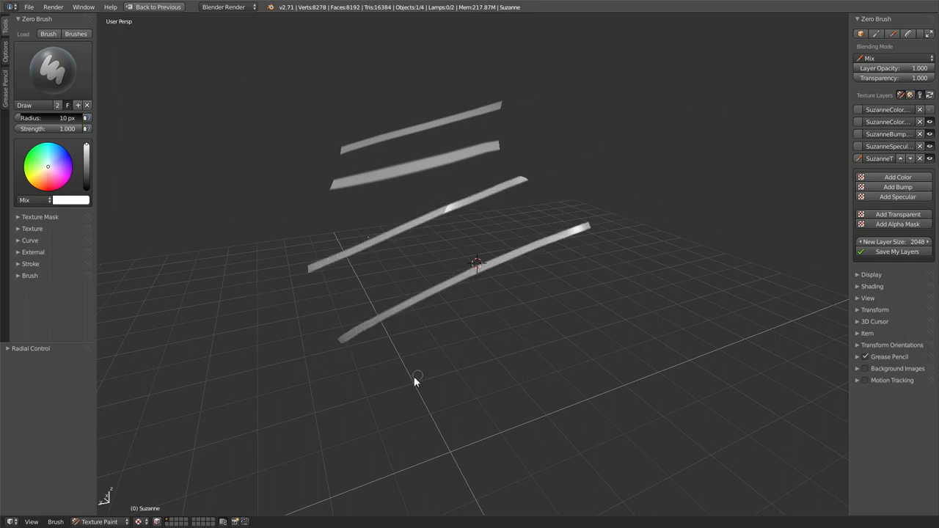
{"action": "left_click_drag", "start_coordinate": [417, 376], "coordinate": [552, 393]}
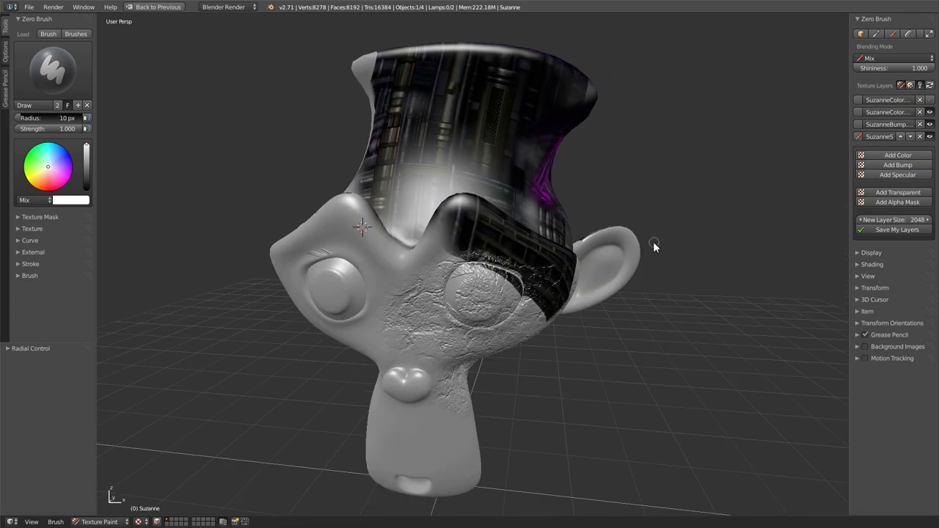
Paint the alpha mask to cut a see-through band across the top and a diagonal slice down the face
{"action": "left_click_drag", "start_coordinate": [654, 247], "coordinate": [619, 308]}
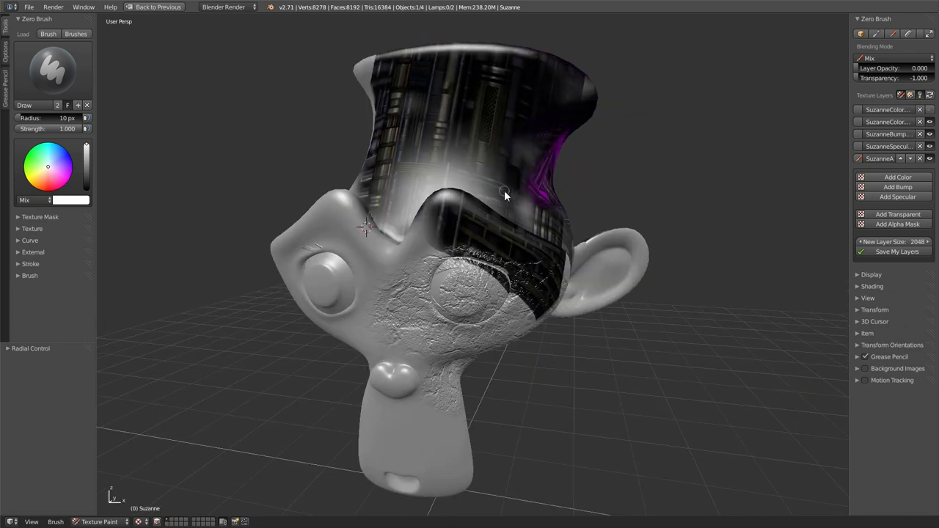
{"action": "left_click_drag", "start_coordinate": [505, 195], "coordinate": [512, 162]}
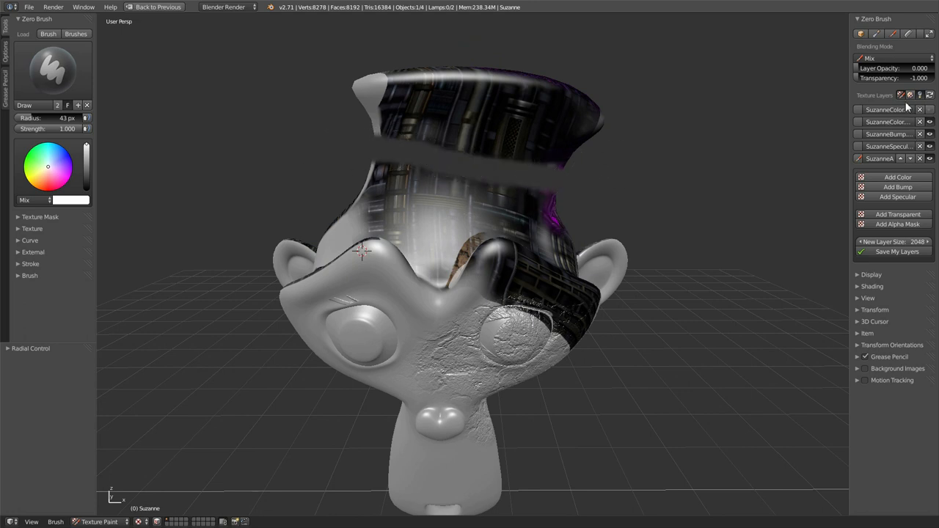
{"action": "mouse_move", "coordinate": [575, 188]}
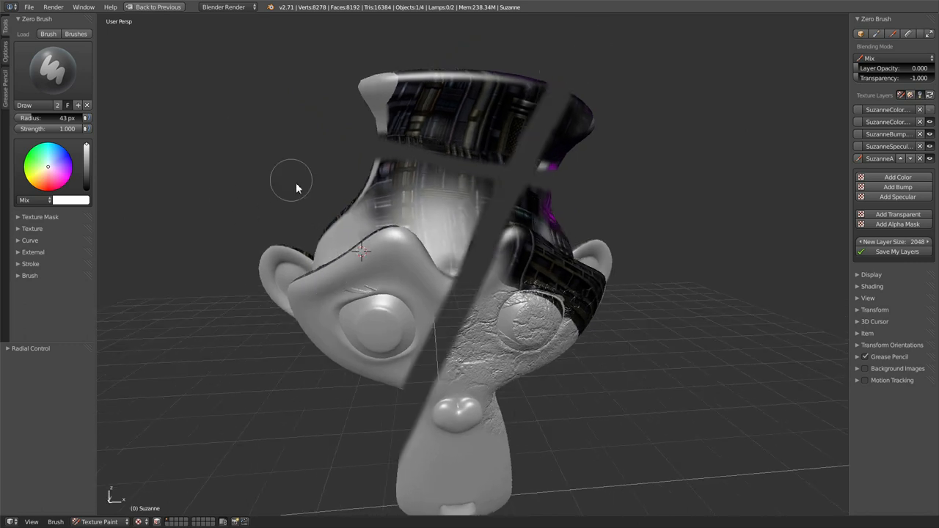
{"action": "left_click_drag", "start_coordinate": [290, 182], "coordinate": [475, 256]}
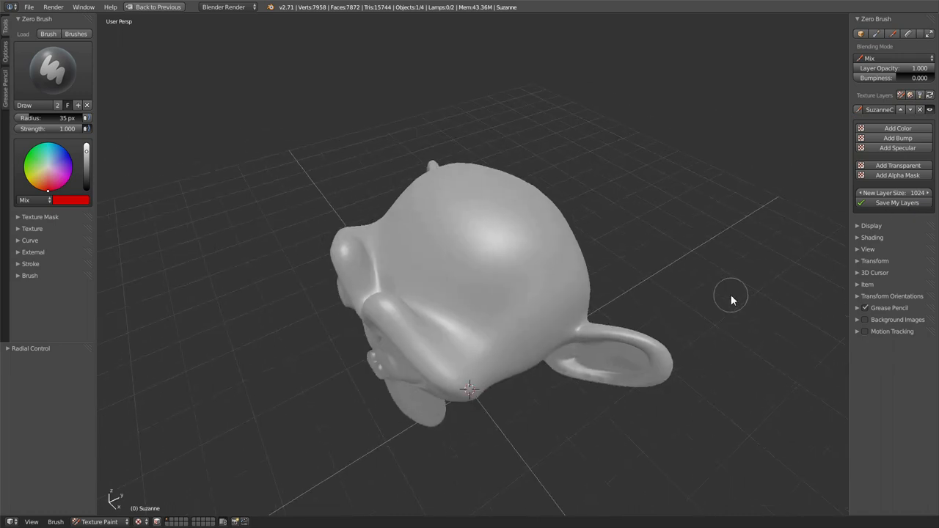
Paint red squiggles on a fresh Suzanne, add a plane beneath her and paint red strokes across it
{"action": "left_click_drag", "start_coordinate": [731, 300], "coordinate": [546, 325]}
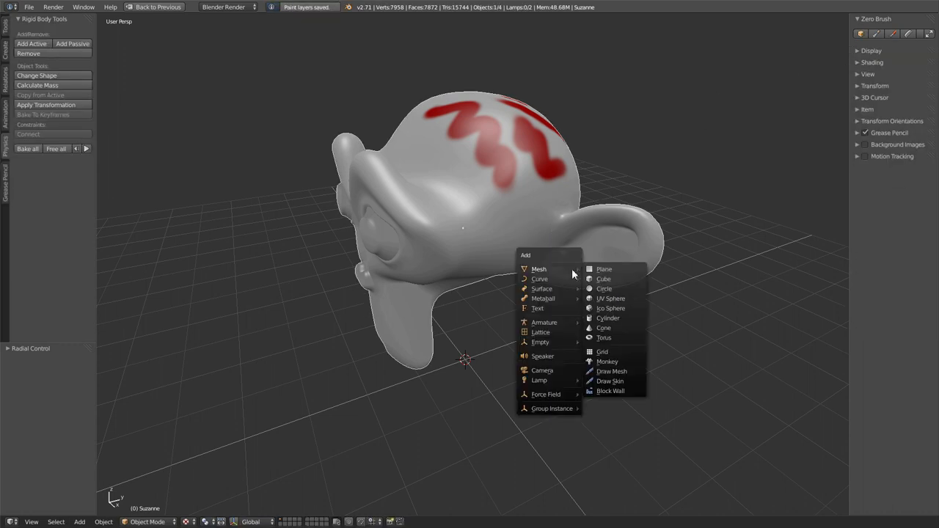
{"action": "left_click", "coordinate": [604, 270]}
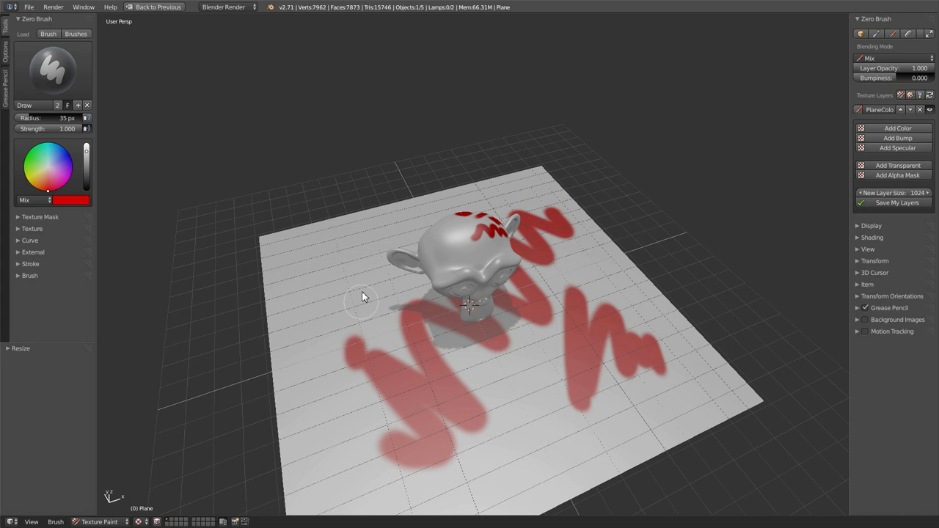
{"action": "left_click_drag", "start_coordinate": [361, 296], "coordinate": [411, 320]}
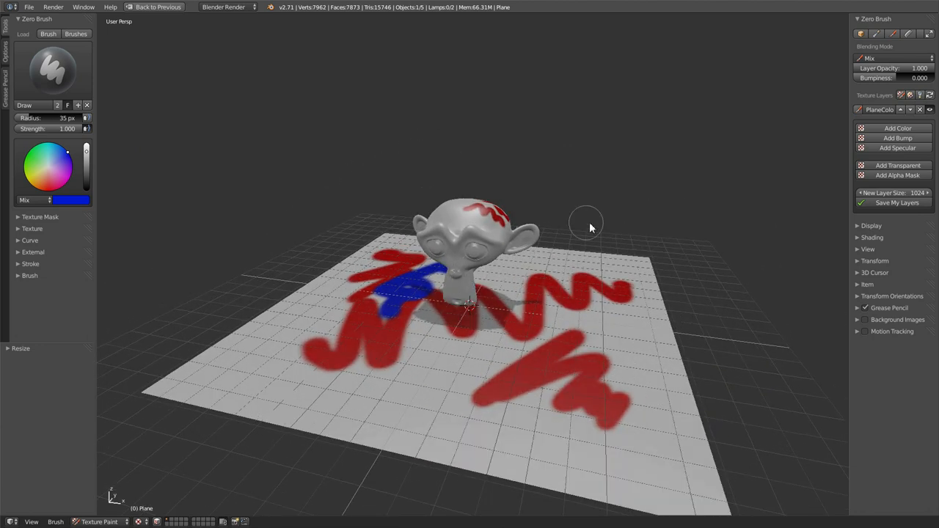
{"action": "mouse_move", "coordinate": [50, 28]}
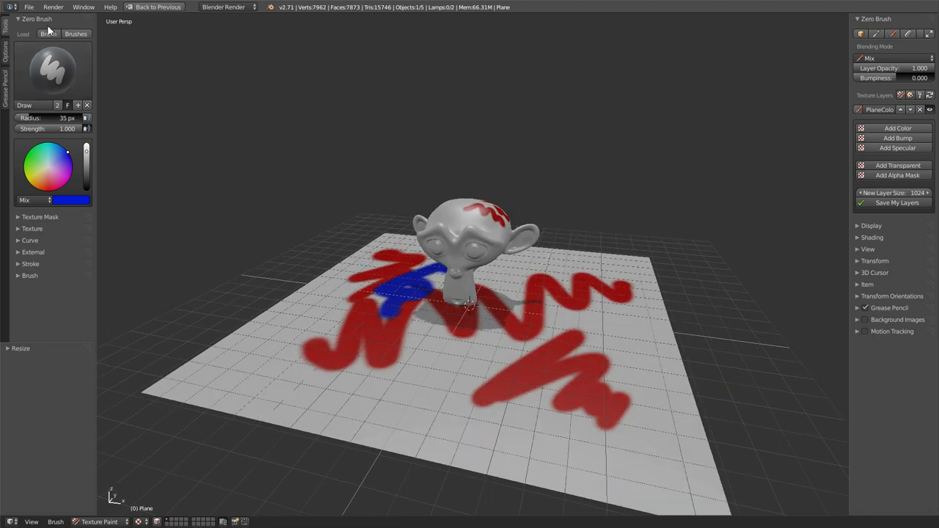
{"action": "left_click", "coordinate": [29, 6]}
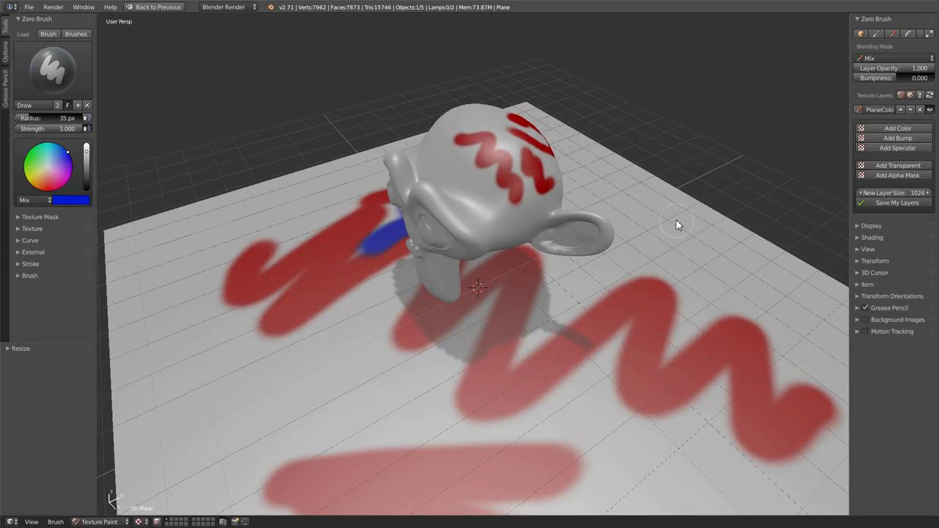
Paint blue squiggles across the plane and over most of Suzanne's head
{"action": "left_click_drag", "start_coordinate": [675, 221], "coordinate": [484, 296]}
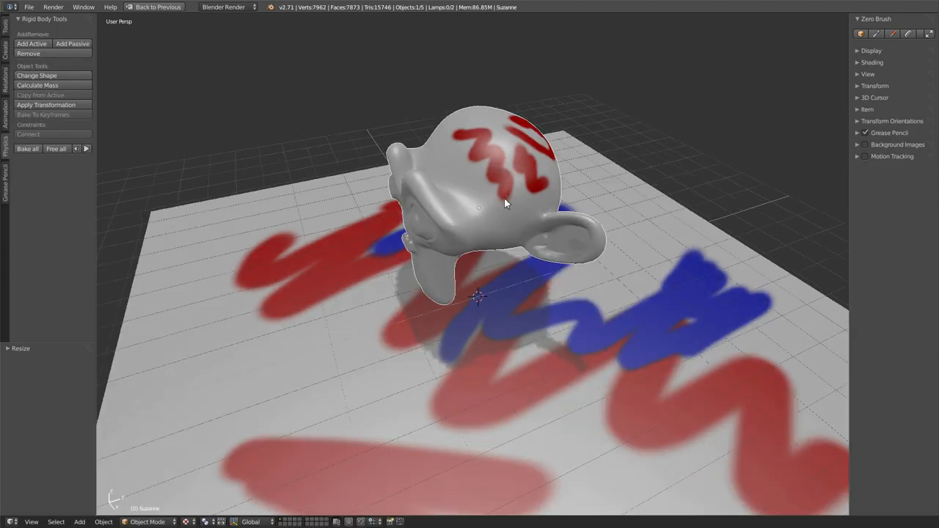
{"action": "left_click", "coordinate": [147, 523]}
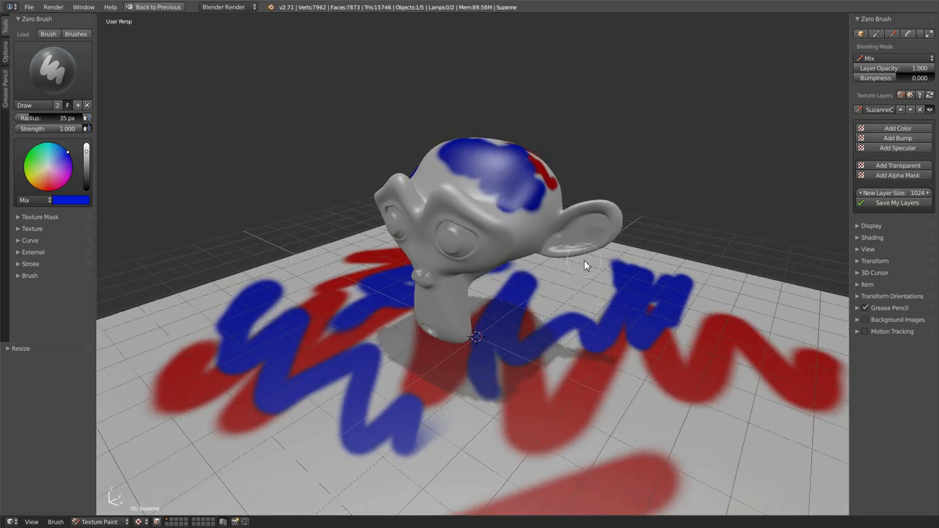
{"action": "left_click", "coordinate": [30, 5]}
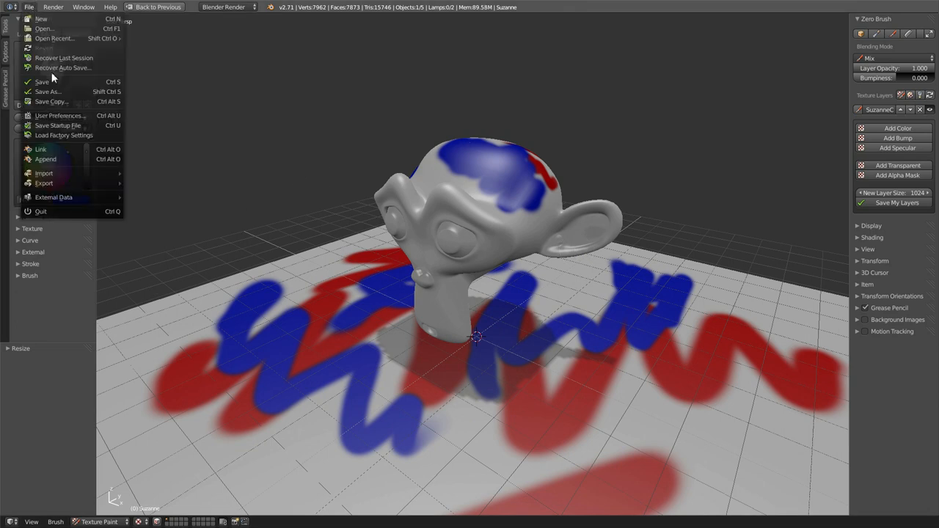
{"action": "left_click", "coordinate": [458, 302]}
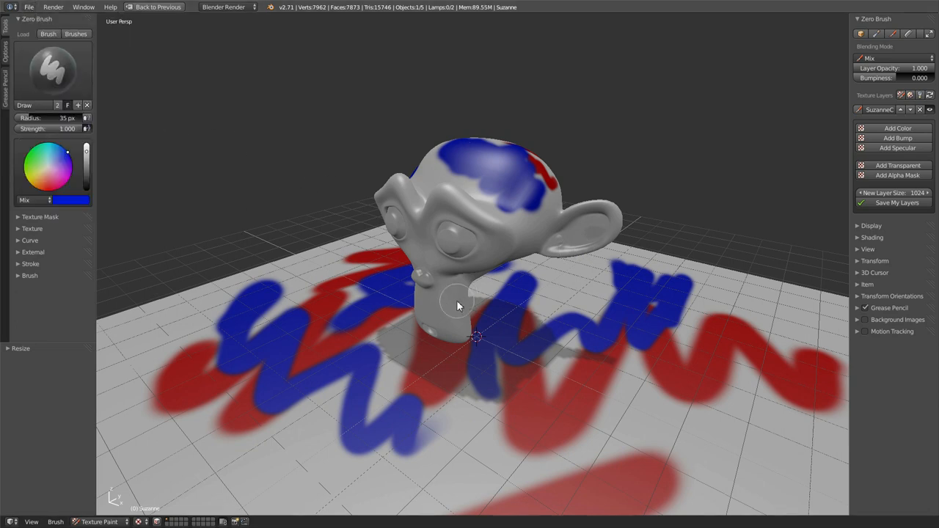
{"action": "left_click_drag", "start_coordinate": [458, 306], "coordinate": [546, 331]}
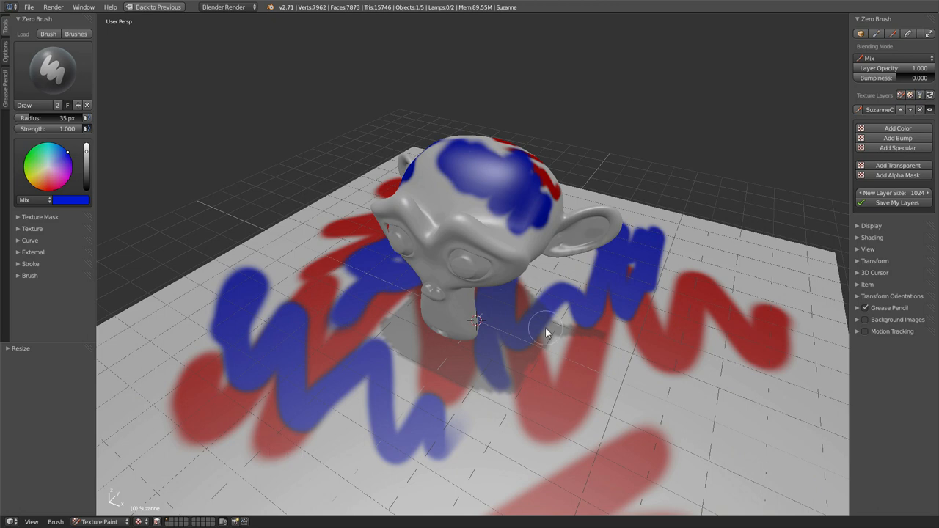
{"action": "left_click_drag", "start_coordinate": [546, 331], "coordinate": [484, 320]}
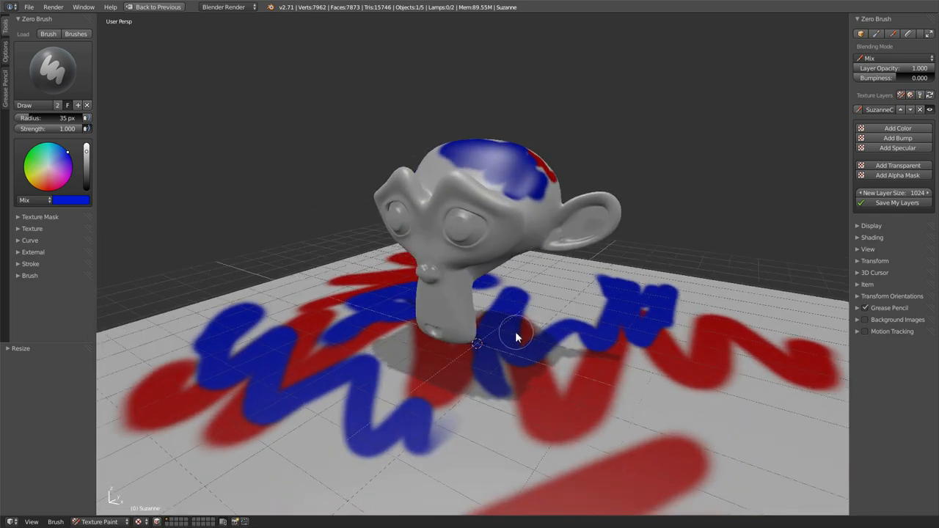
{"action": "left_click_drag", "start_coordinate": [516, 338], "coordinate": [397, 352]}
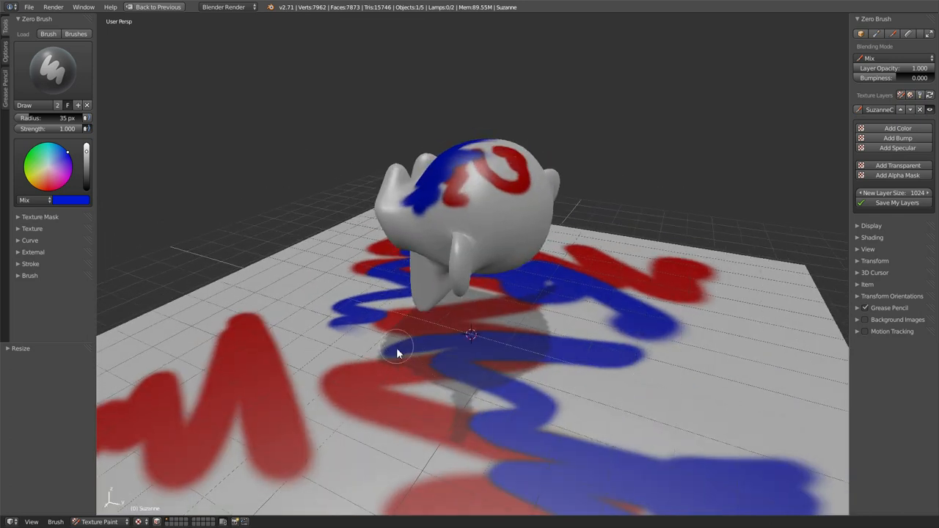